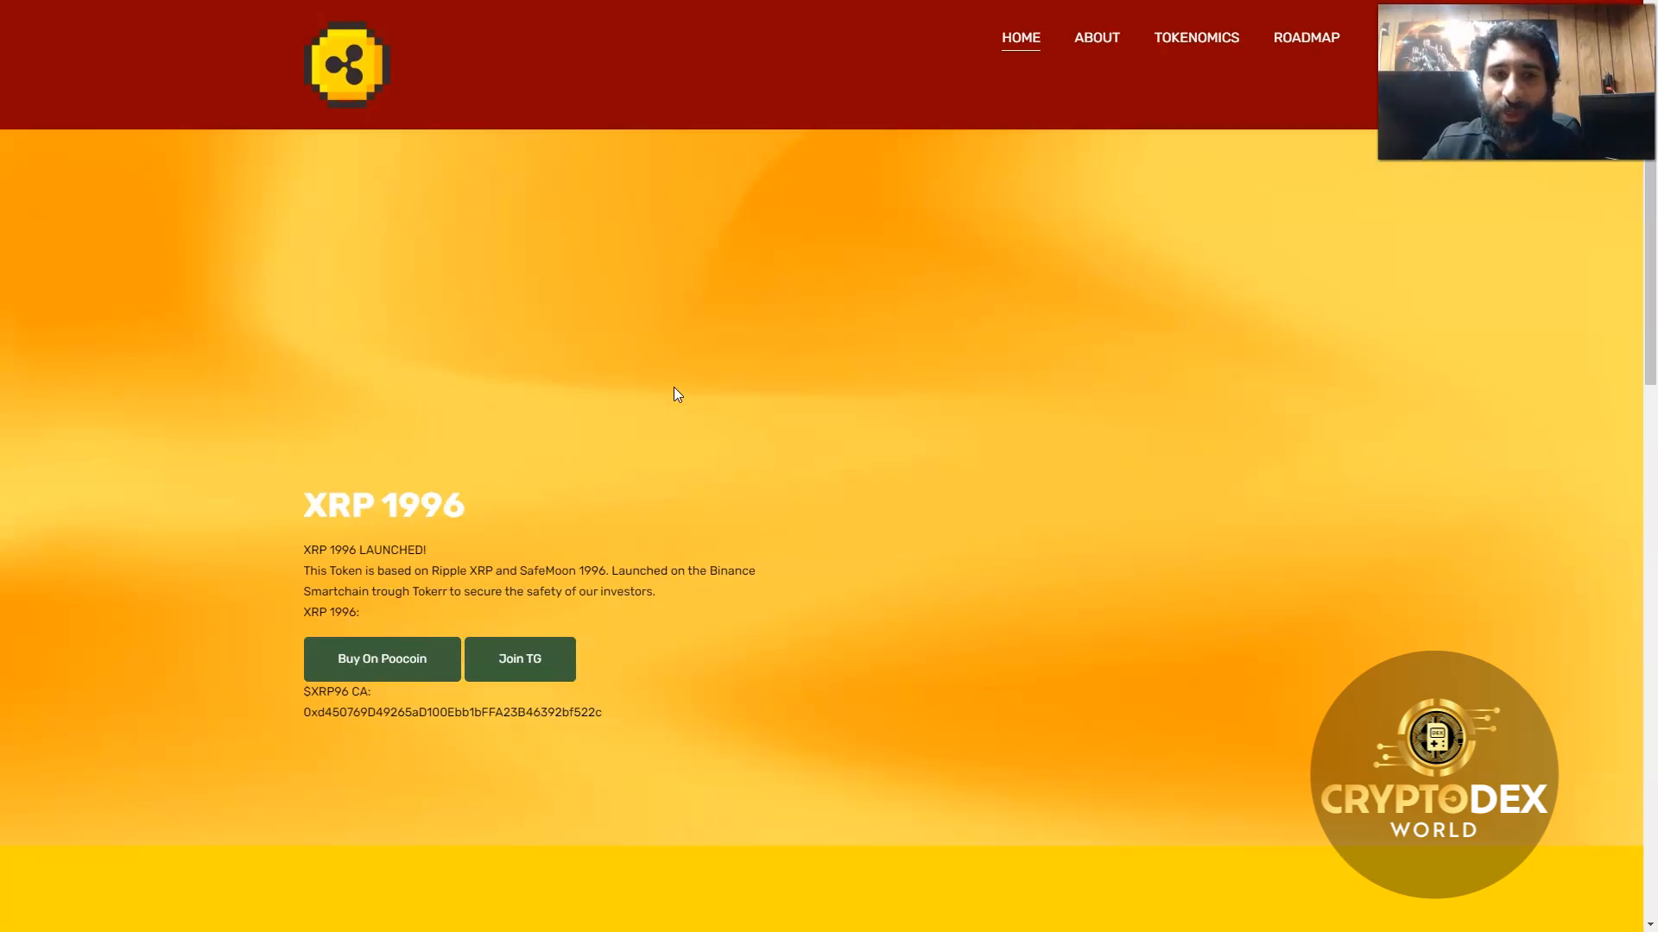
Step: Scroll past the hero banner to the About XRP 1996 section and tokenomics chart
scroll(down, 3)
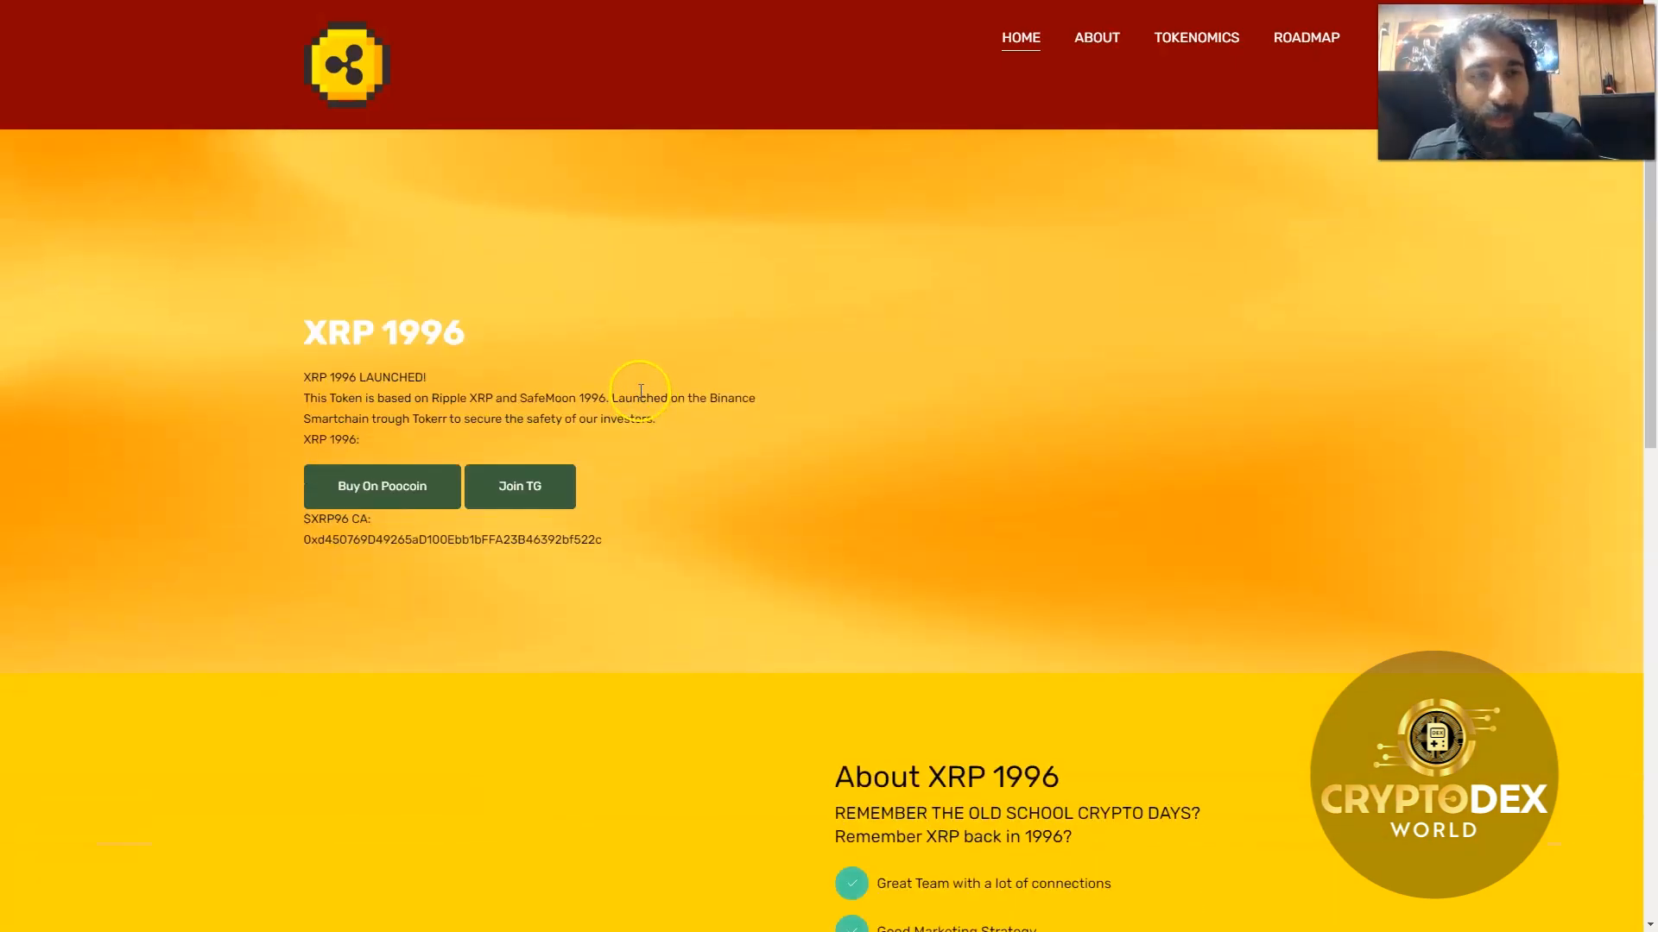
scroll(down, 3)
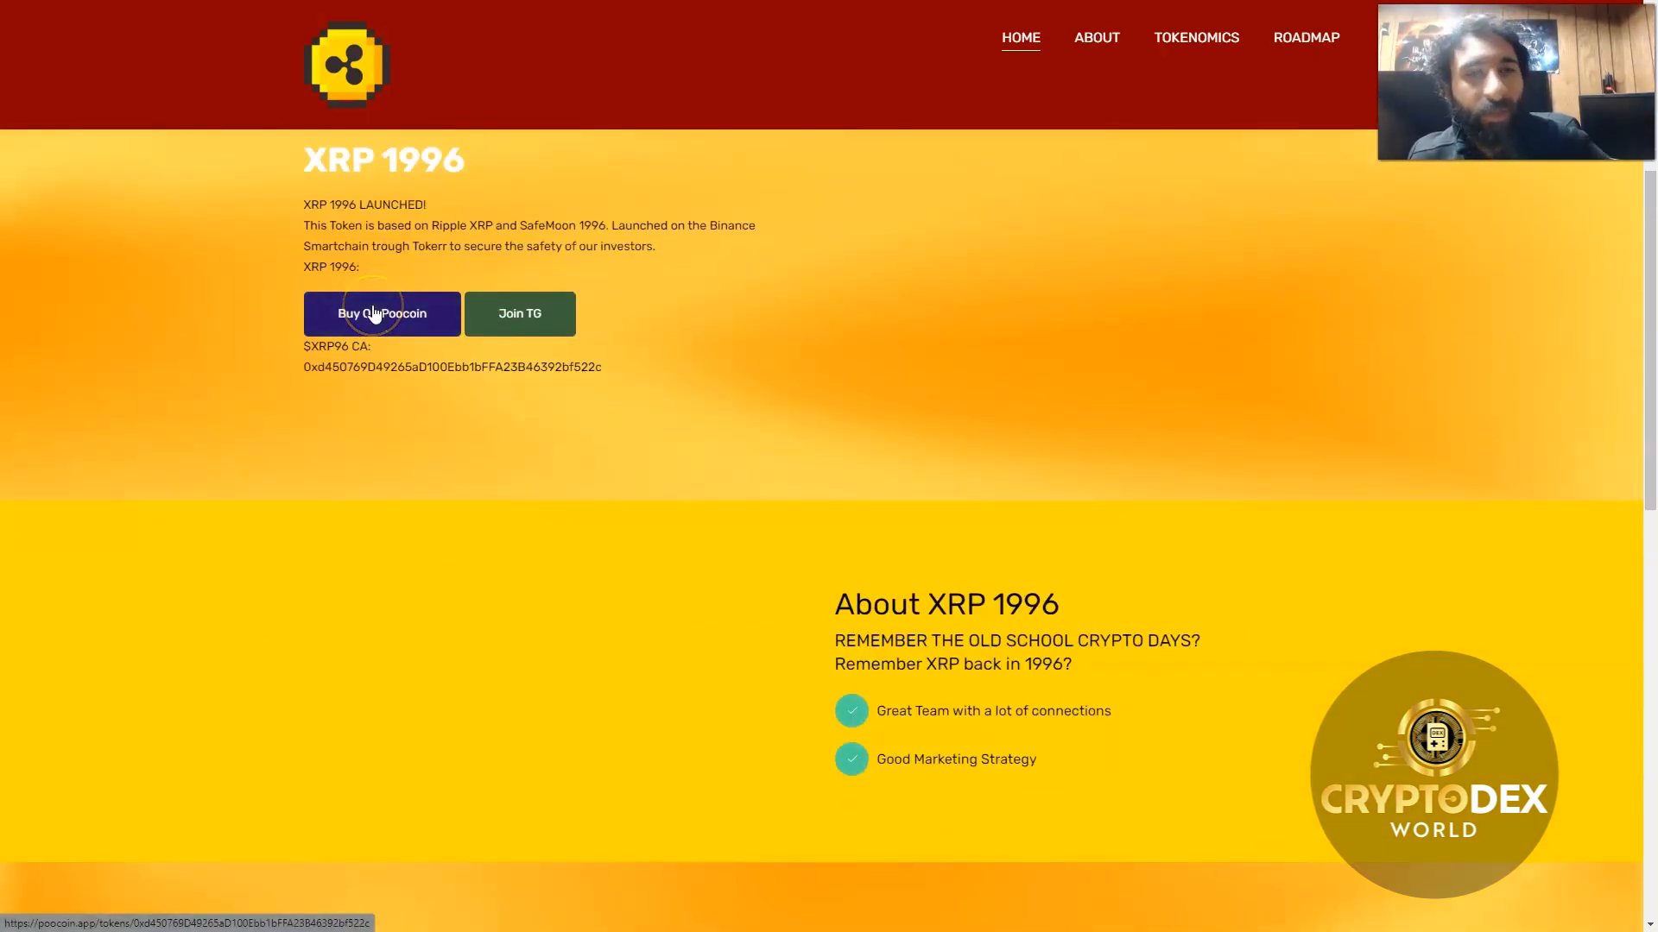
mouse_move(520, 313)
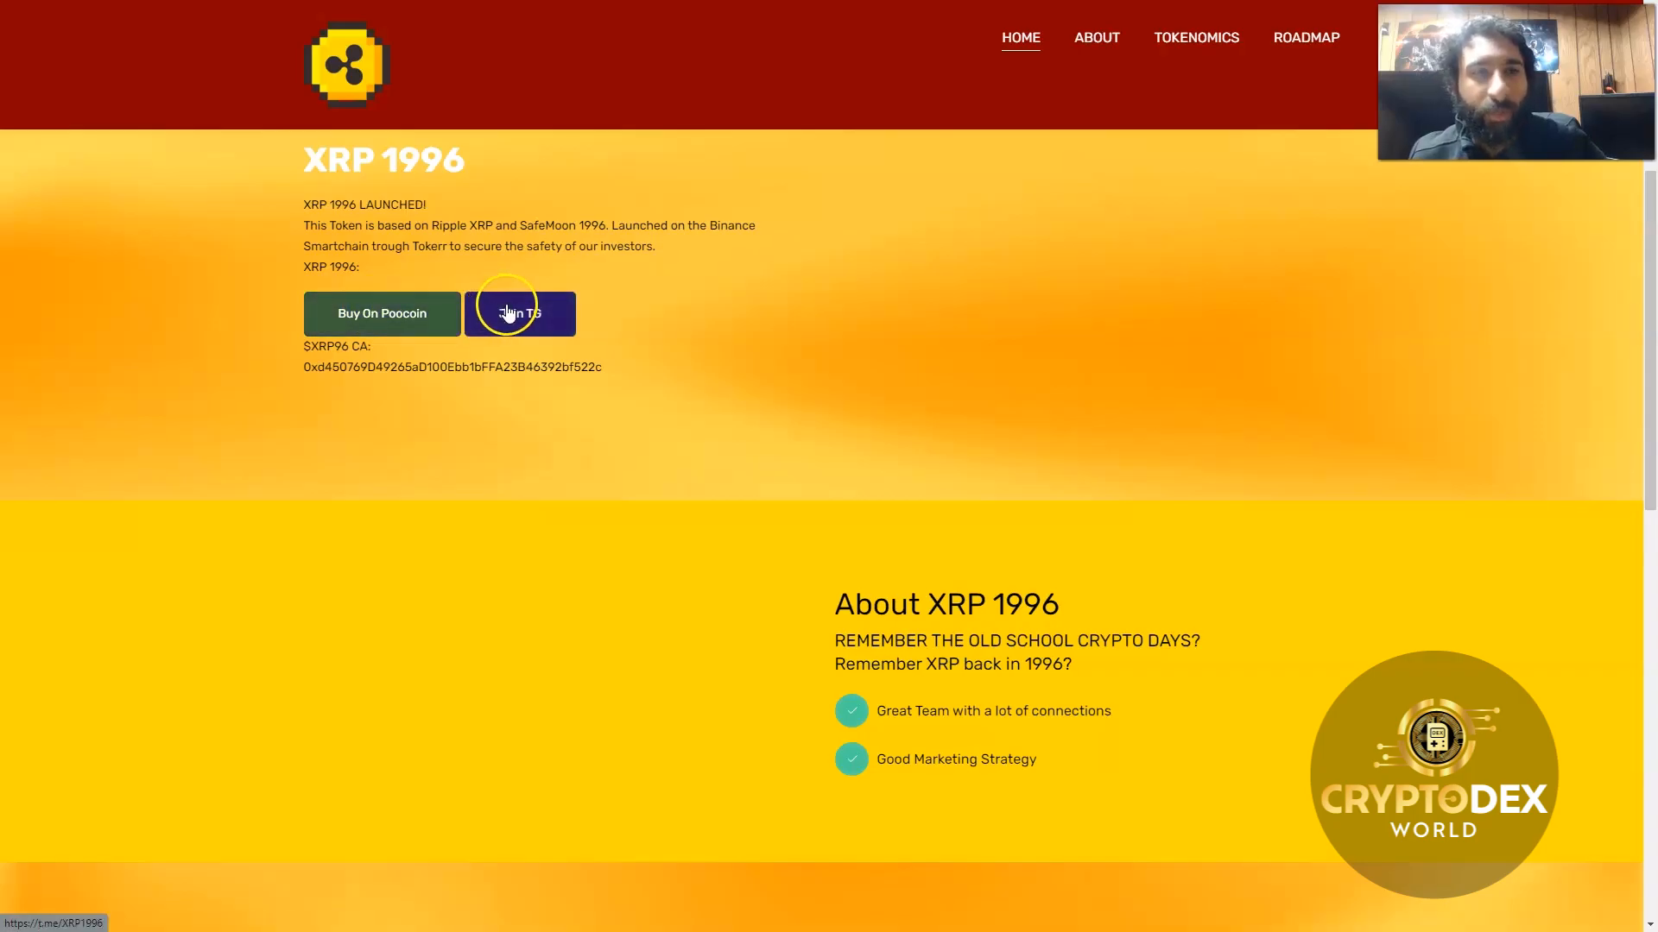
scroll(down, 3)
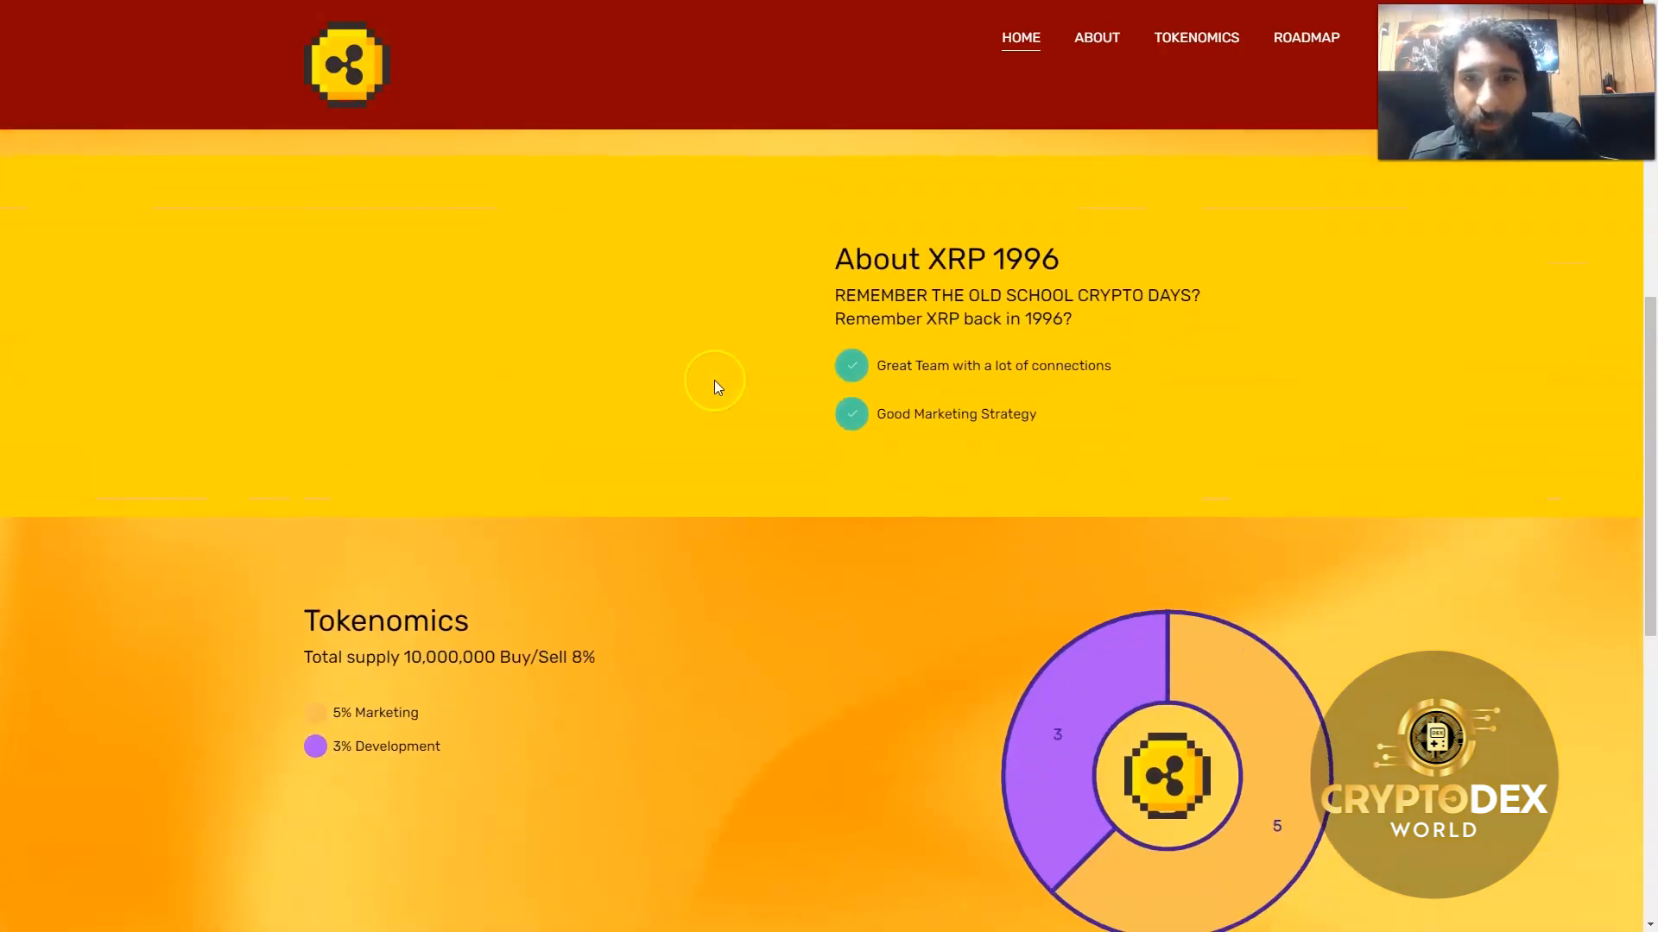
mouse_move(857, 290)
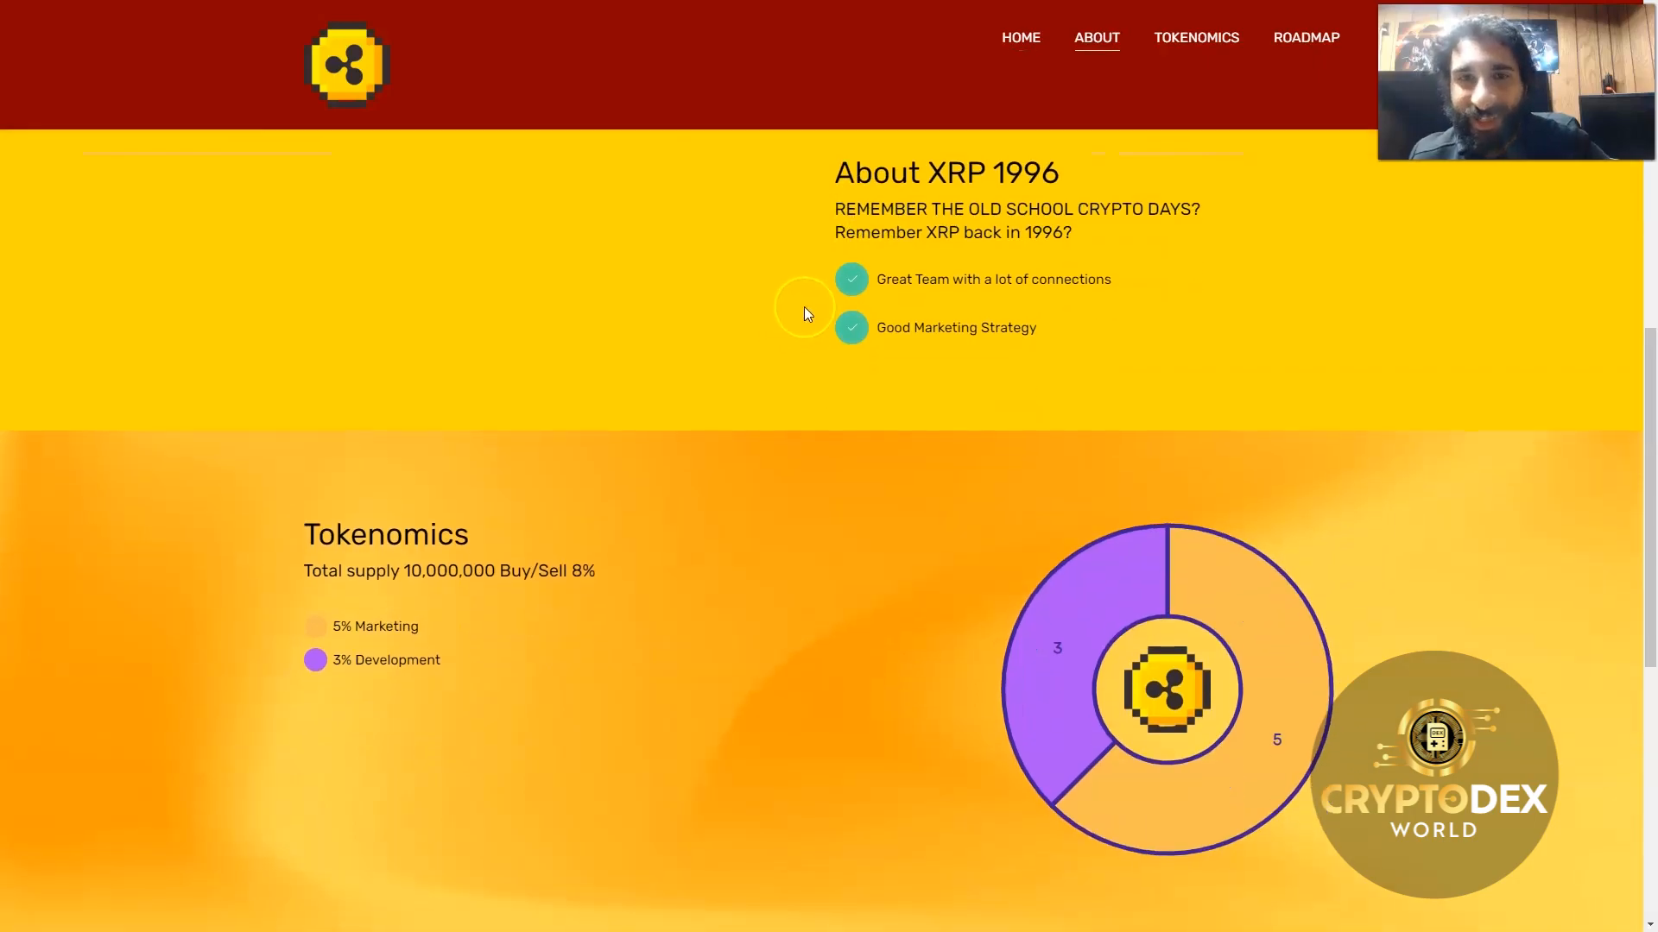
mouse_move(888, 302)
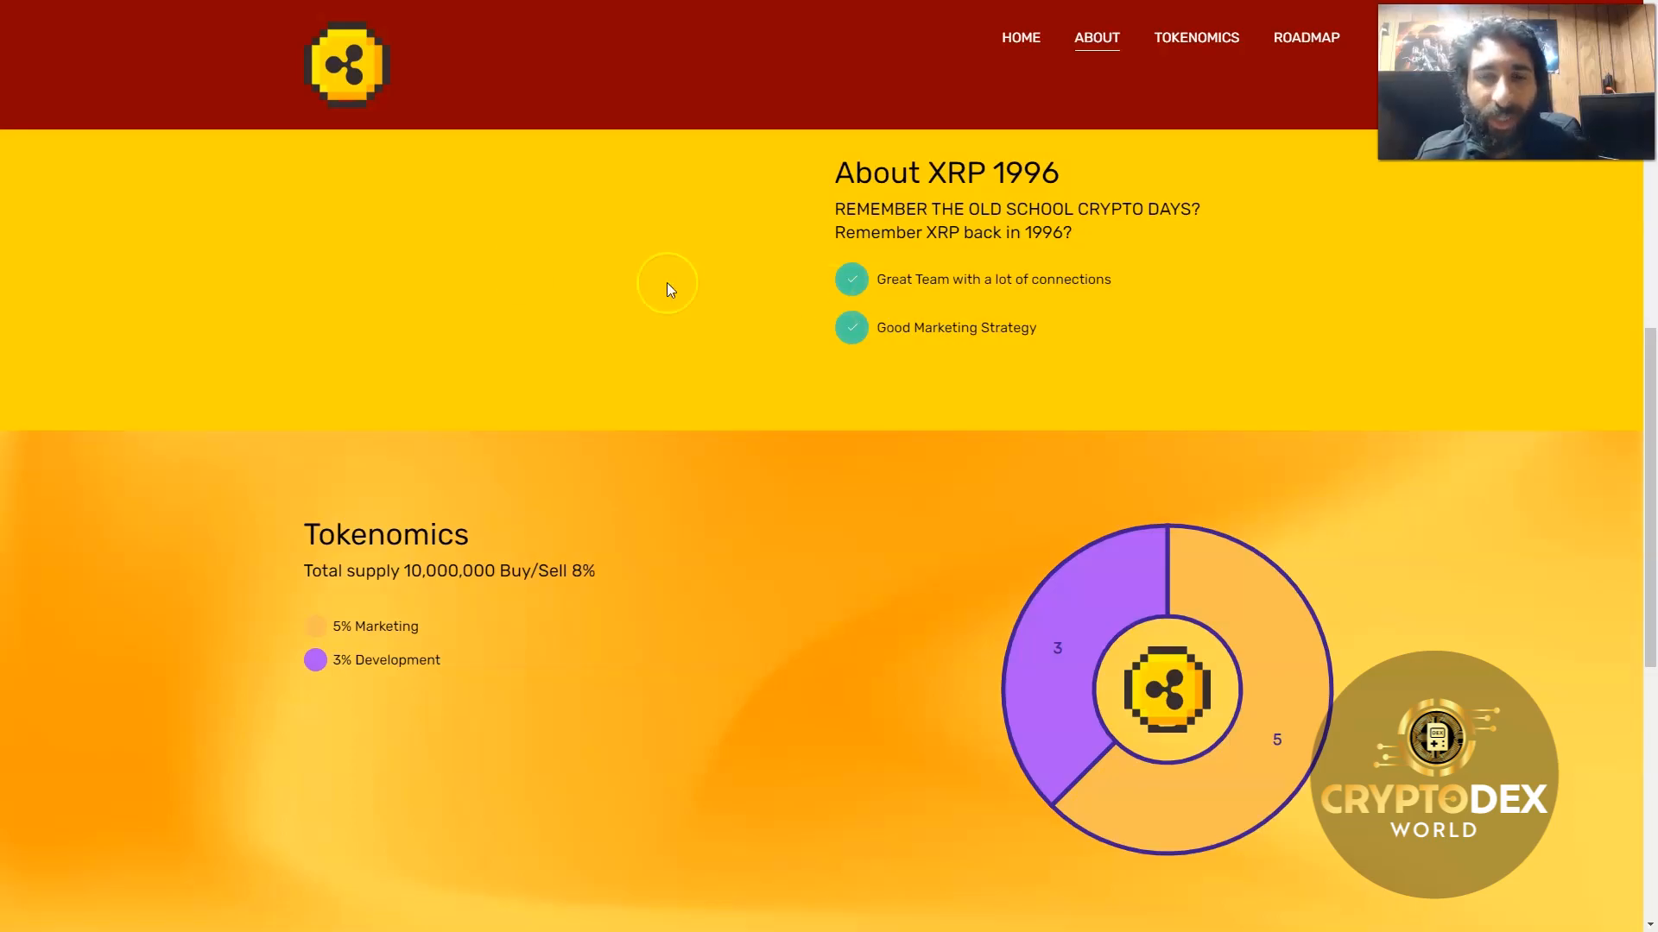
Step: Scroll so the Tokenomics supply, tax split and donut chart fill the view
scroll(down, 3)
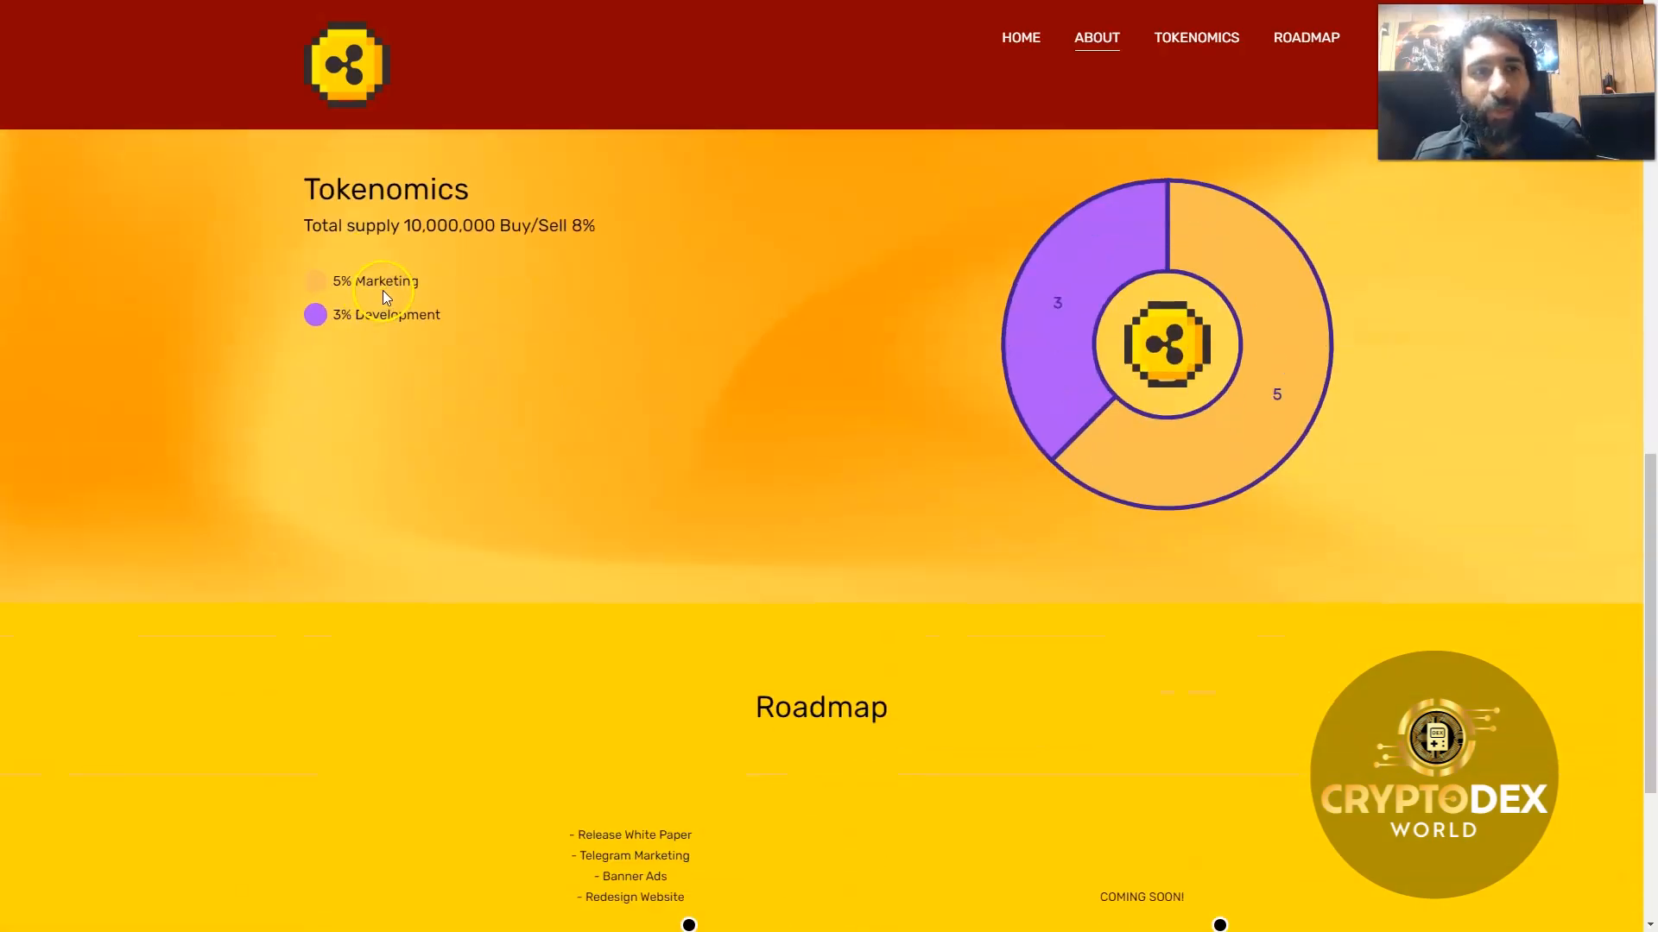
mouse_move(522, 248)
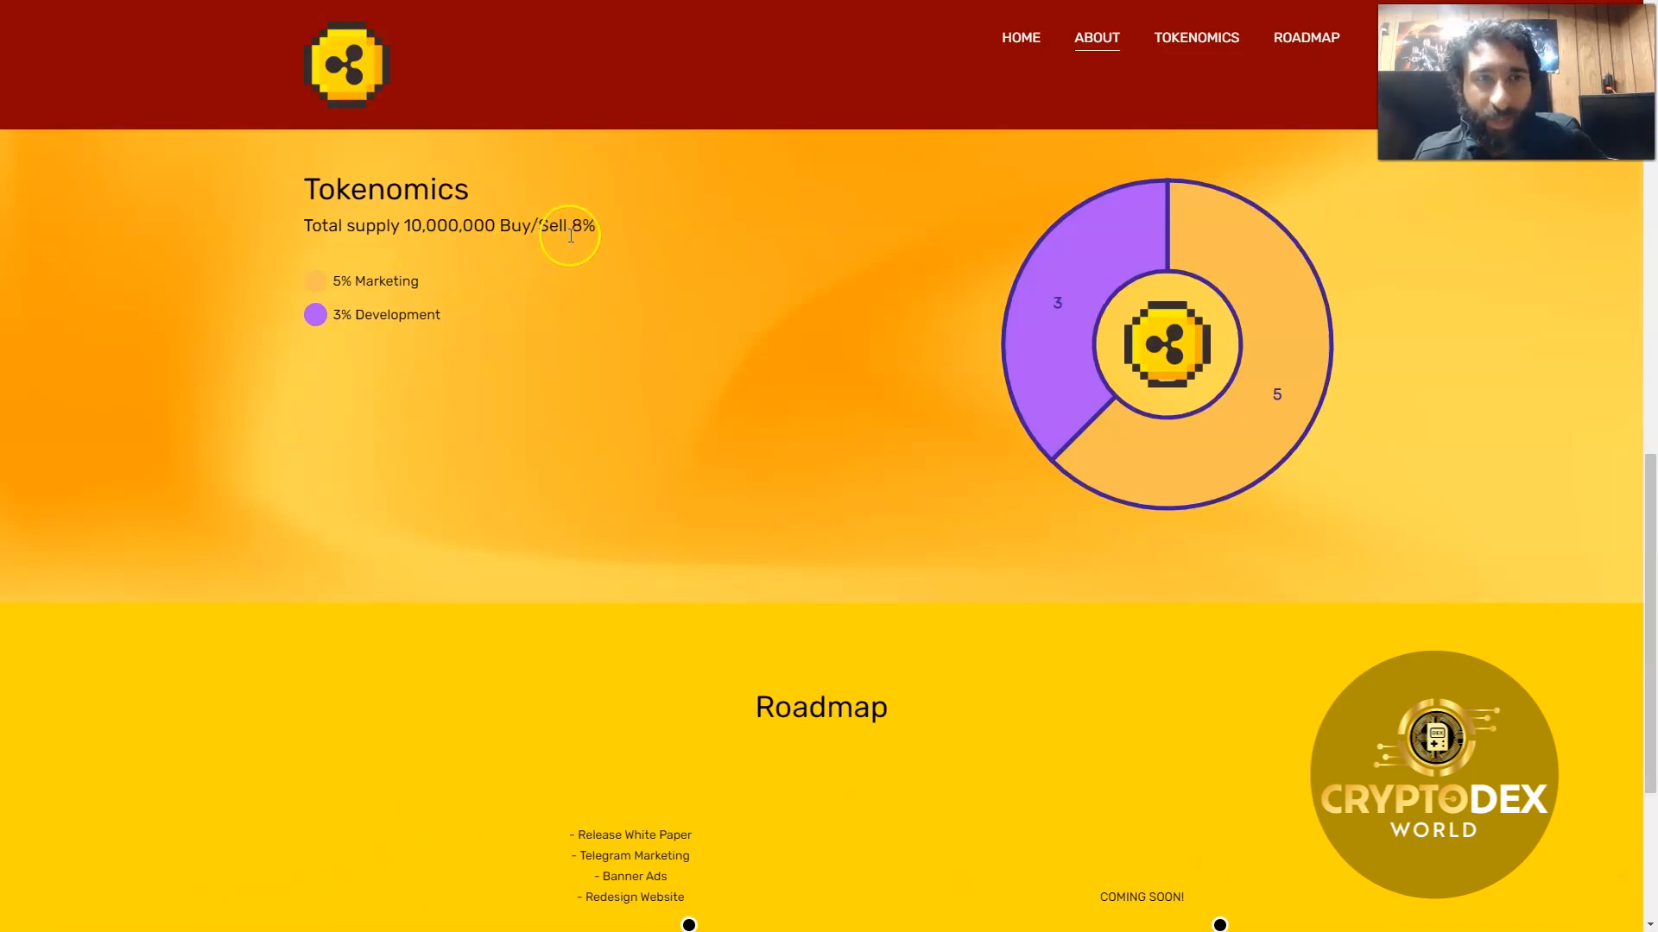
mouse_move(364, 299)
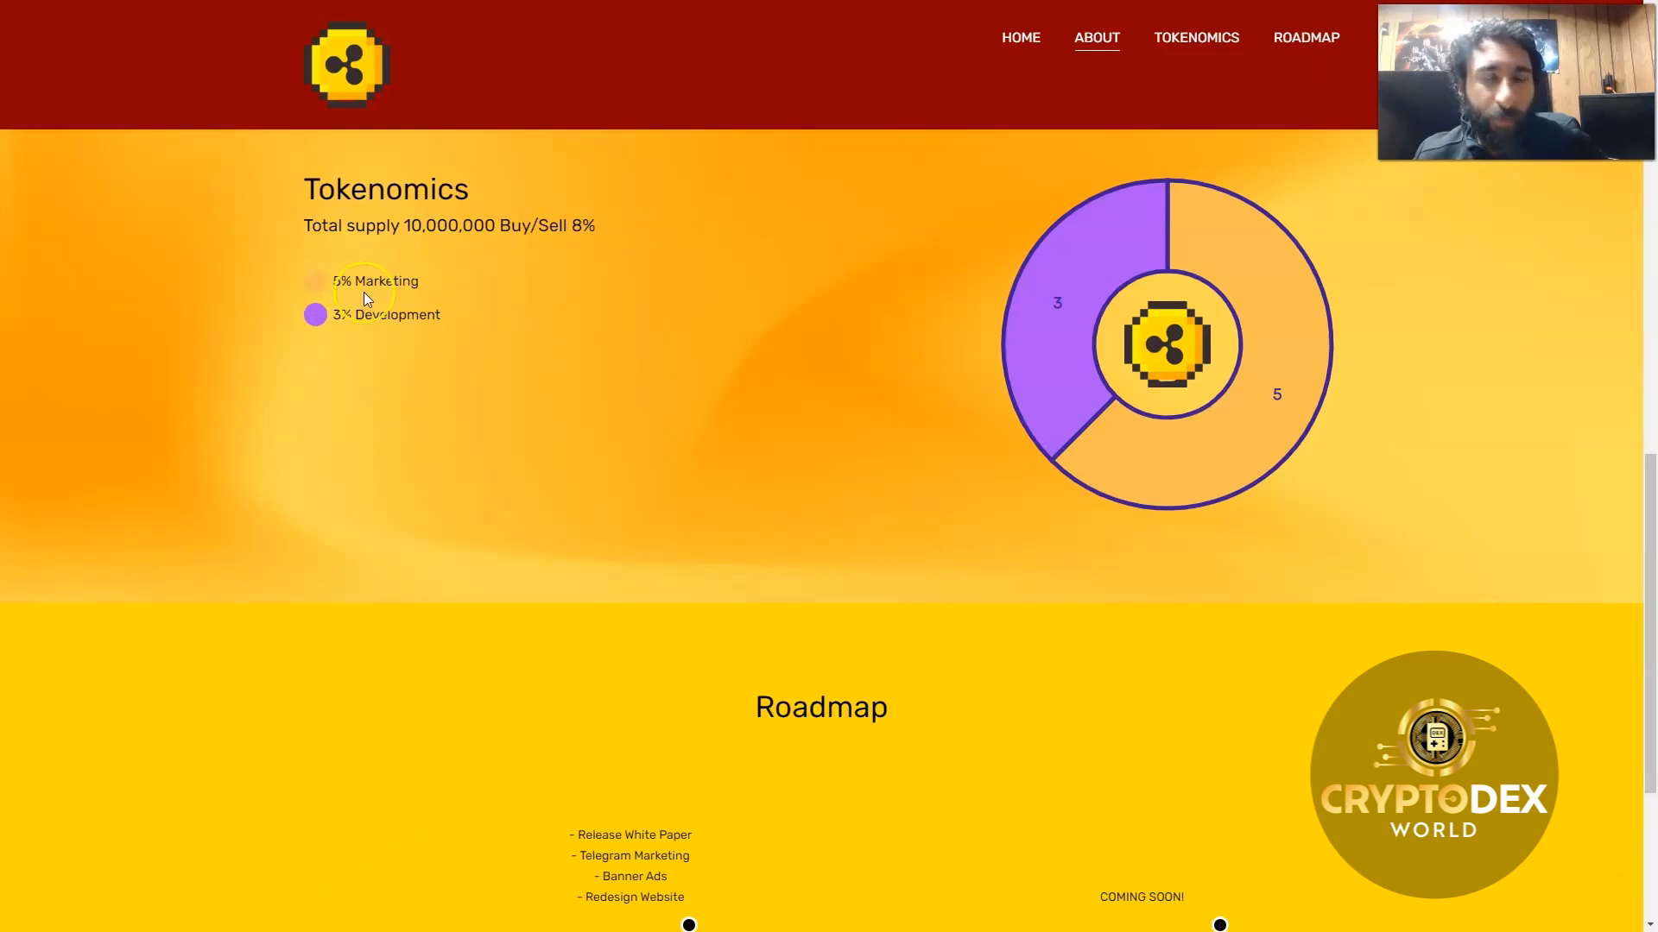
mouse_move(473, 326)
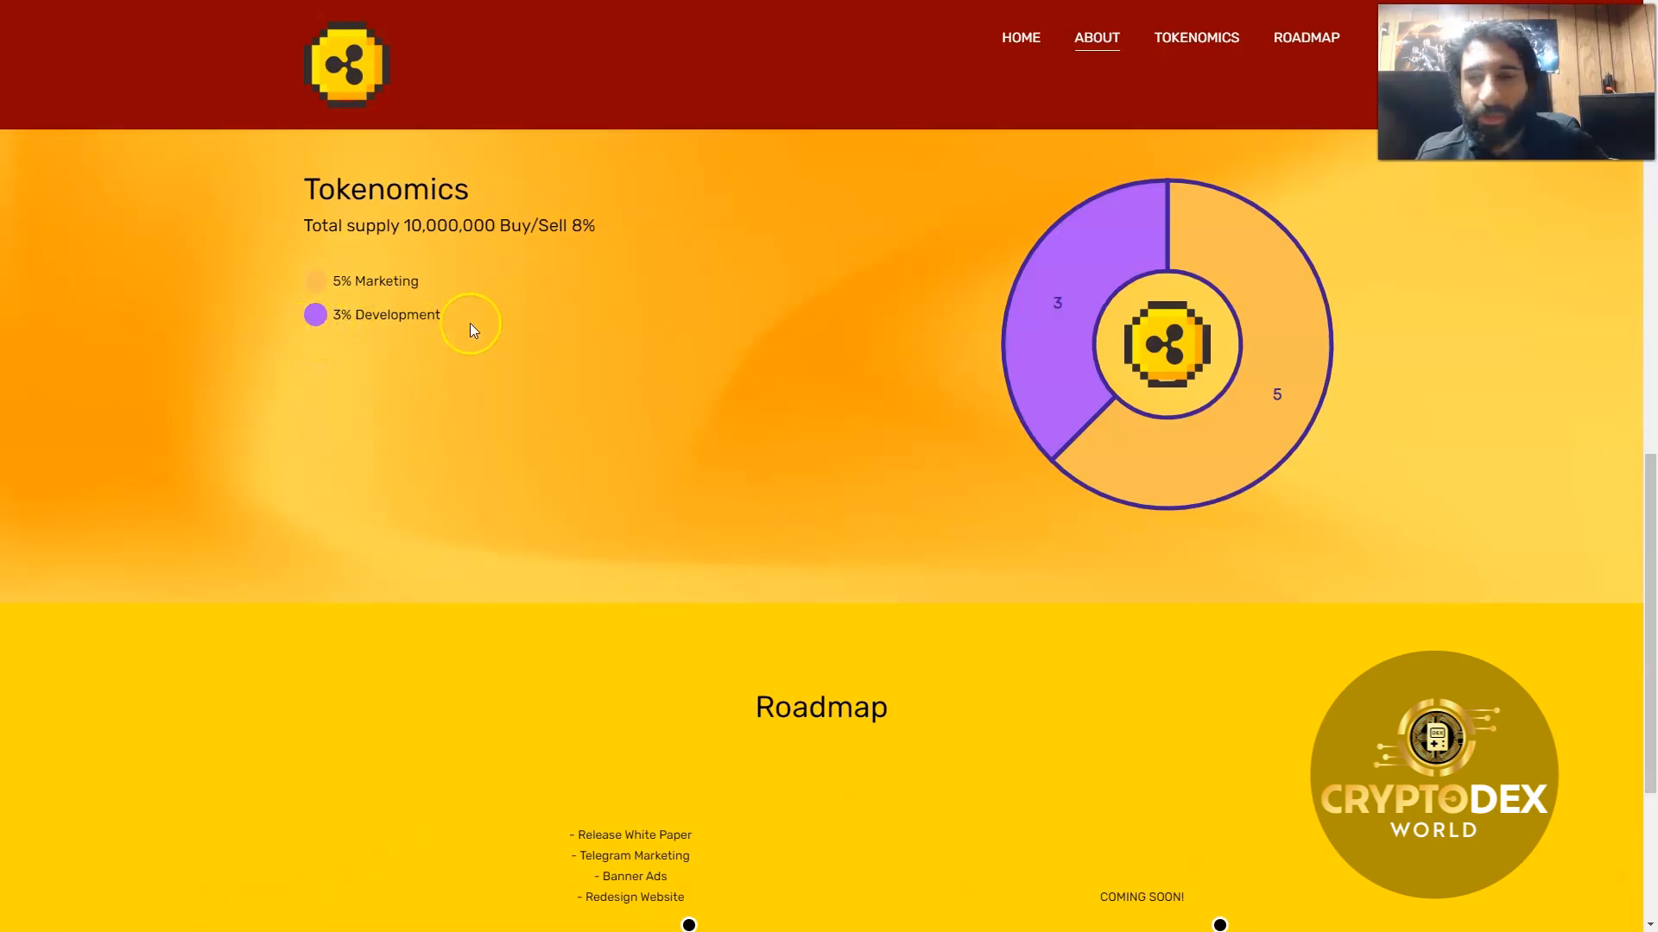
Step: Review the four-phase Roadmap, return to the homepage top, and open the XRP96/BNB PooCoin chart
scroll(down, 3)
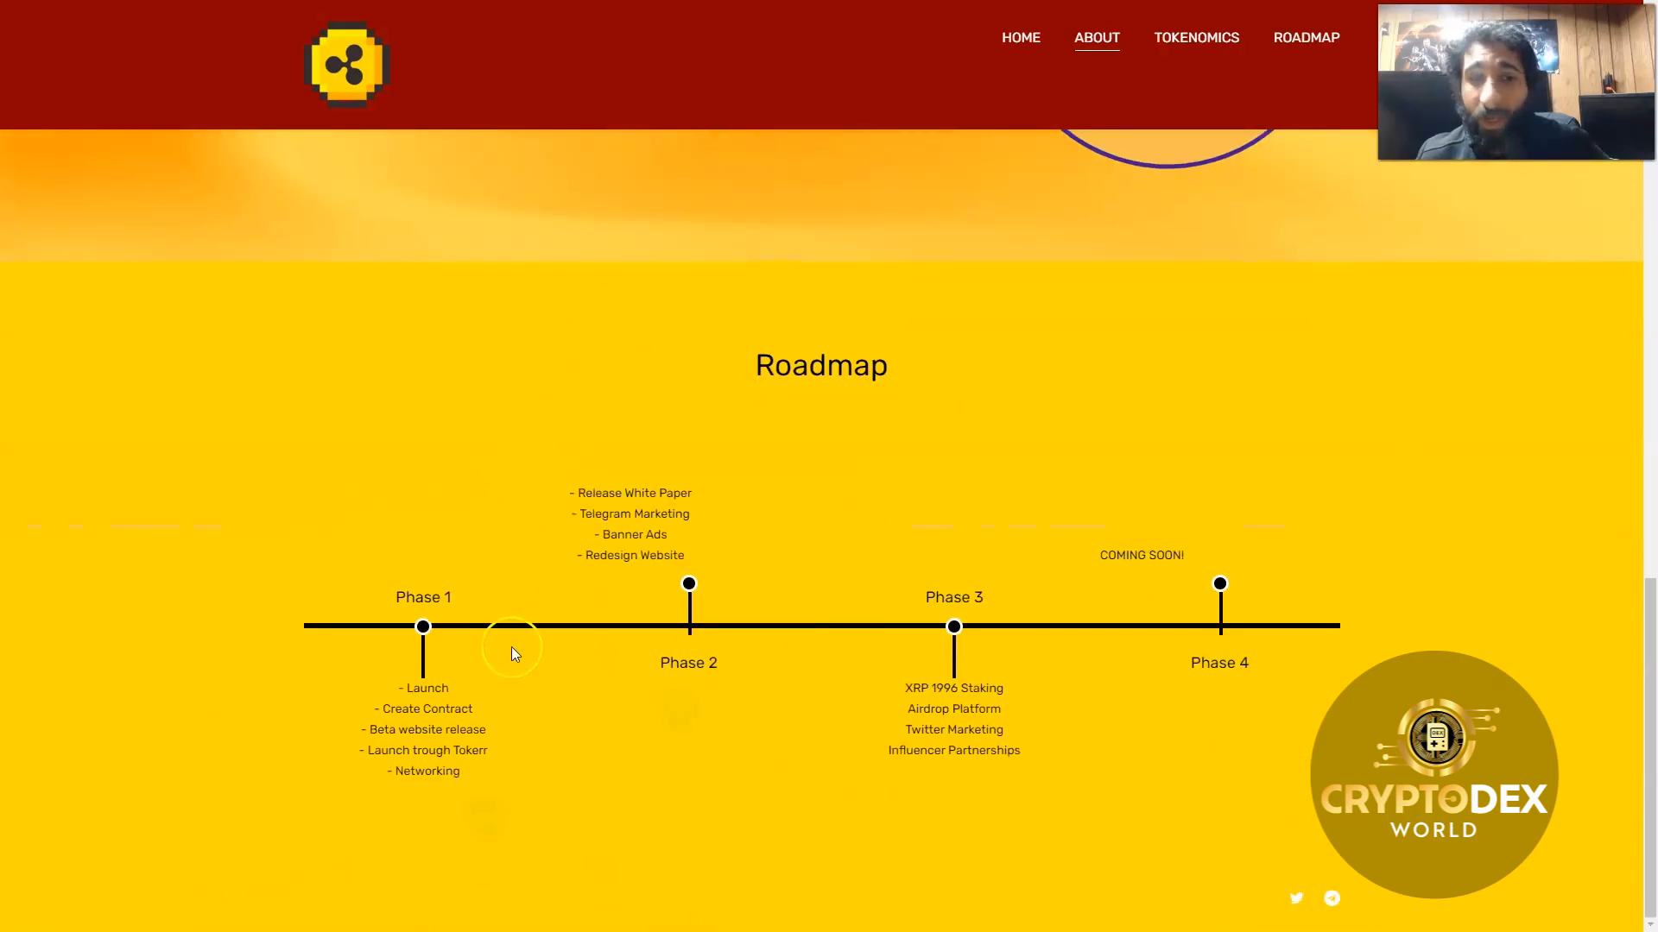
mouse_move(497, 708)
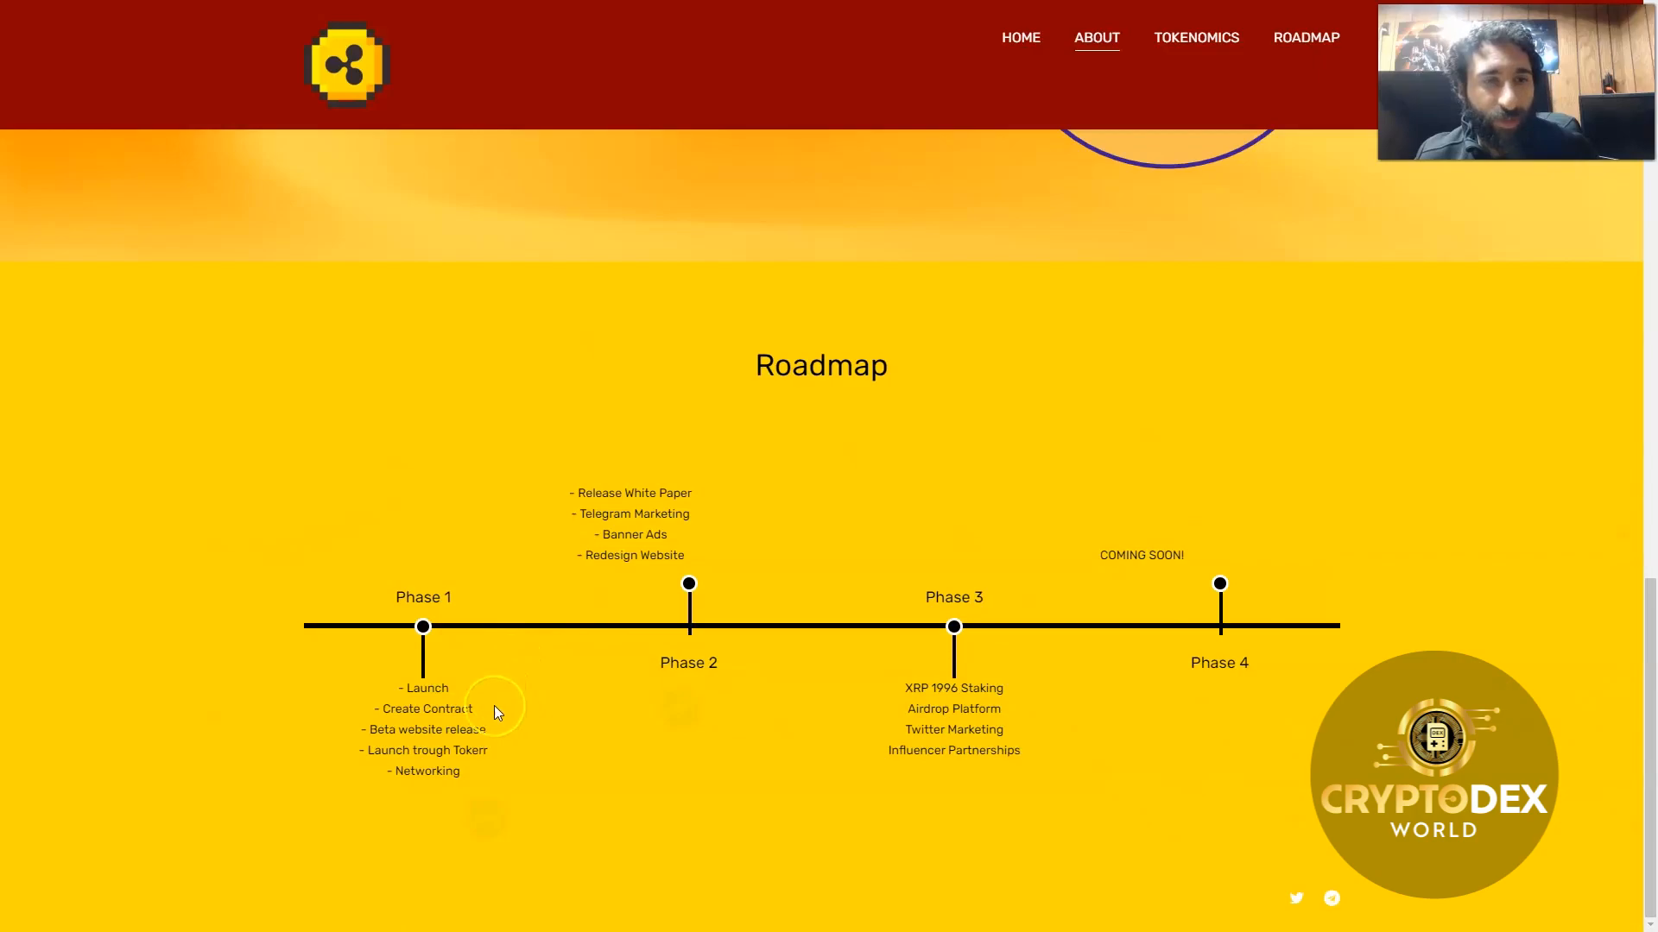
mouse_move(597, 515)
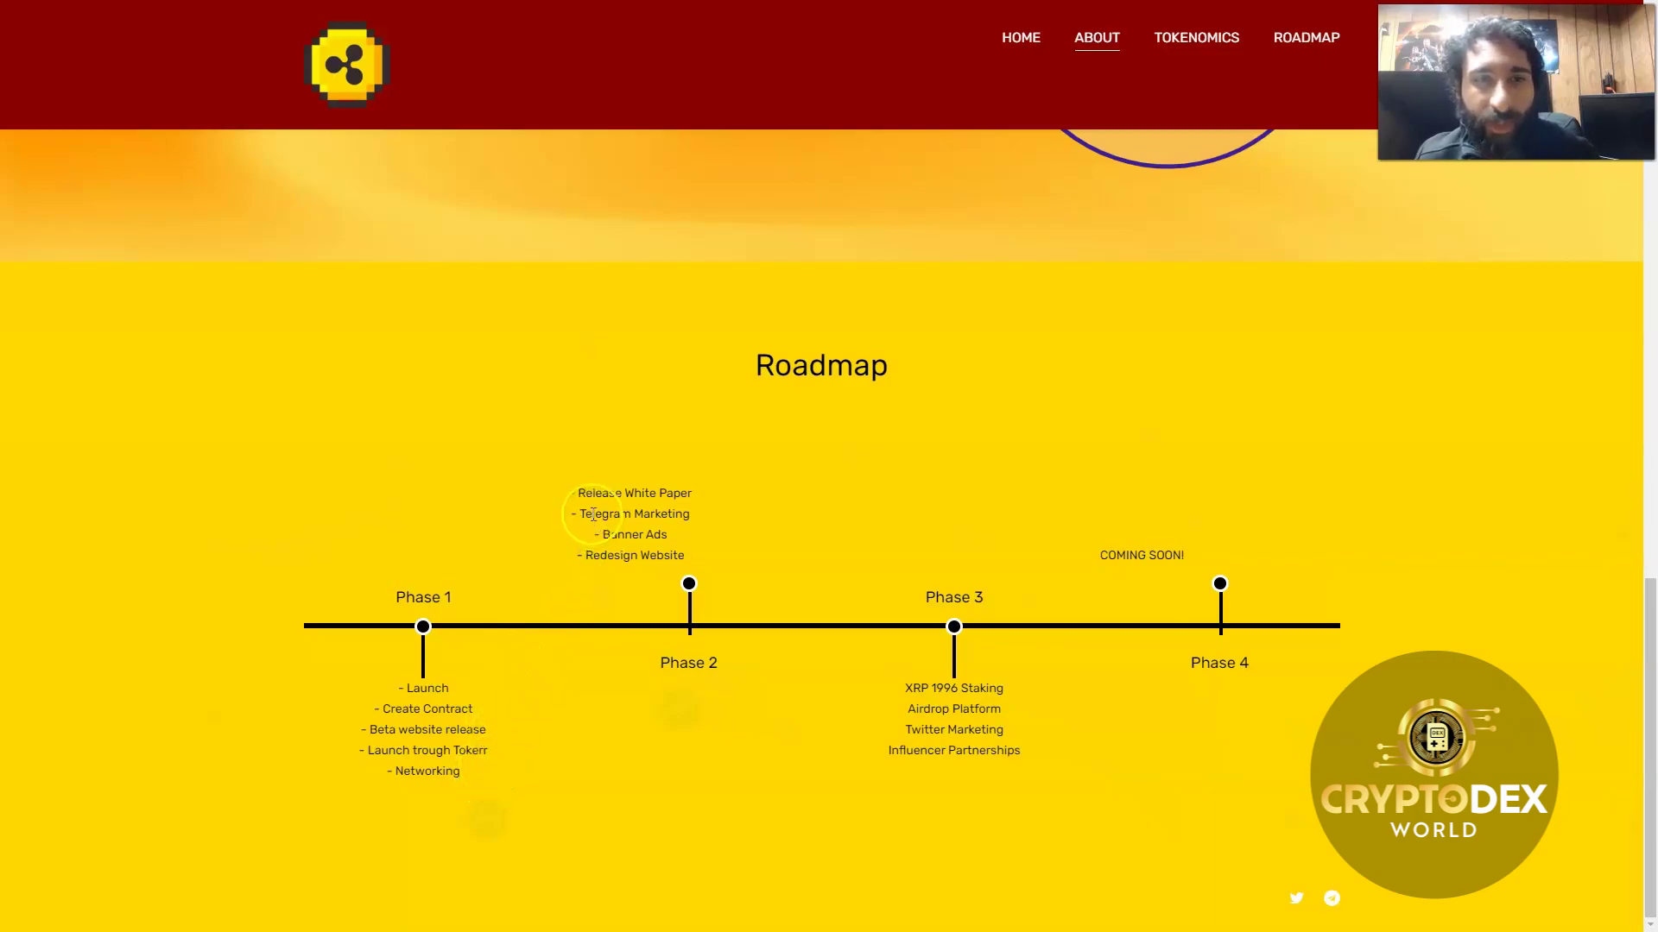
mouse_move(582, 557)
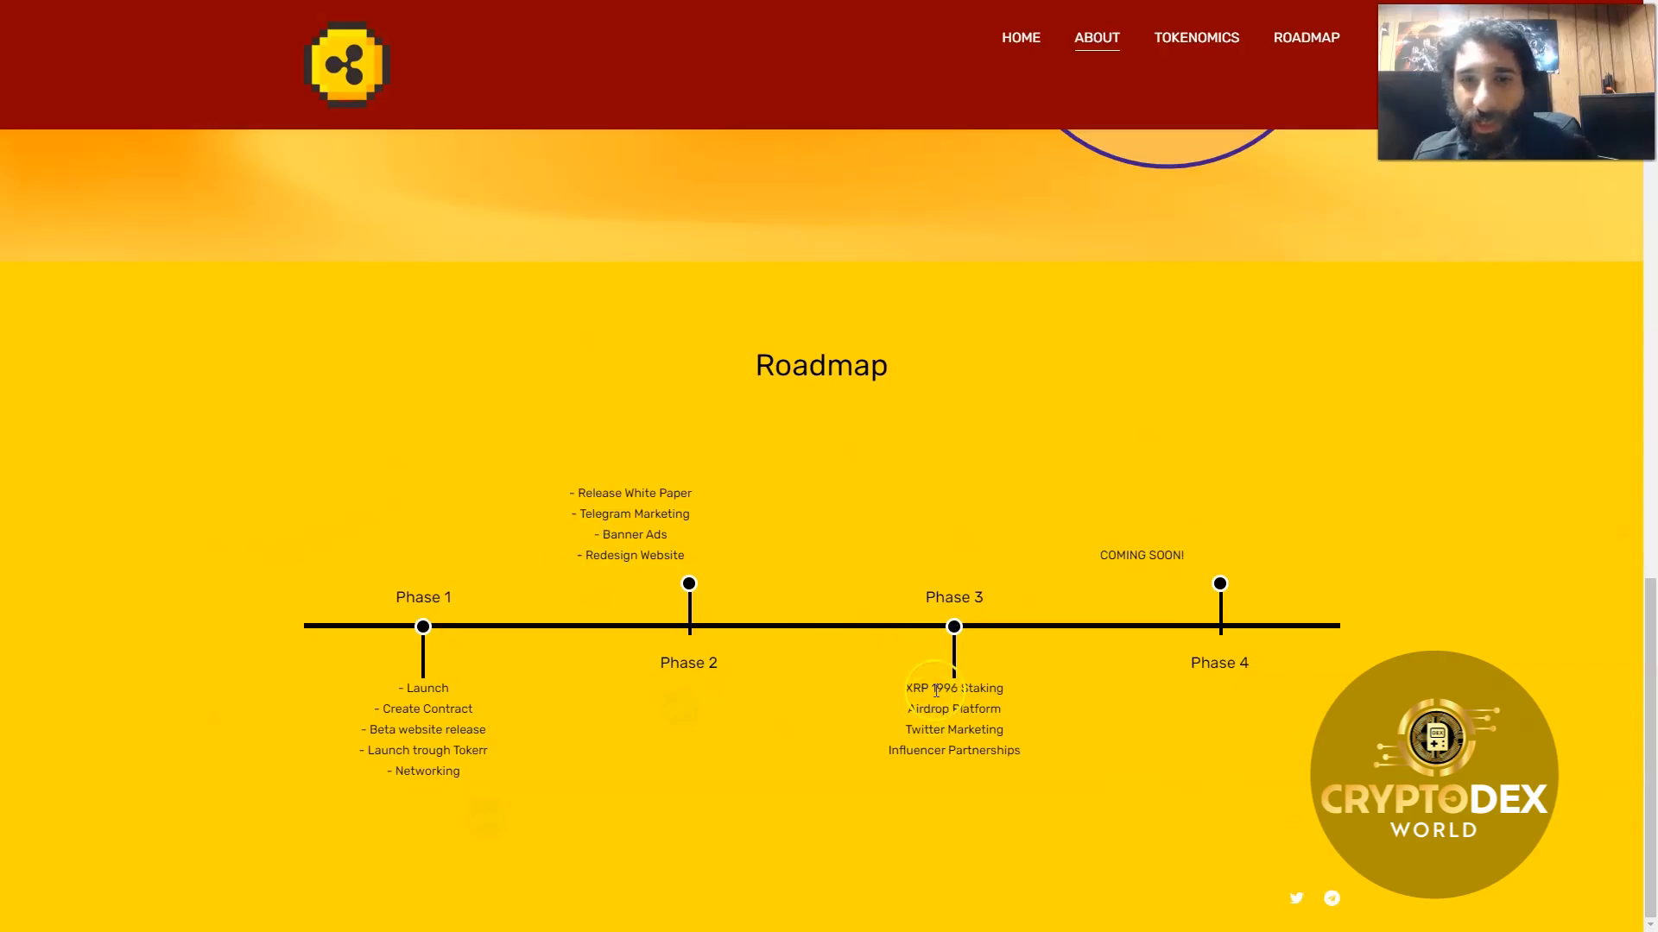
mouse_move(1098, 601)
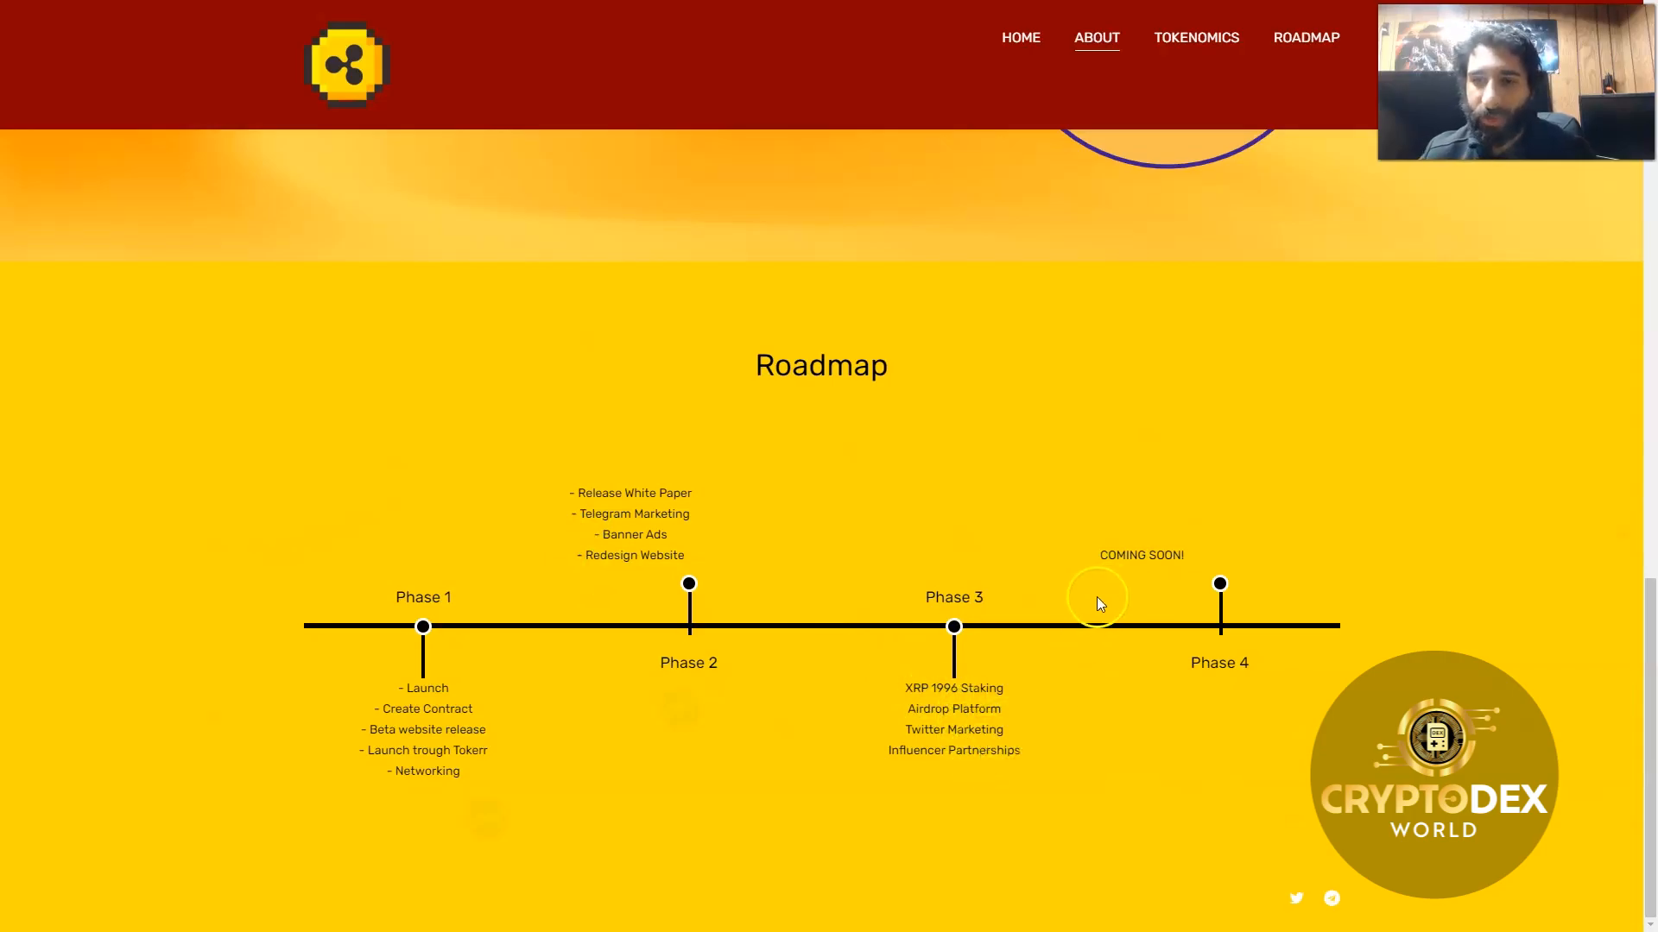
click(1019, 36)
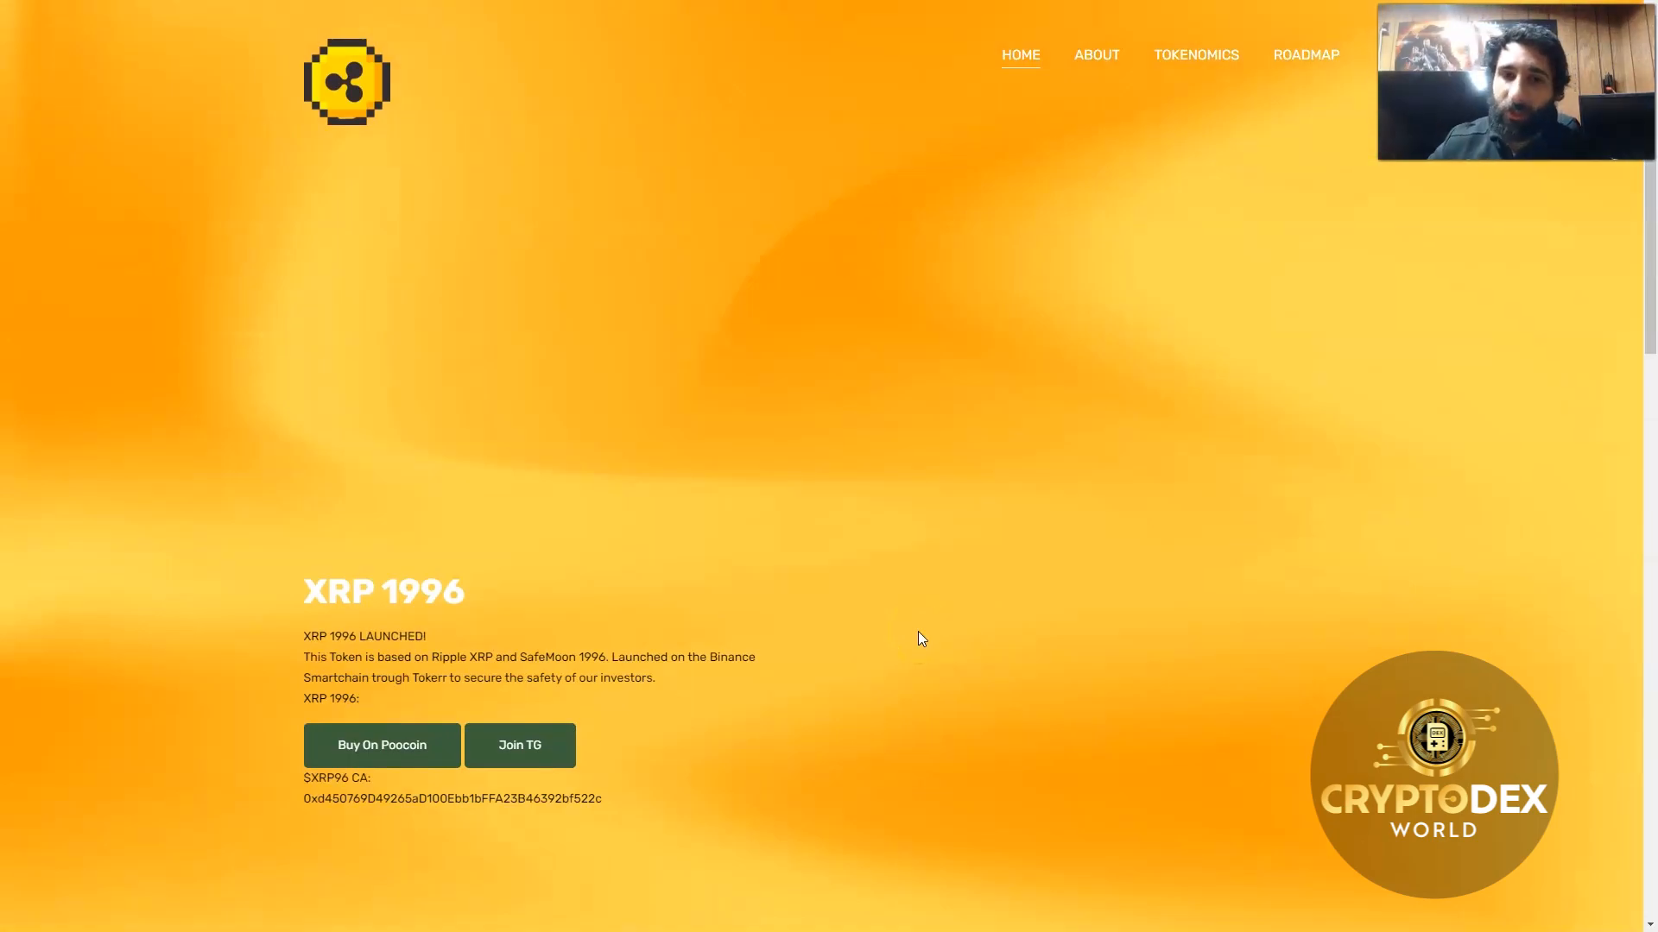
click(870, 632)
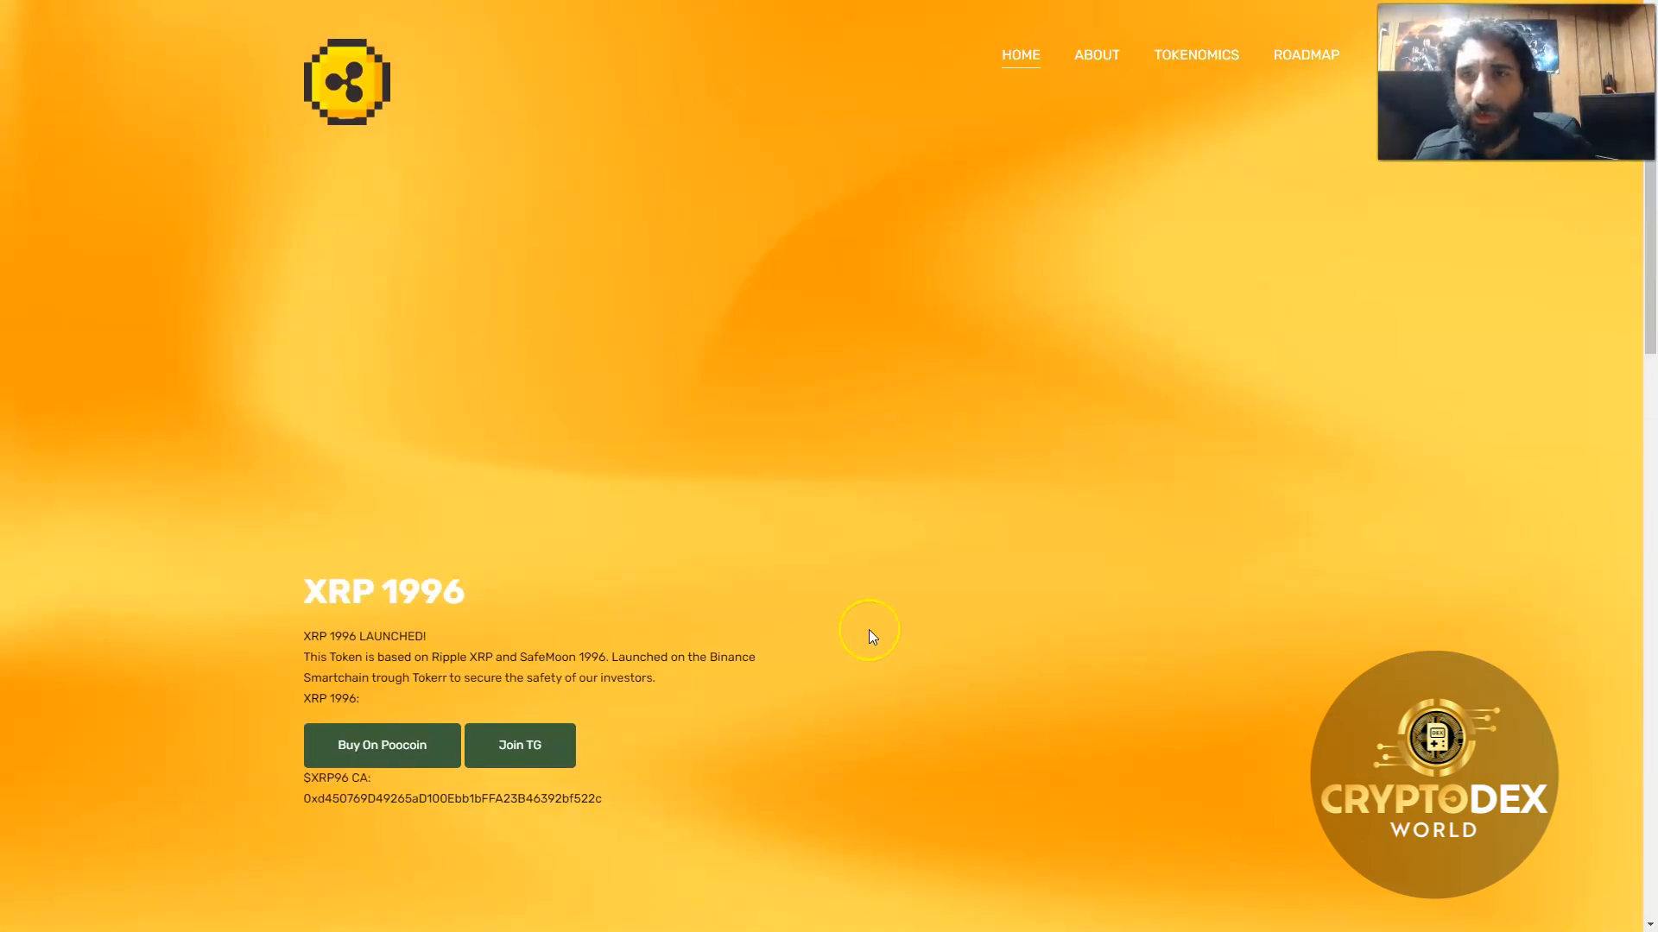
click(380, 744)
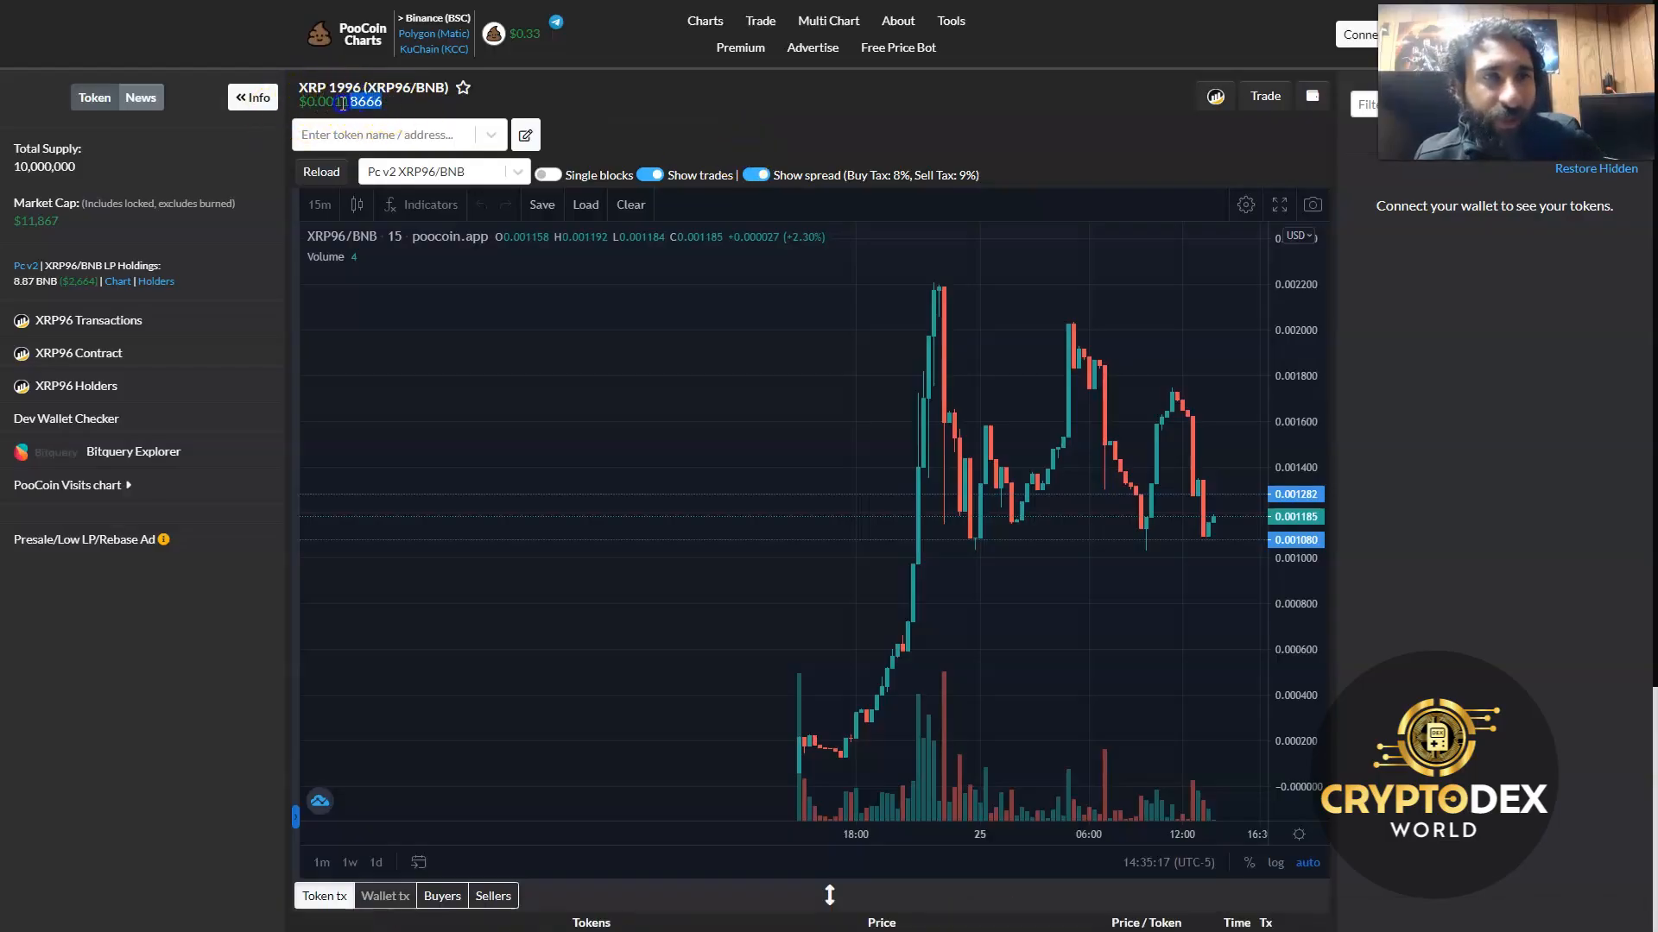
mouse_move(926, 637)
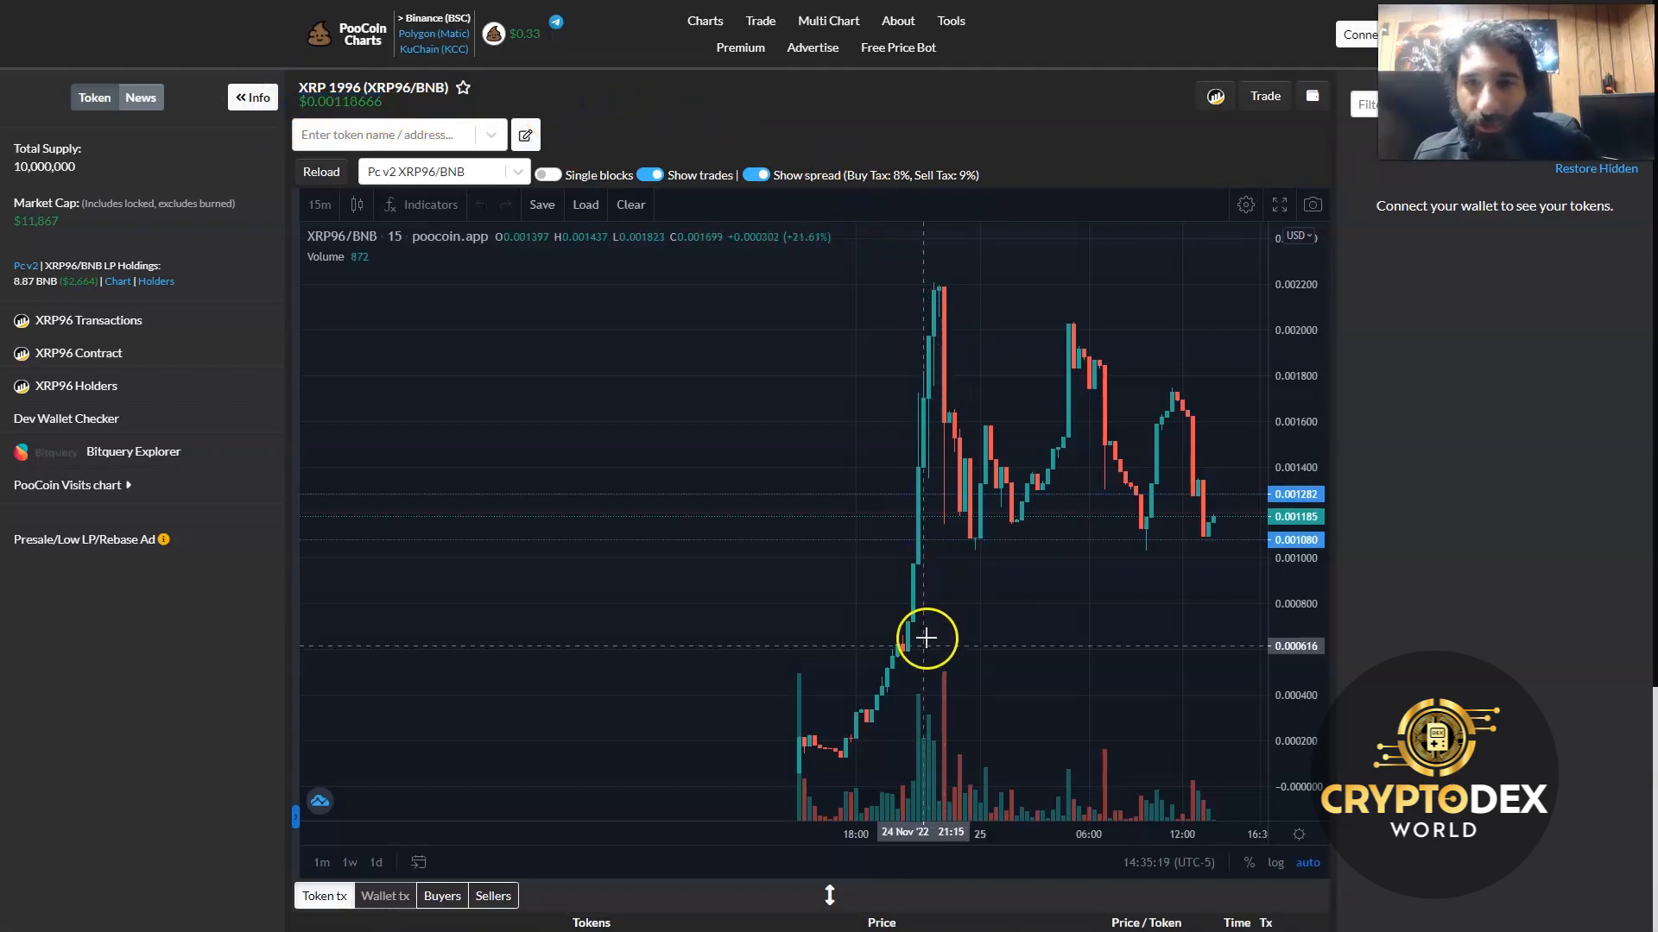
mouse_move(1201, 544)
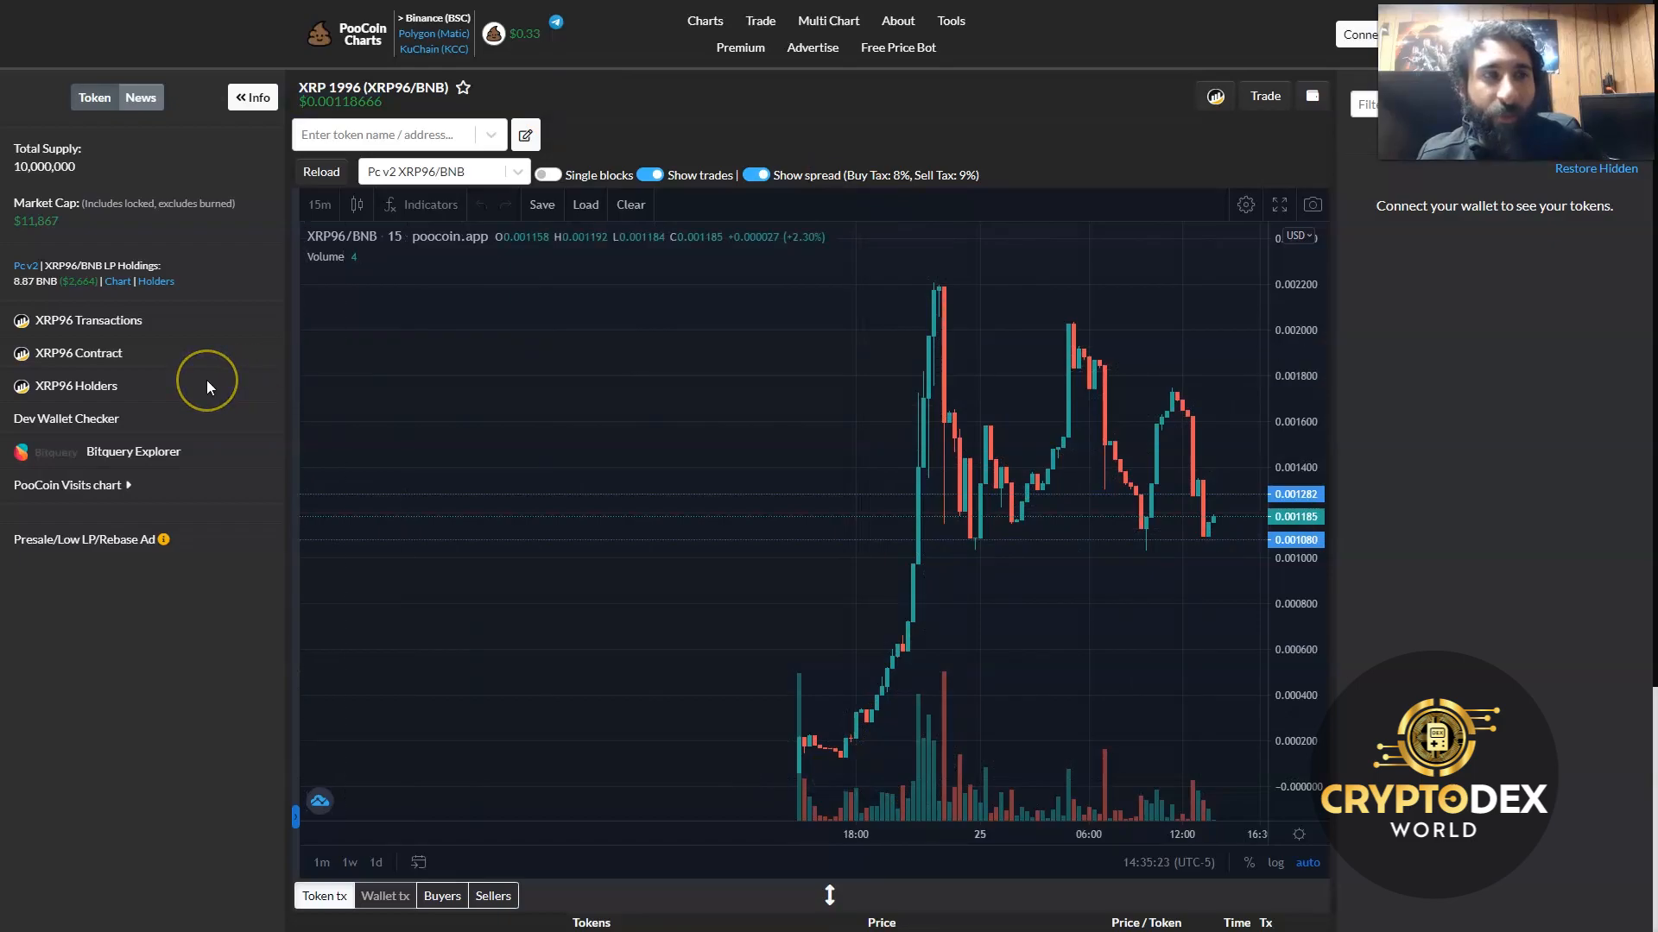
mouse_move(208, 380)
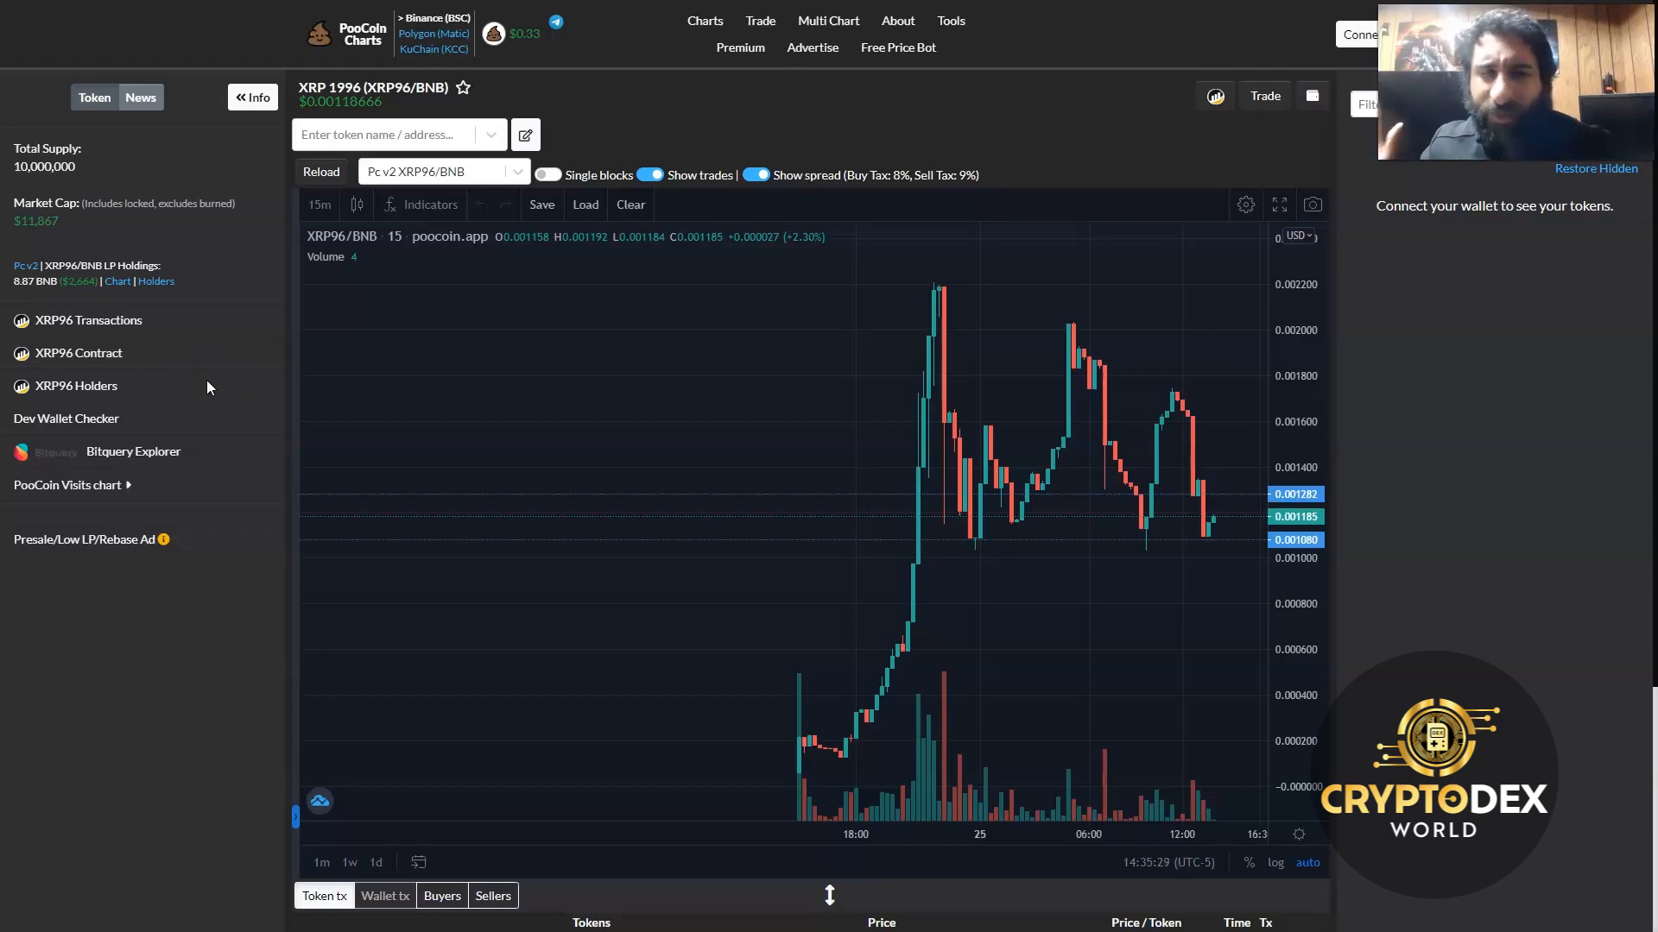
mouse_move(874, 361)
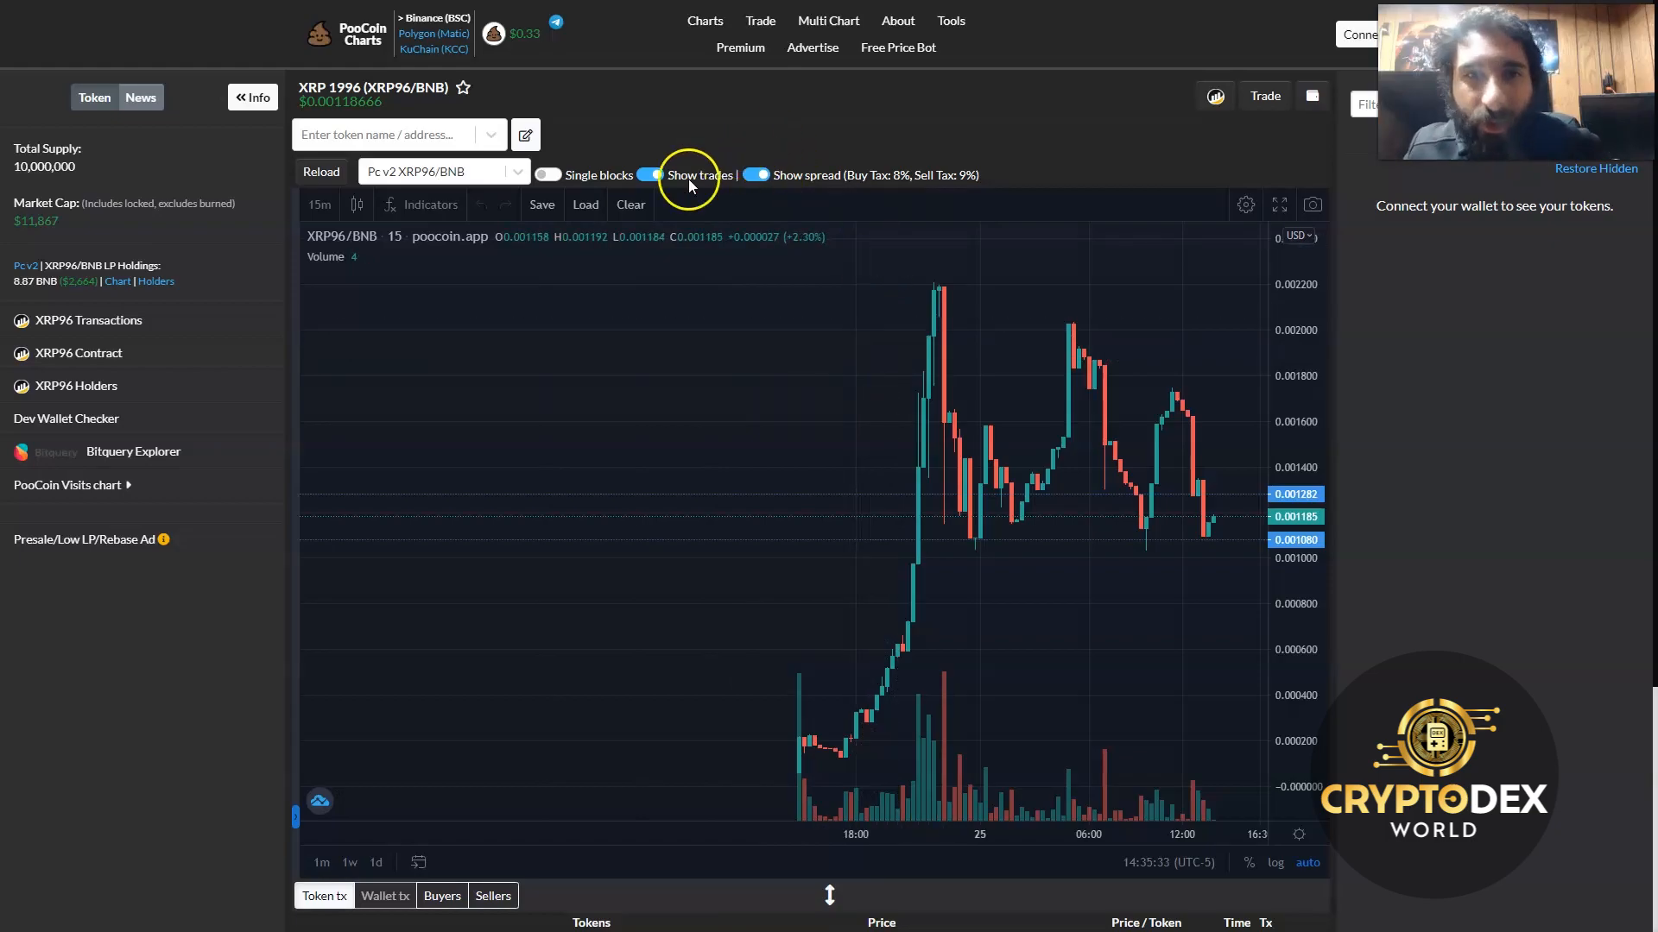
mouse_move(891, 181)
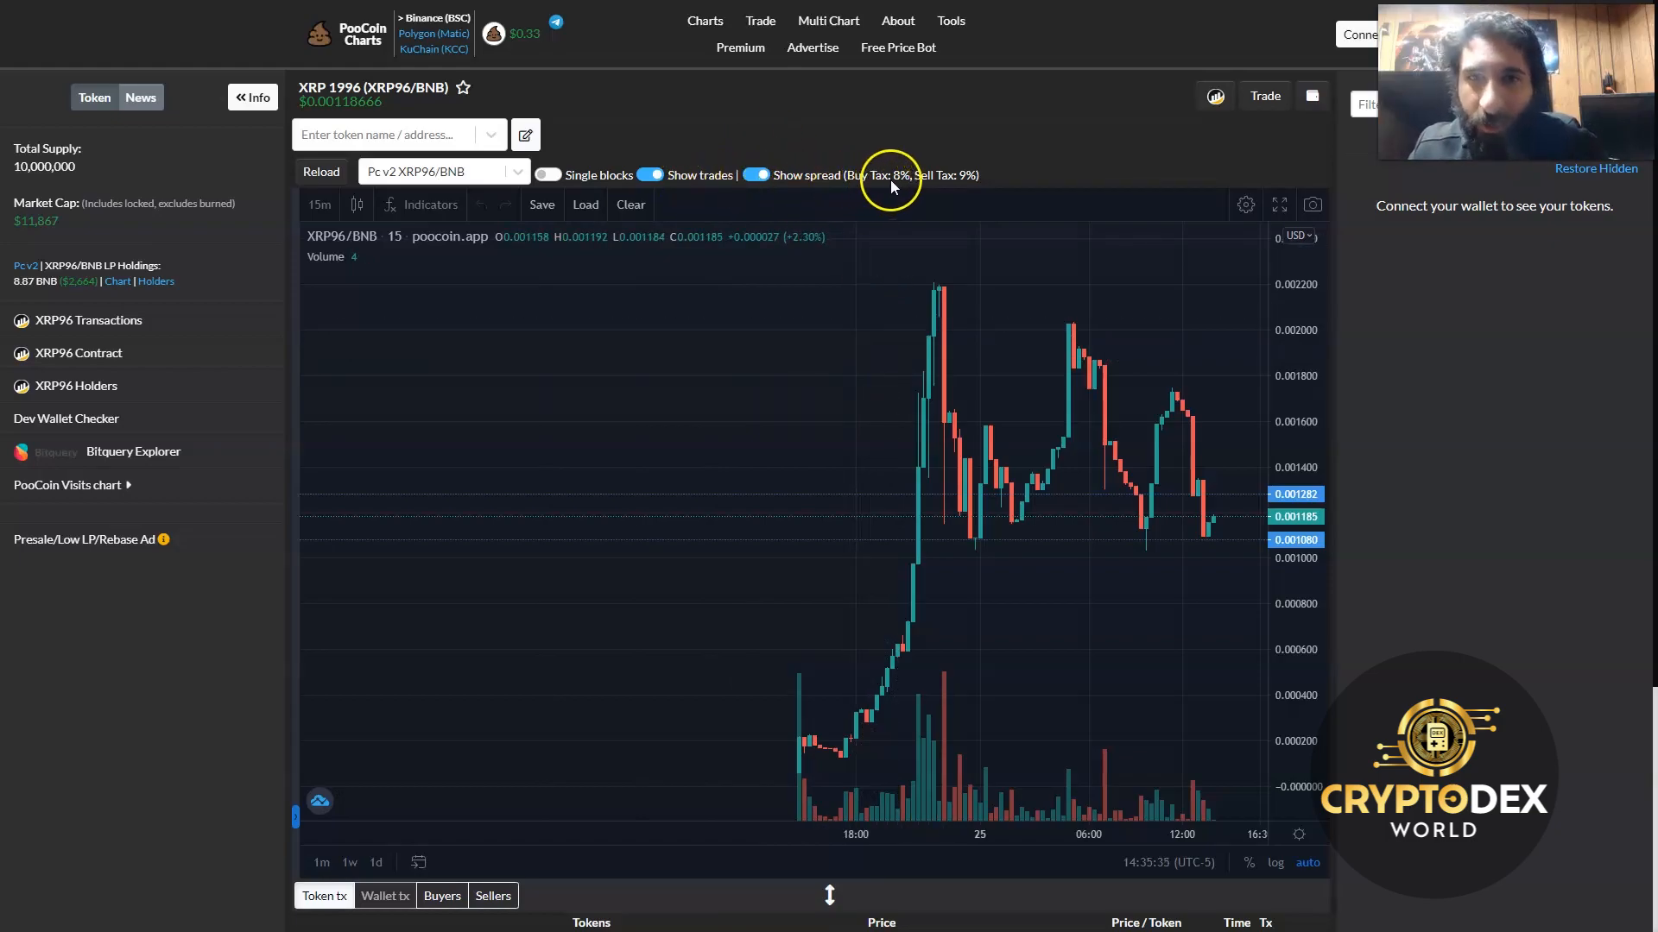
mouse_move(1171, 667)
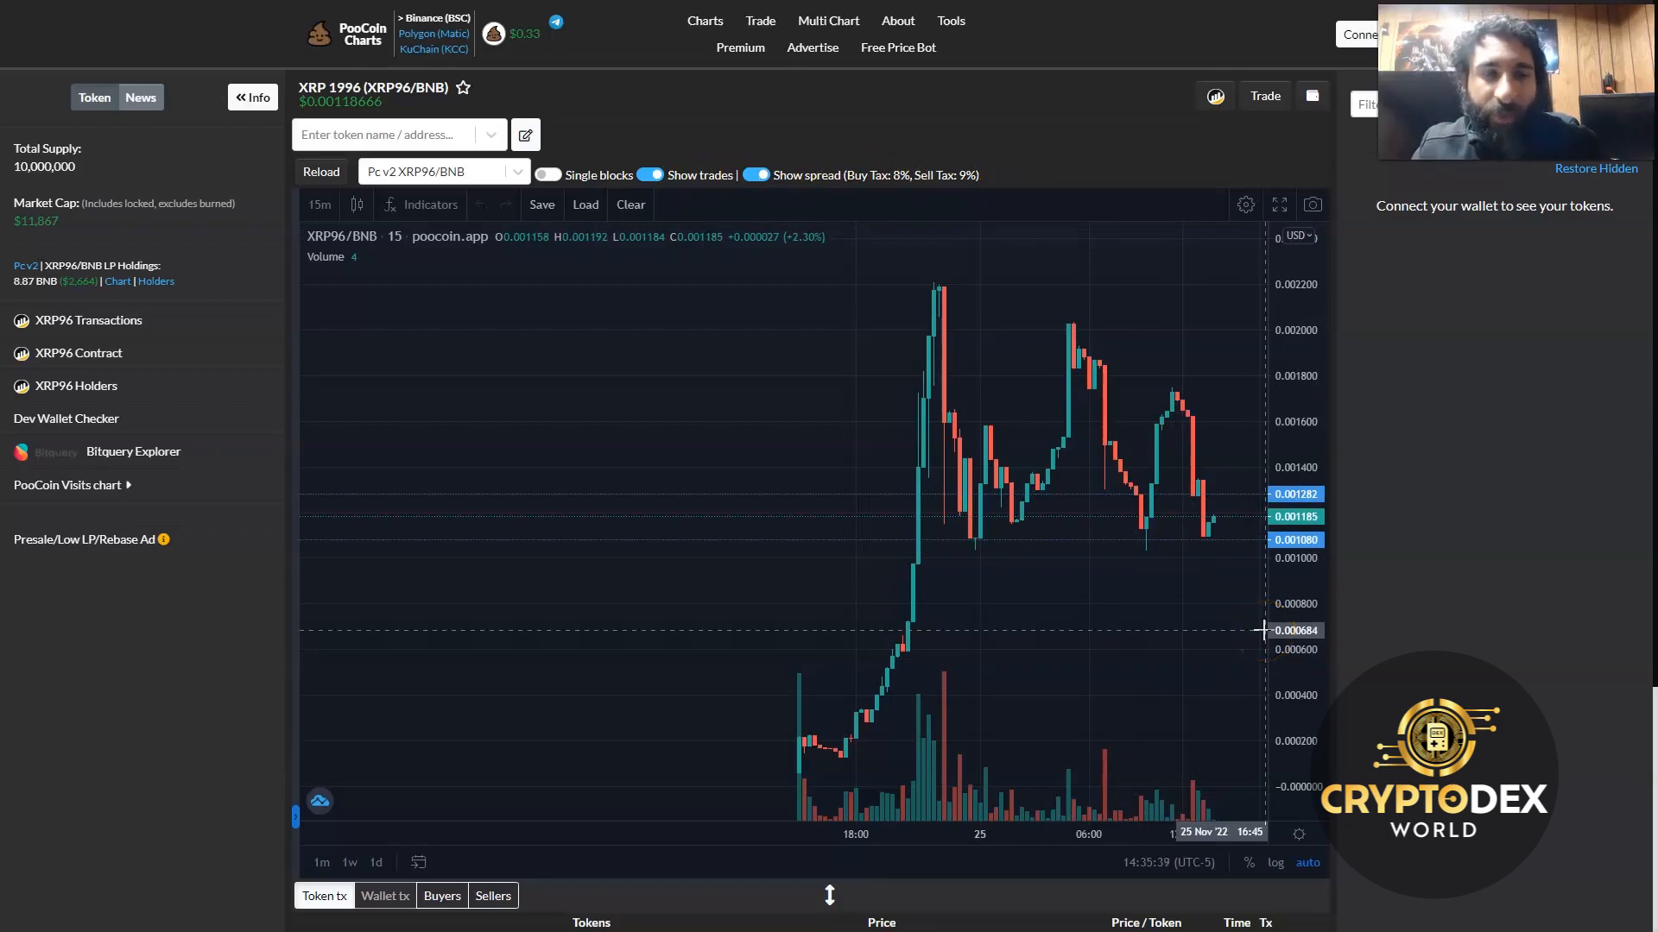
mouse_move(264, 684)
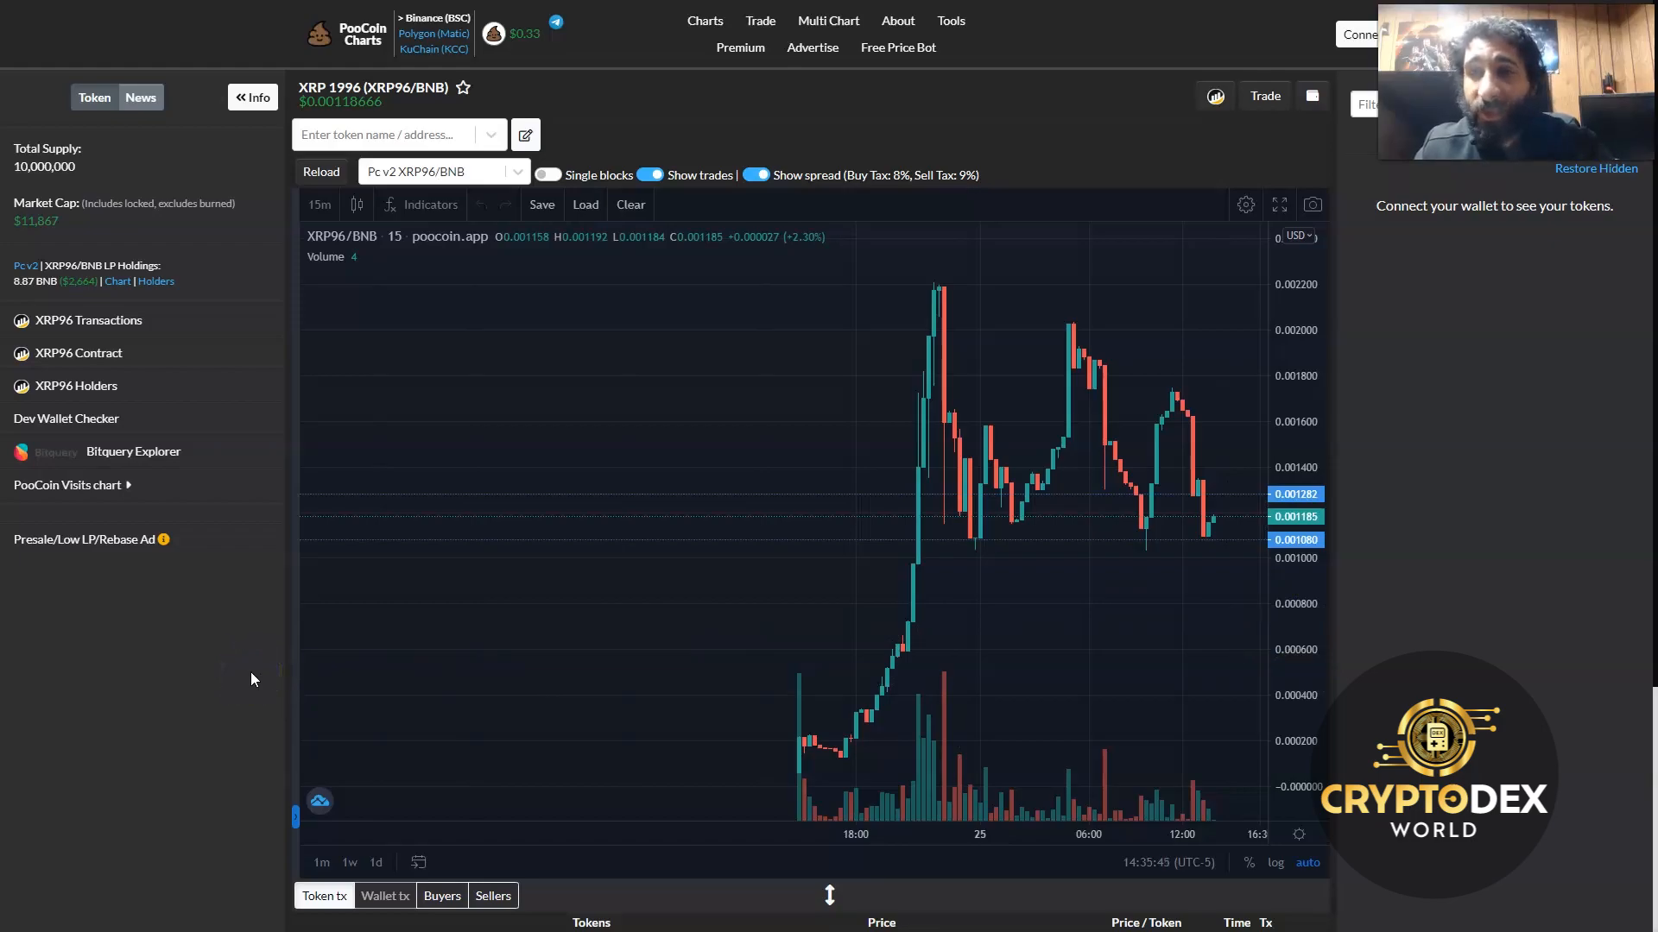
mouse_move(252, 661)
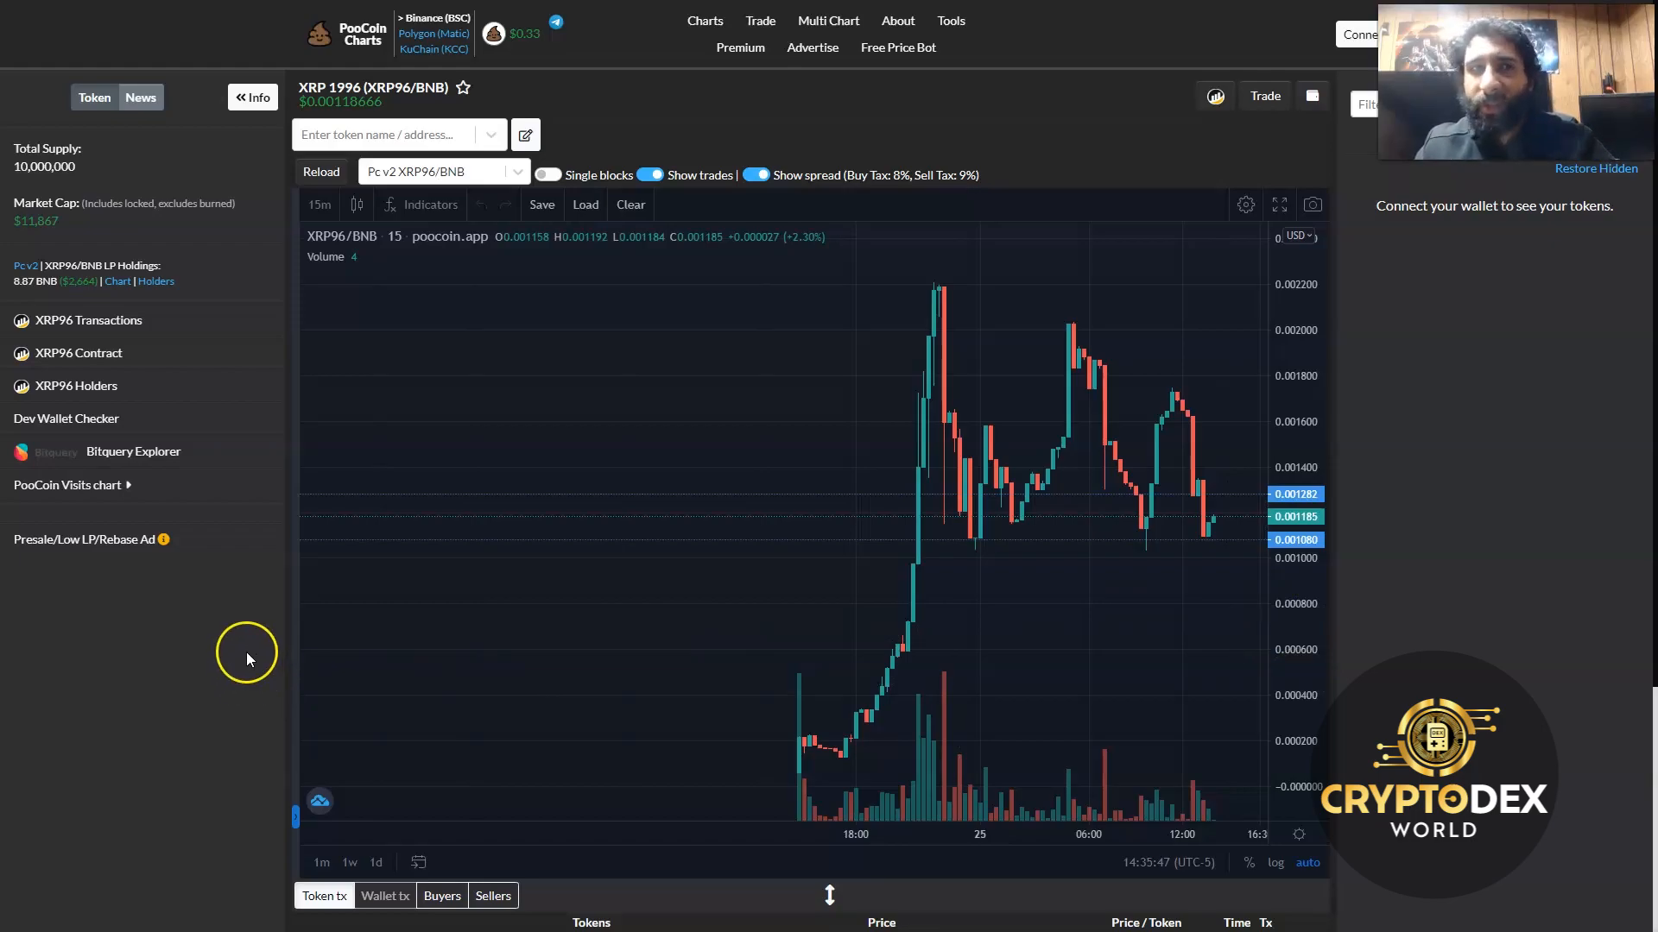
mouse_move(209, 721)
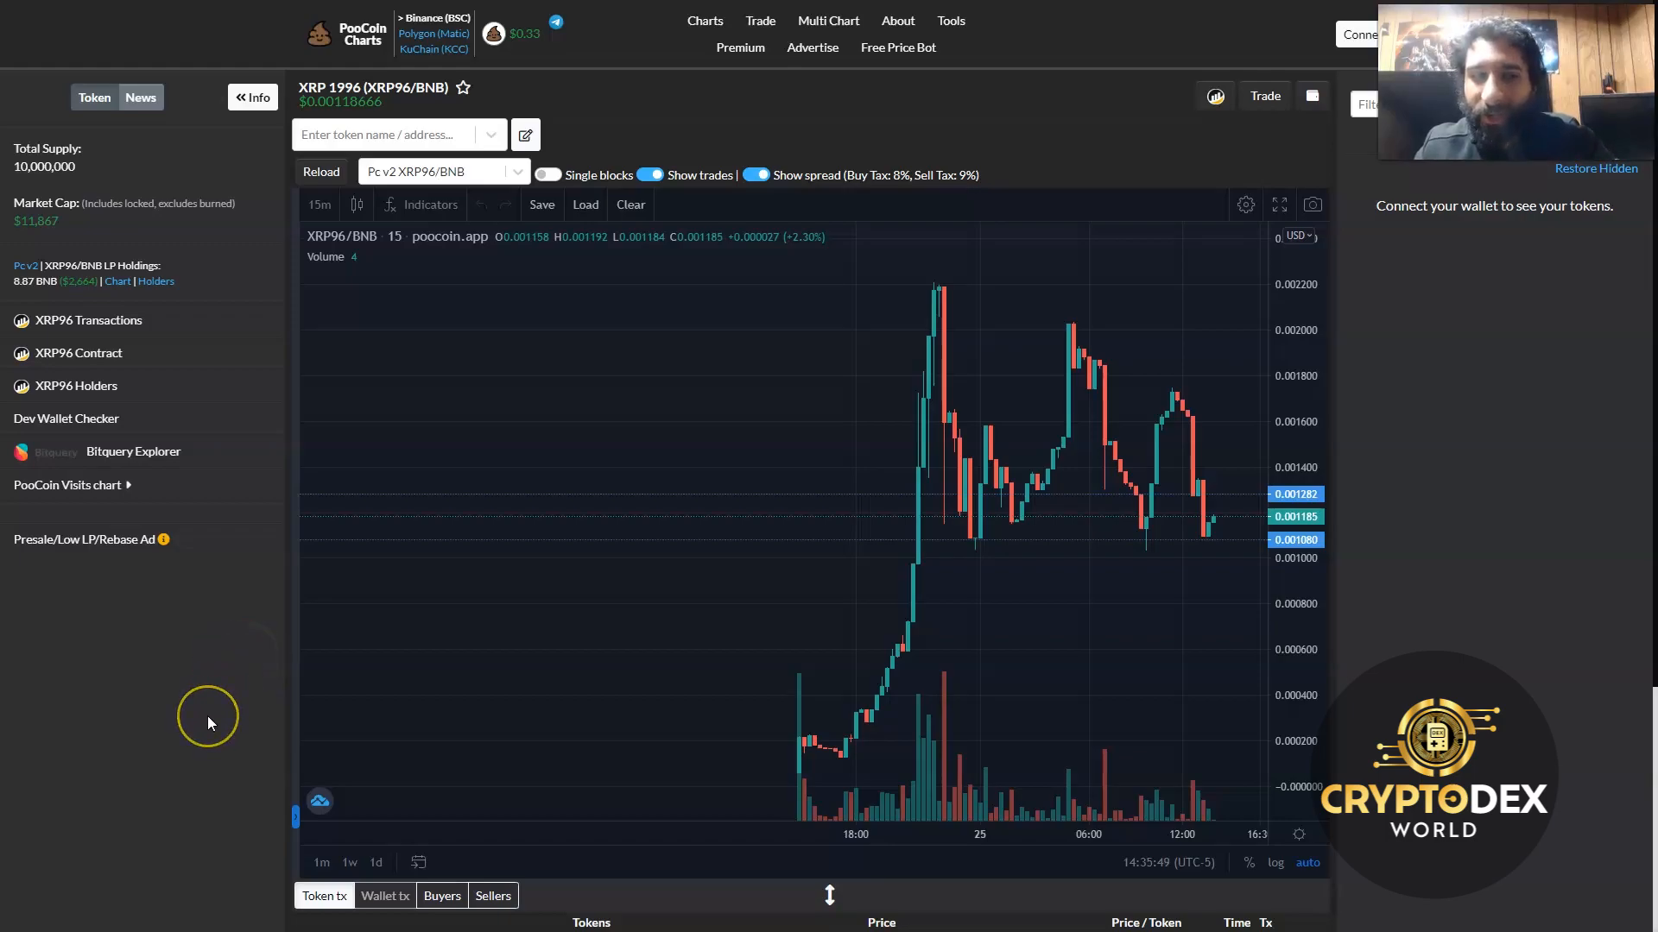
mouse_move(209, 722)
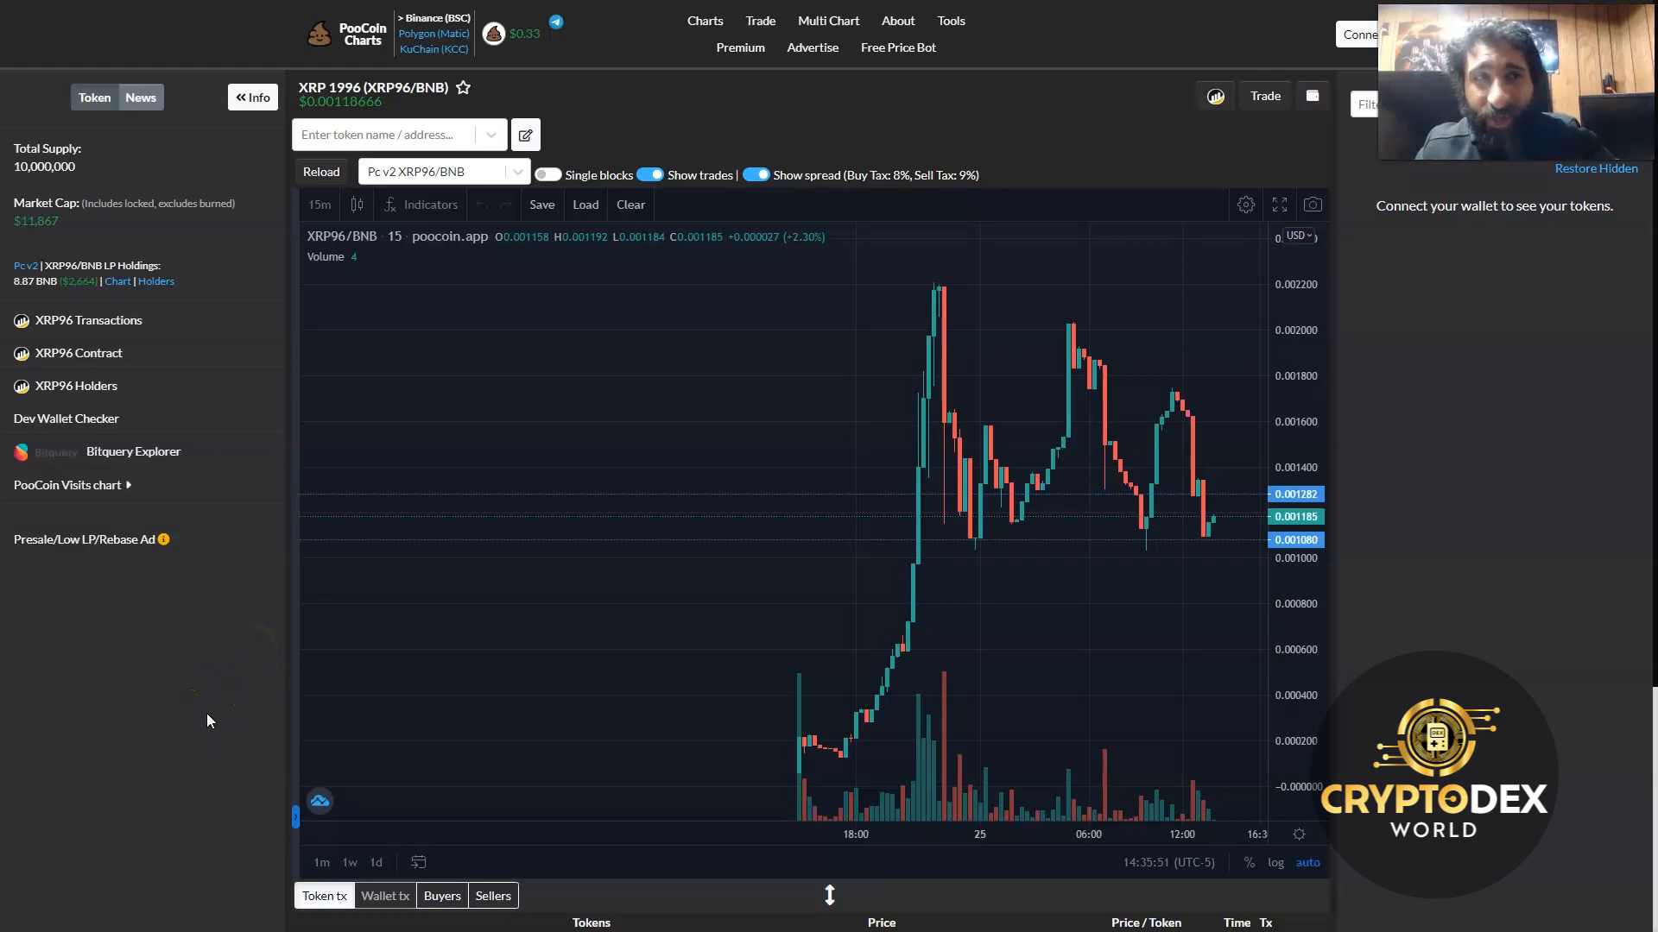
mouse_move(64, 825)
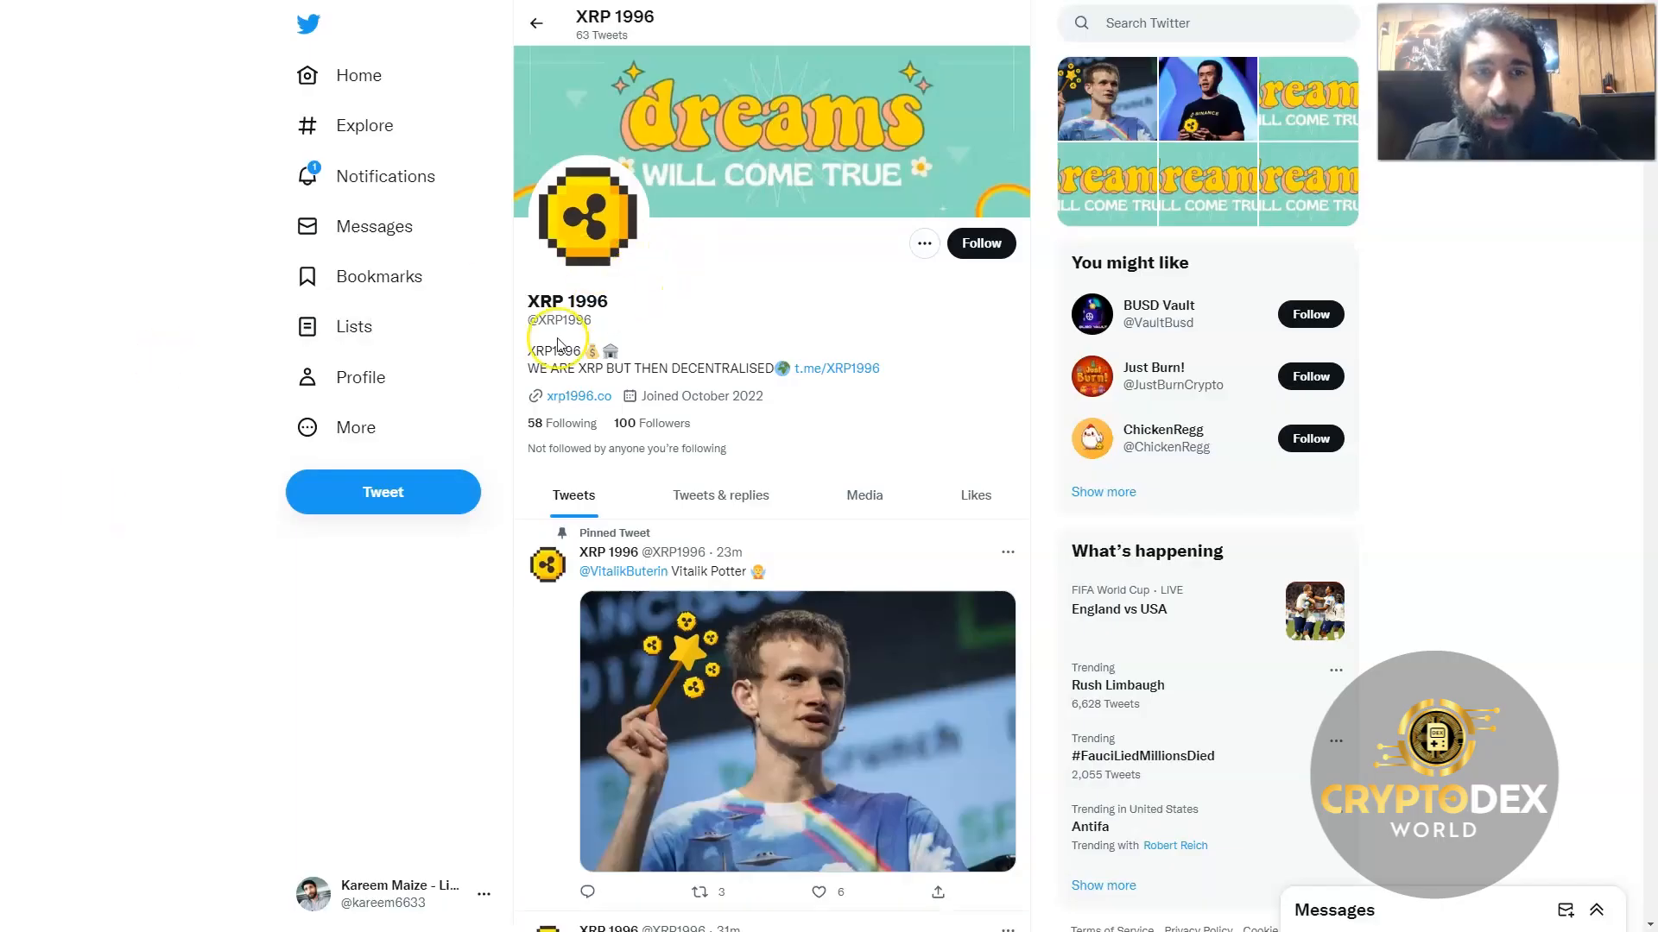
mouse_move(651, 368)
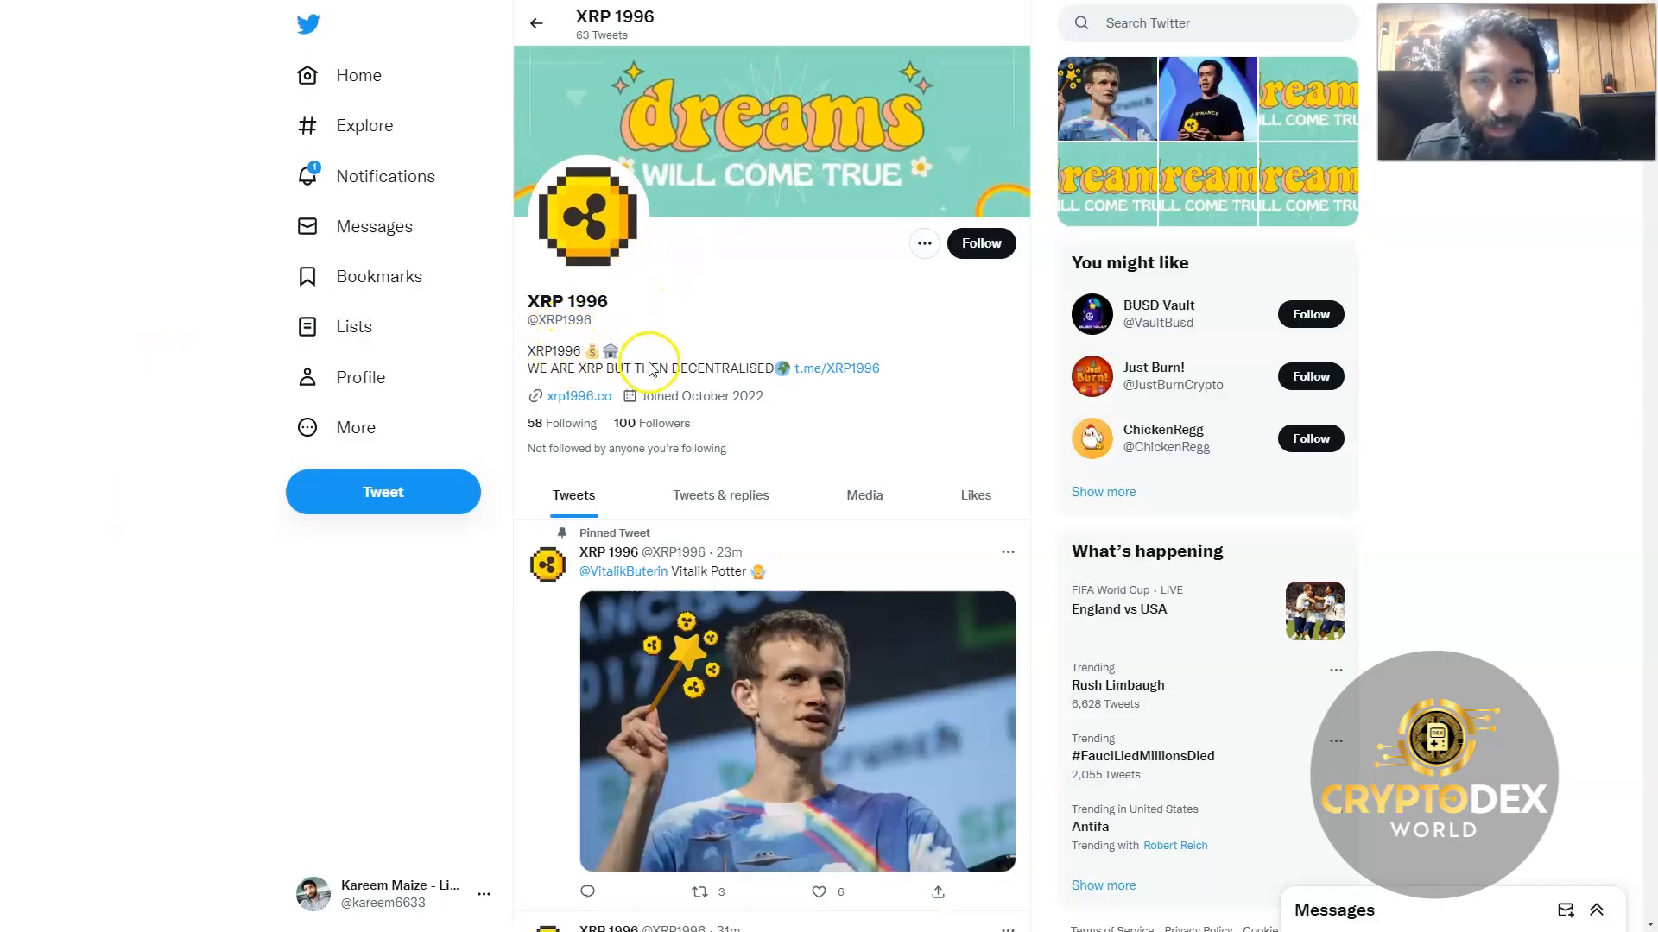
mouse_move(577, 376)
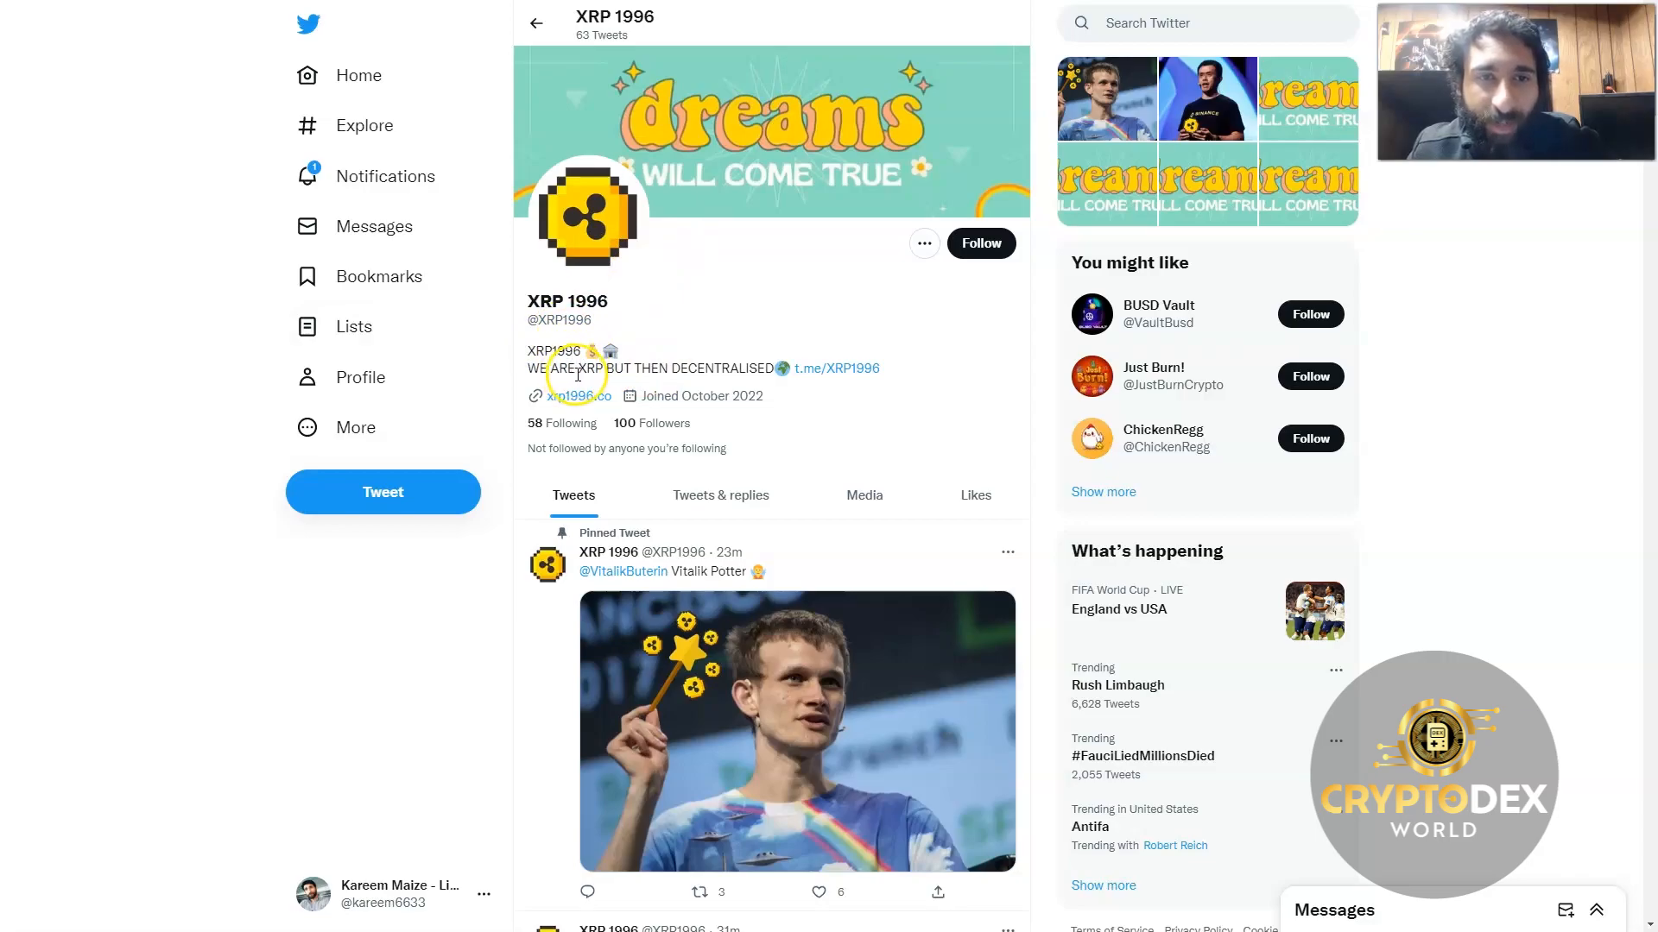
mouse_move(727, 392)
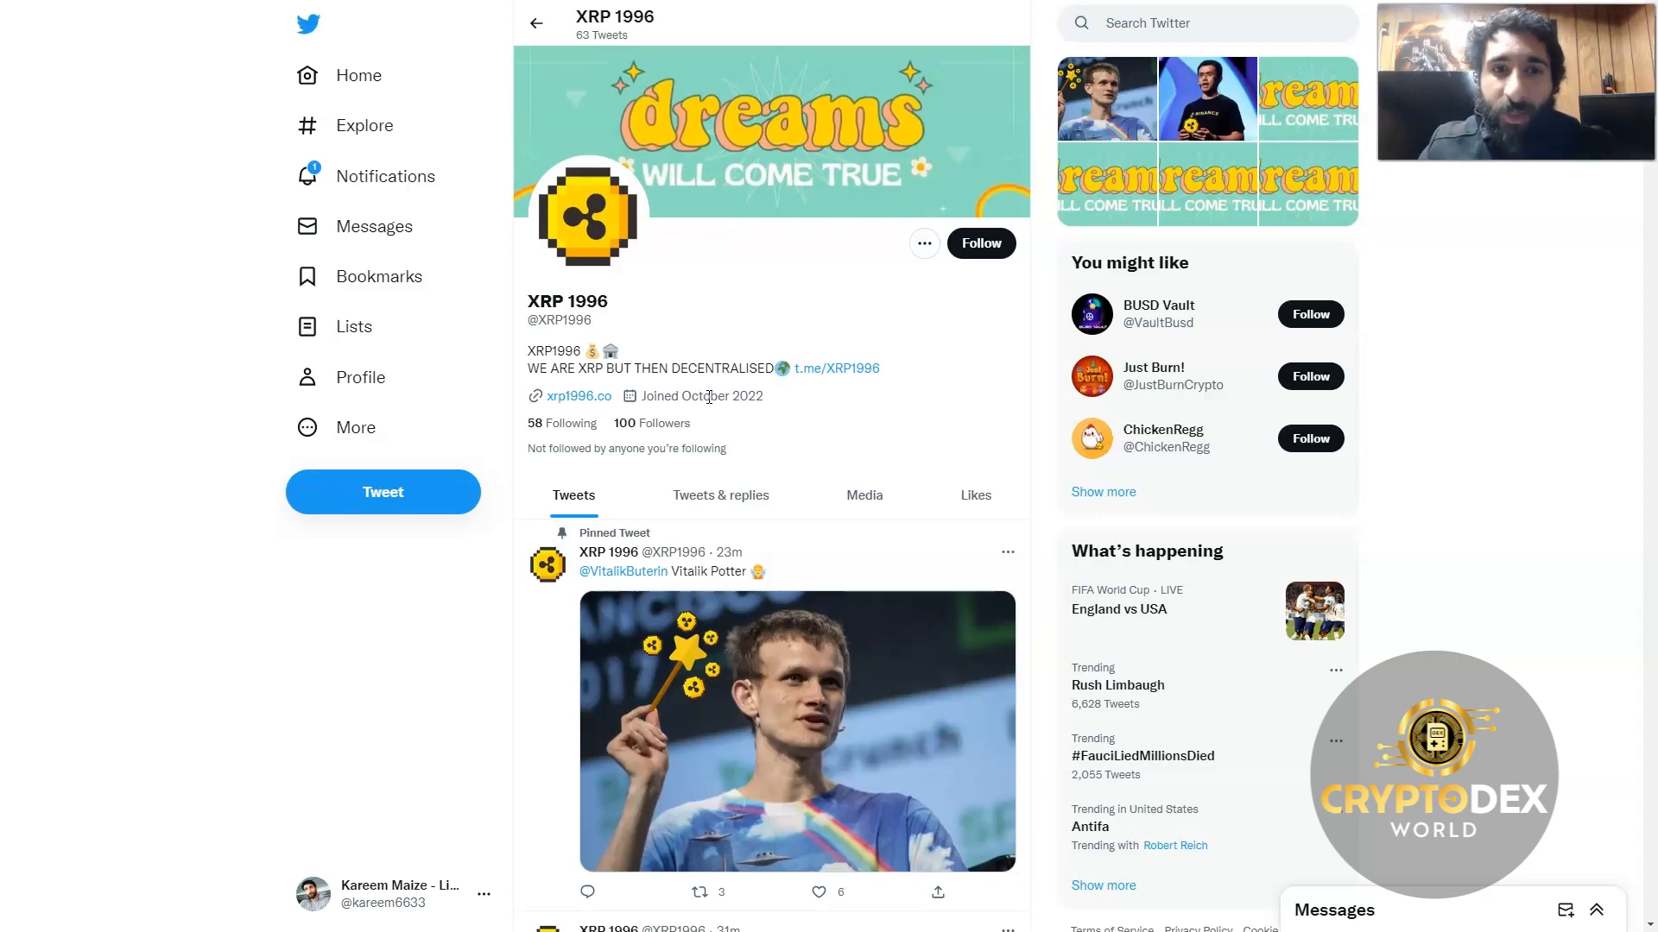
mouse_move(694, 413)
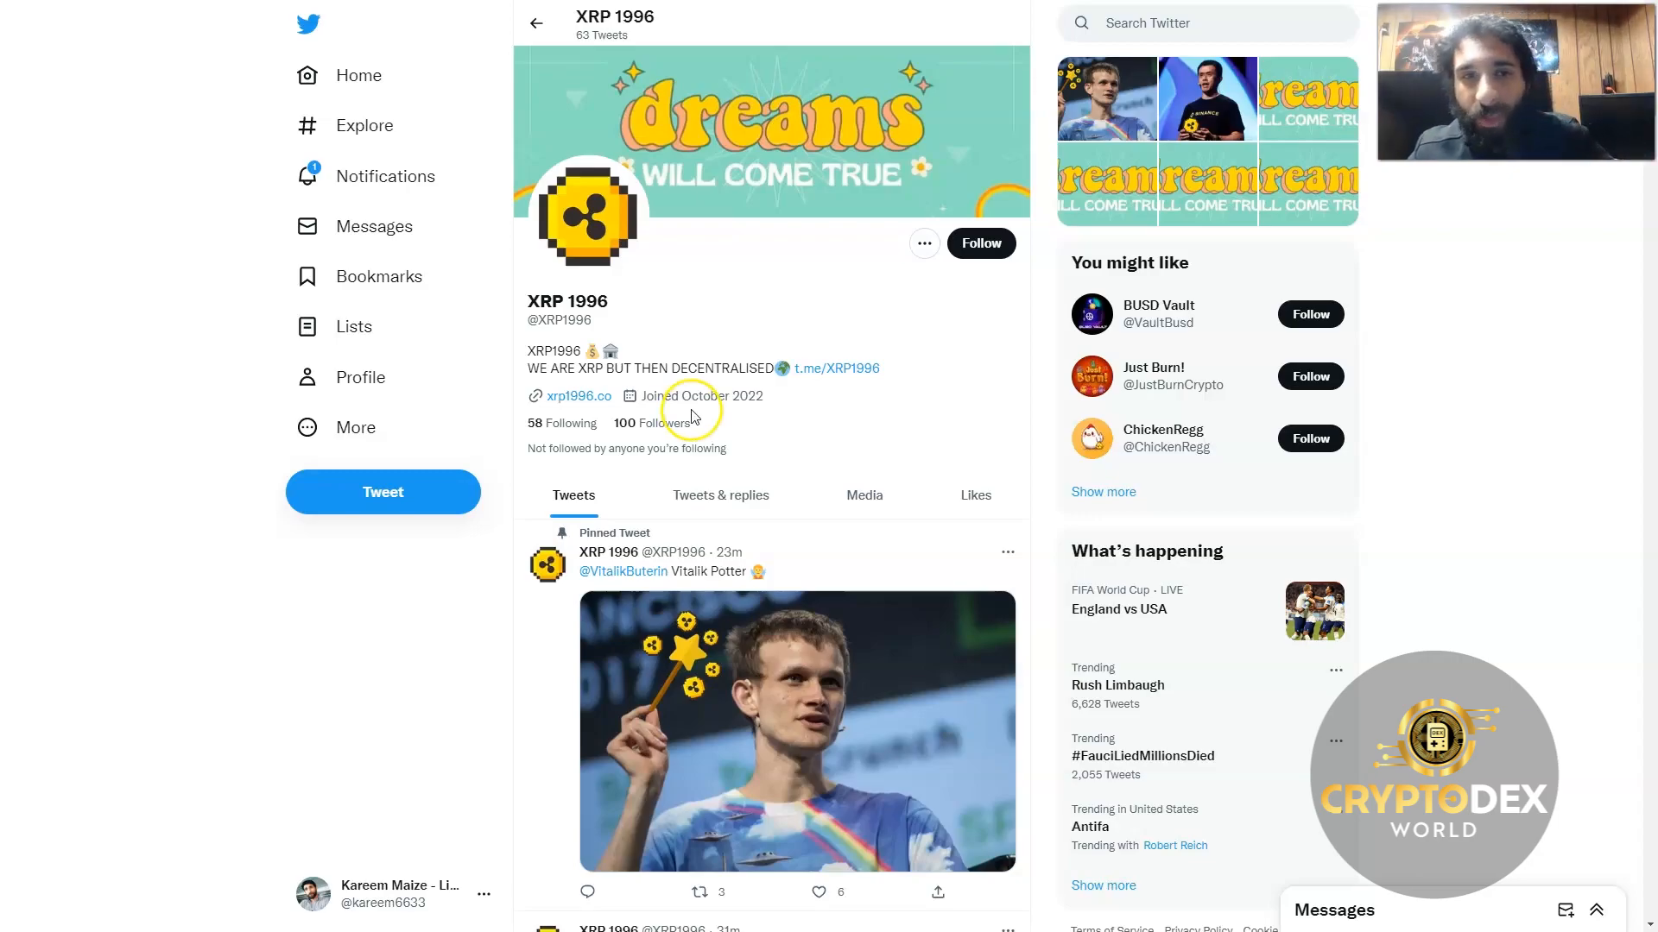
Step: Browse down through the XRP 1996 tweet timeline and back up
scroll(down, 3)
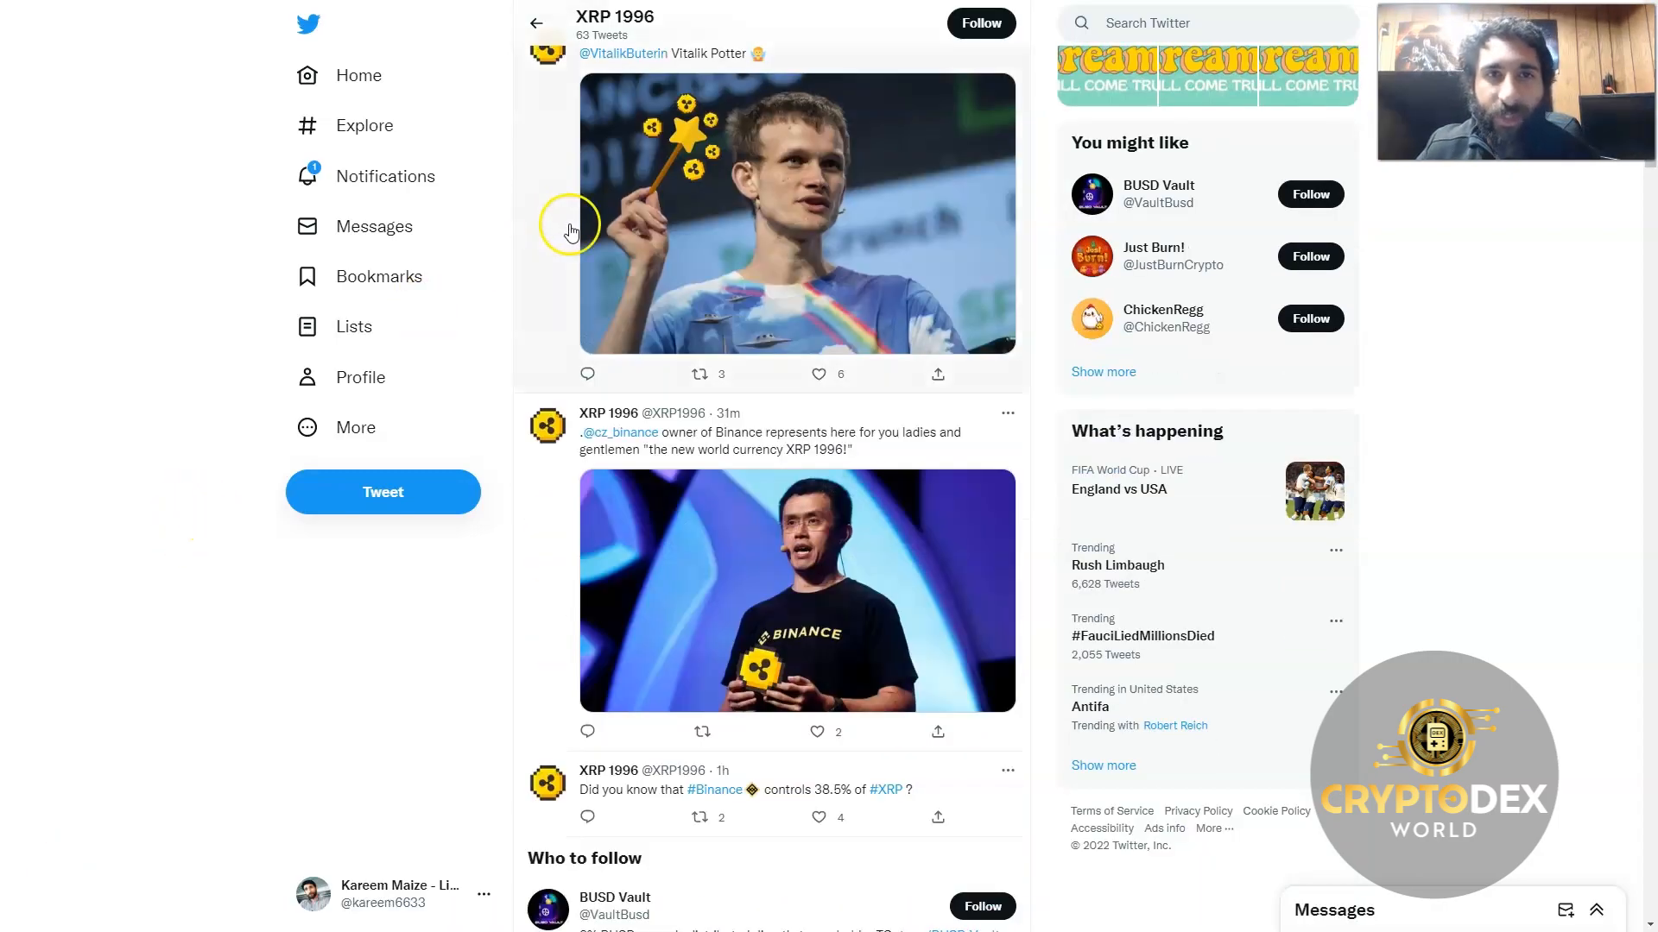
mouse_move(700, 152)
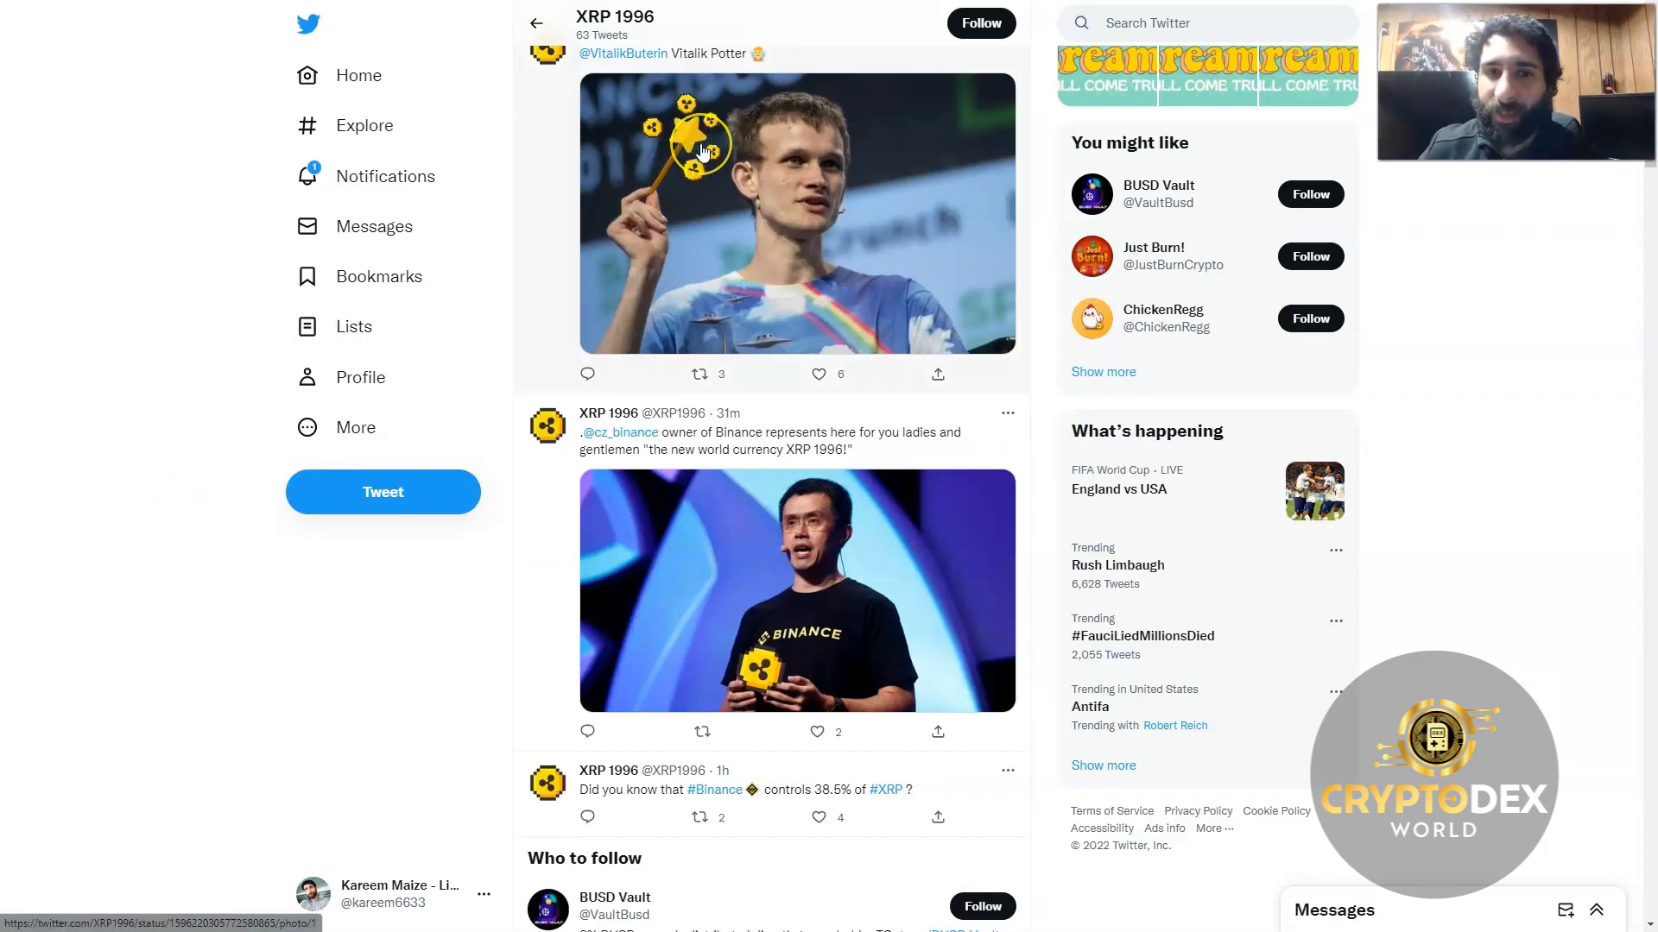
scroll(down, 3)
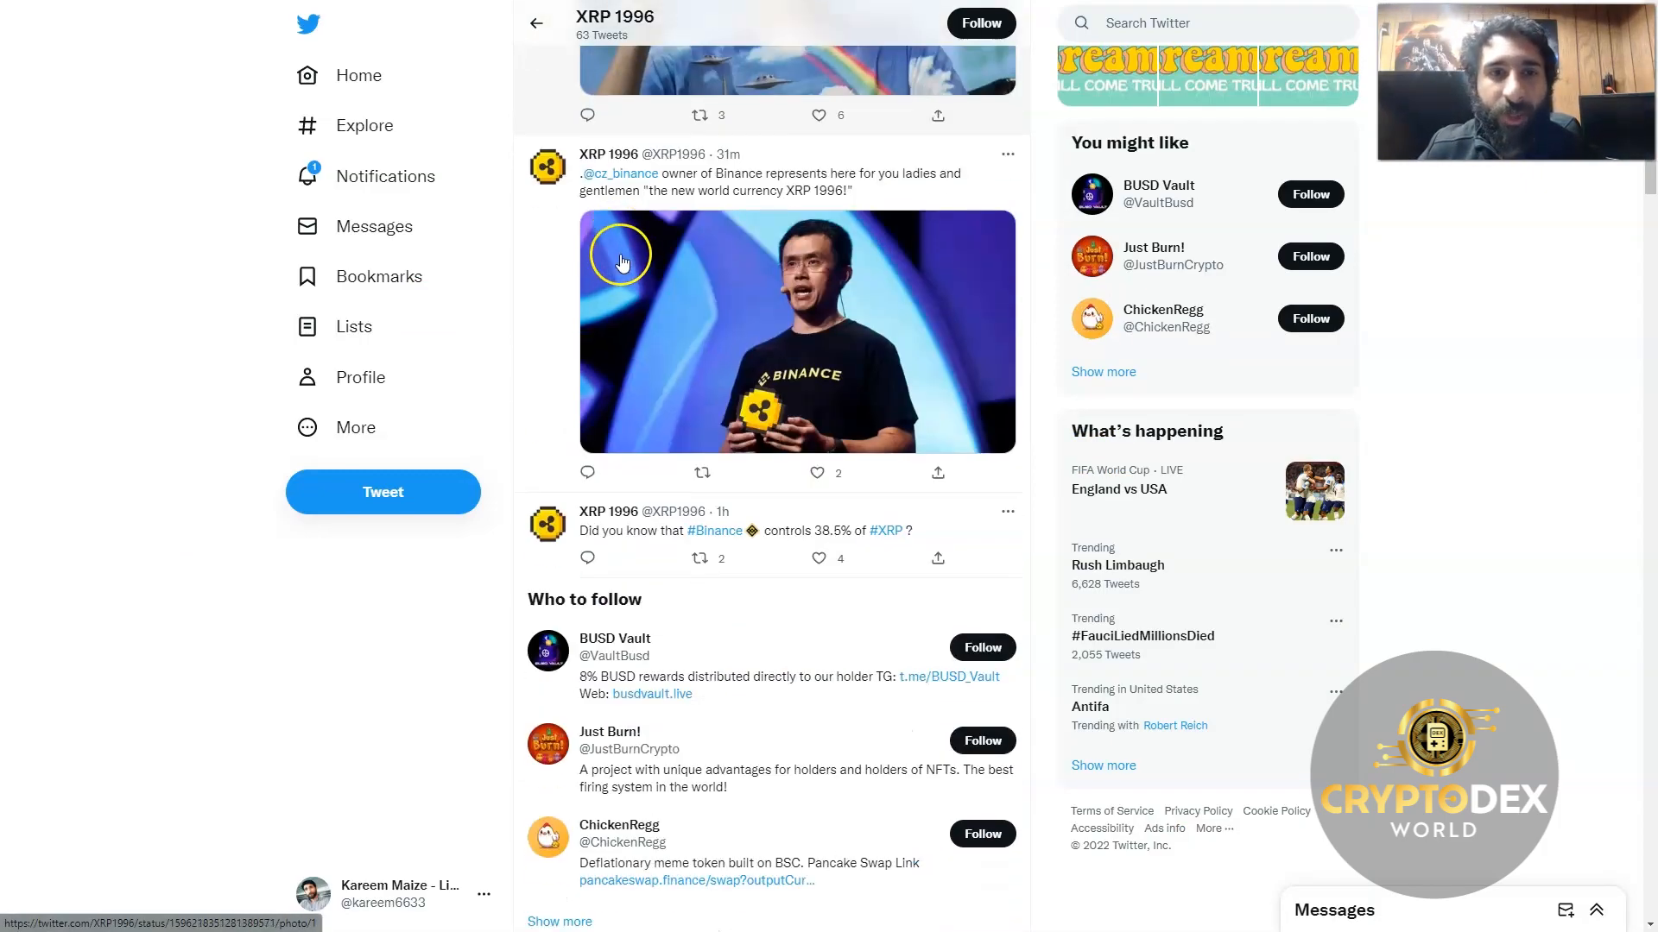
scroll(down, 3)
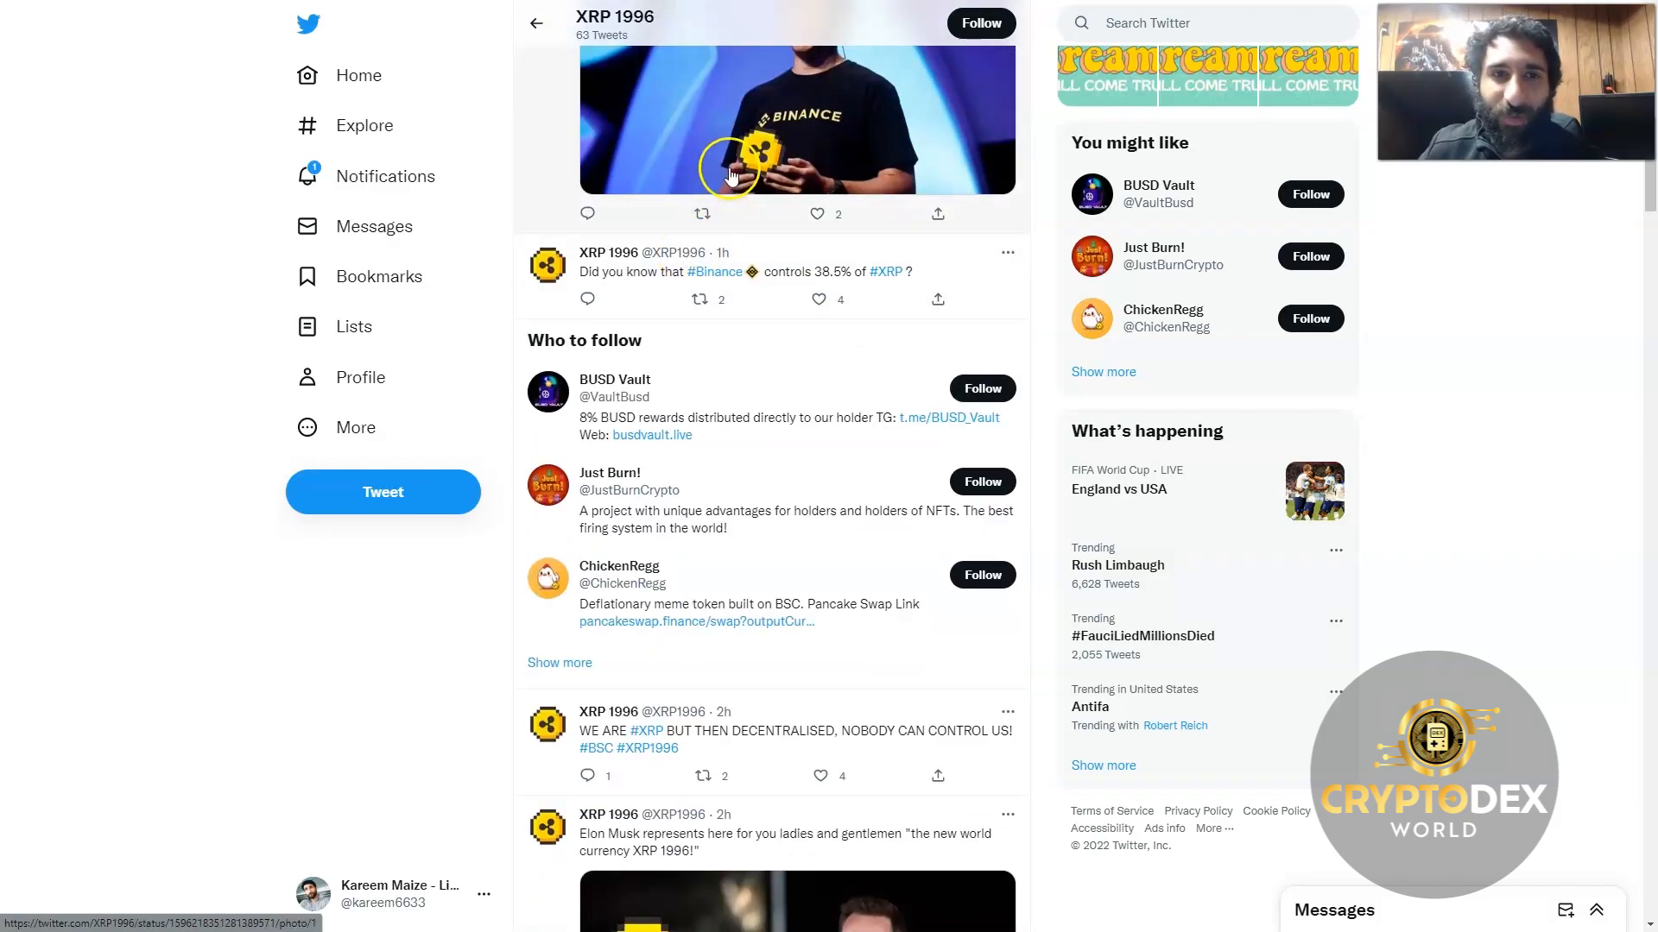
scroll(down, 3)
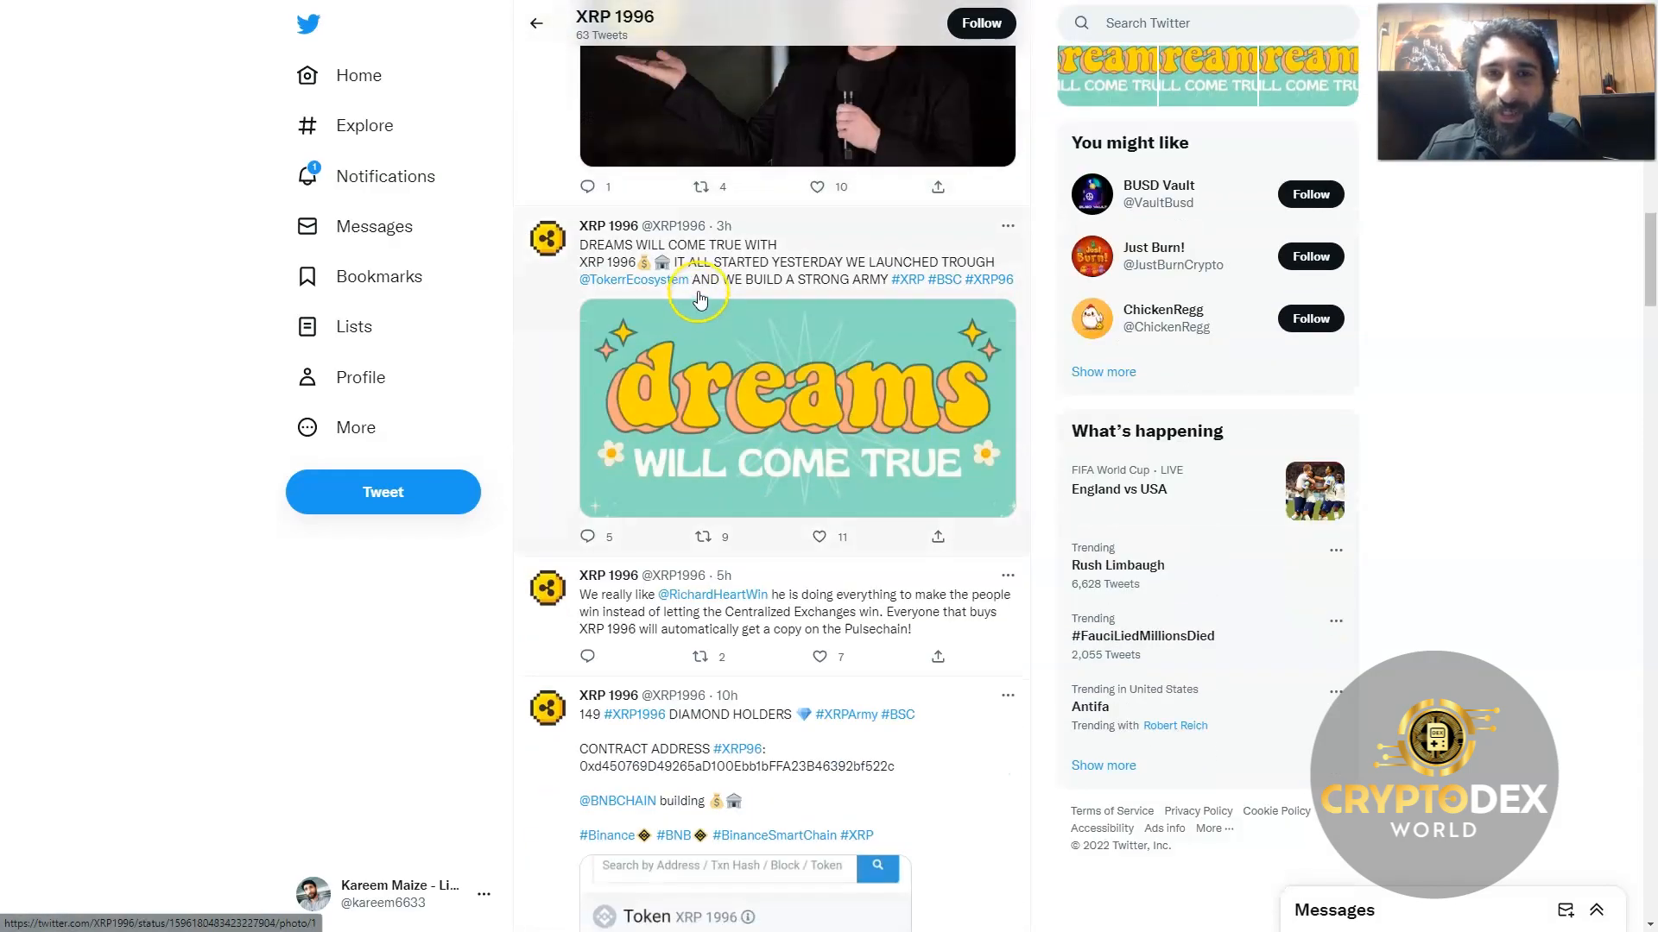
scroll(down, 3)
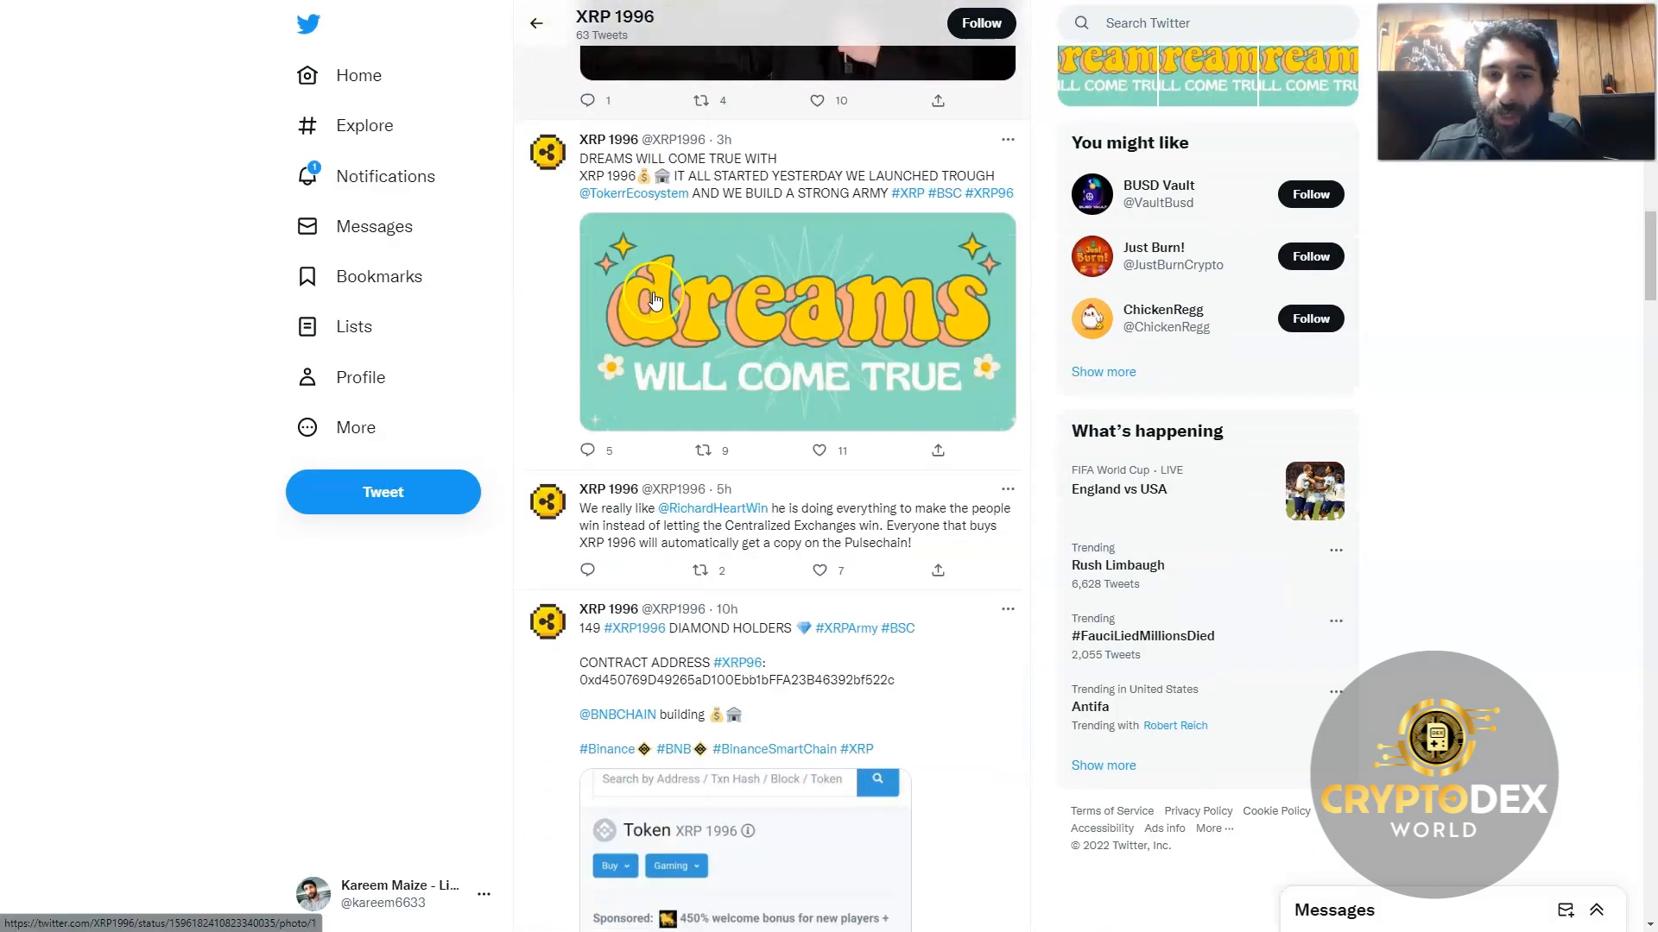
scroll(down, 3)
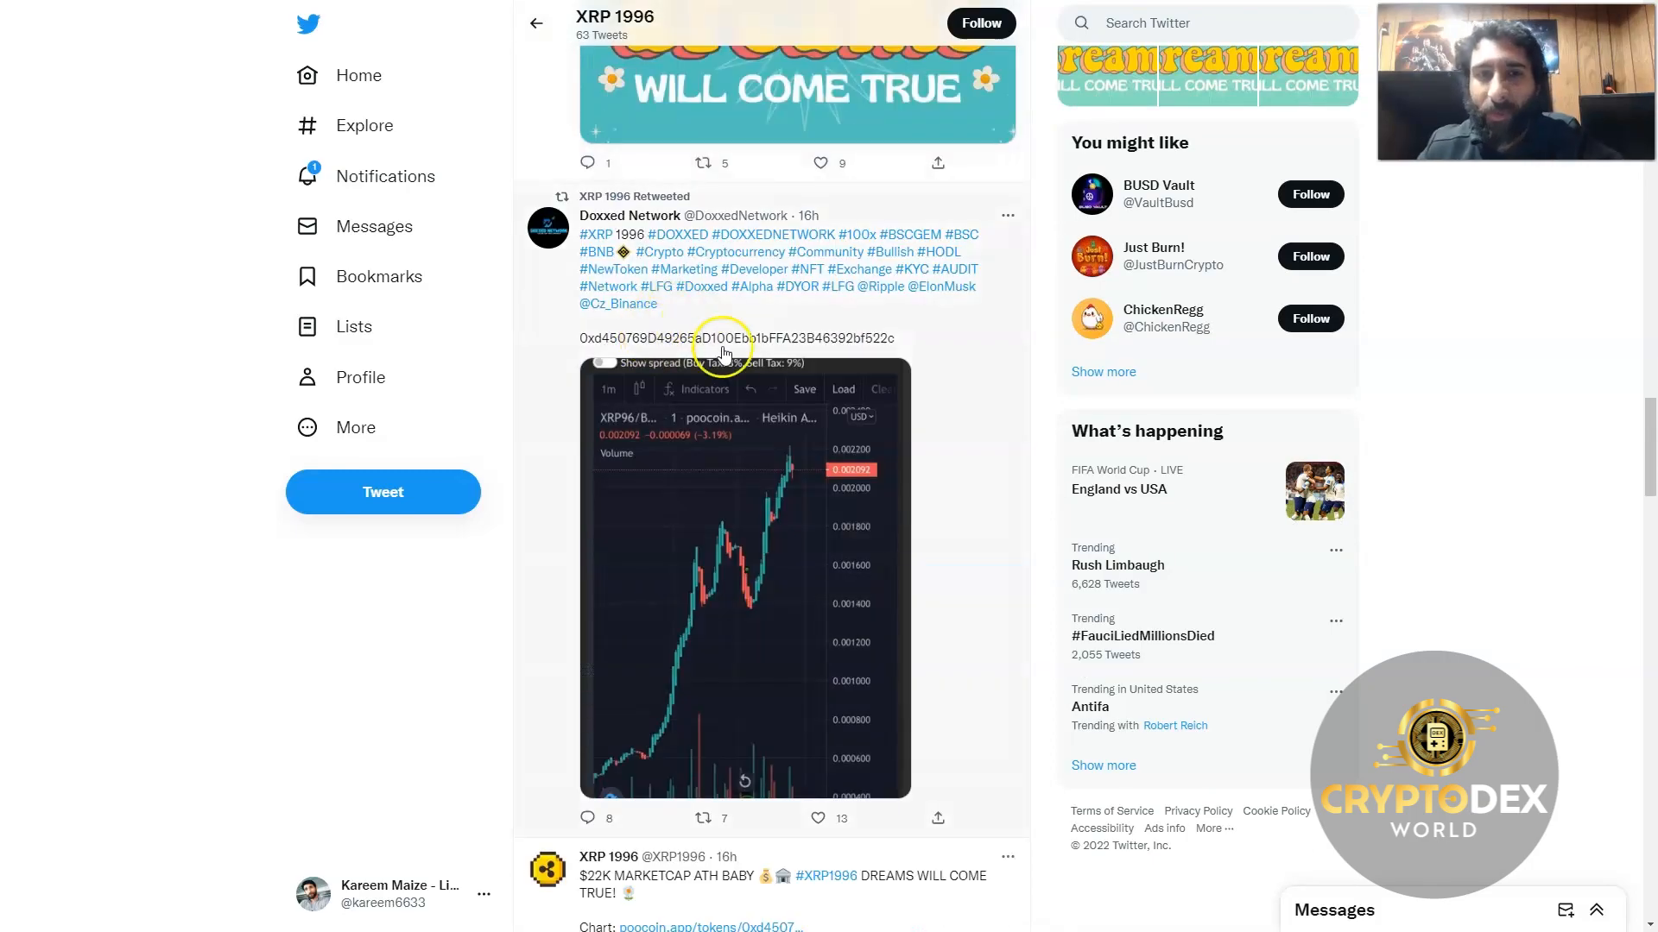
scroll(down, 3)
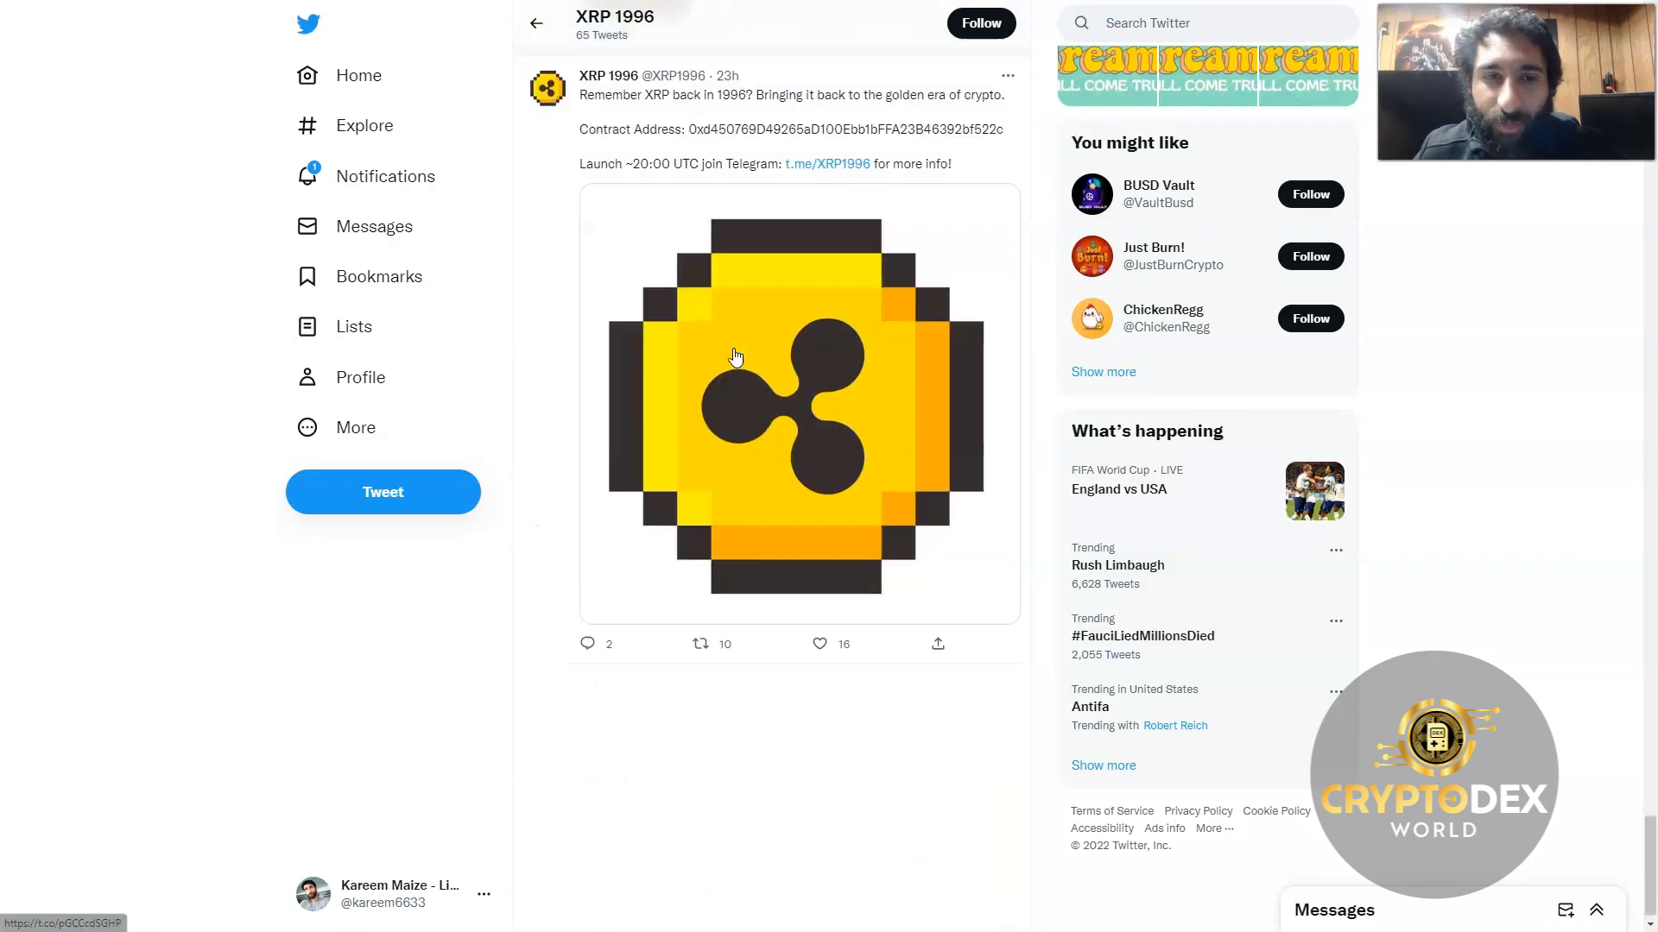
scroll(down, 3)
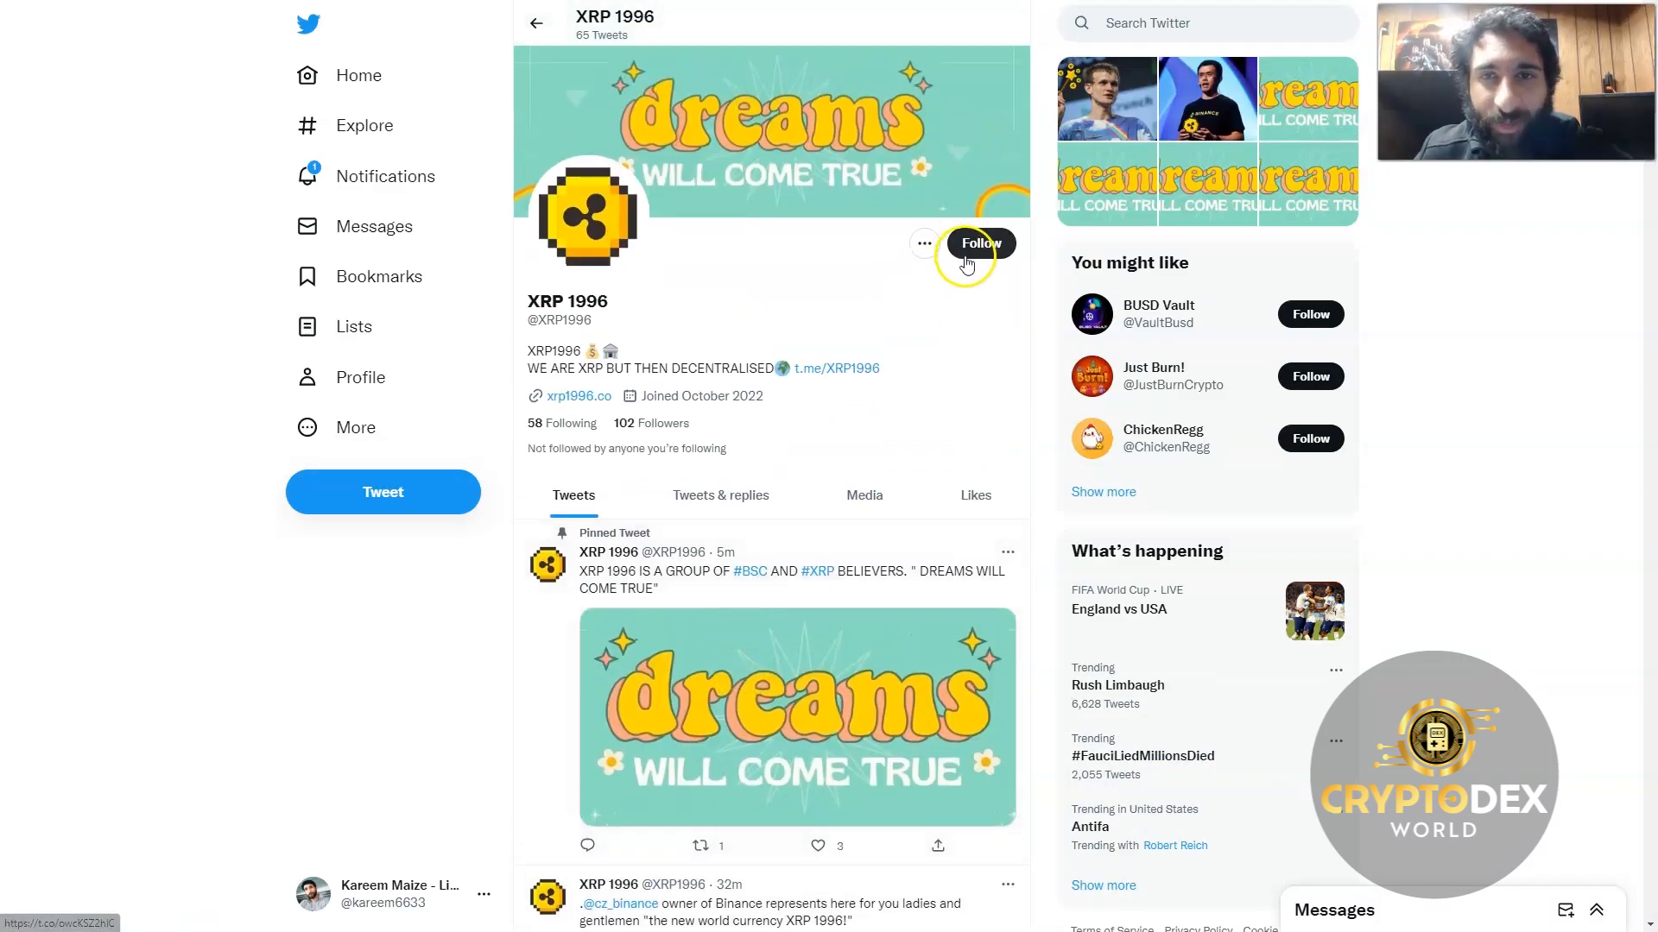
Step: Follow the XRP 1996 account and open its t.me/XRP1996 Telegram group link
click(979, 243)
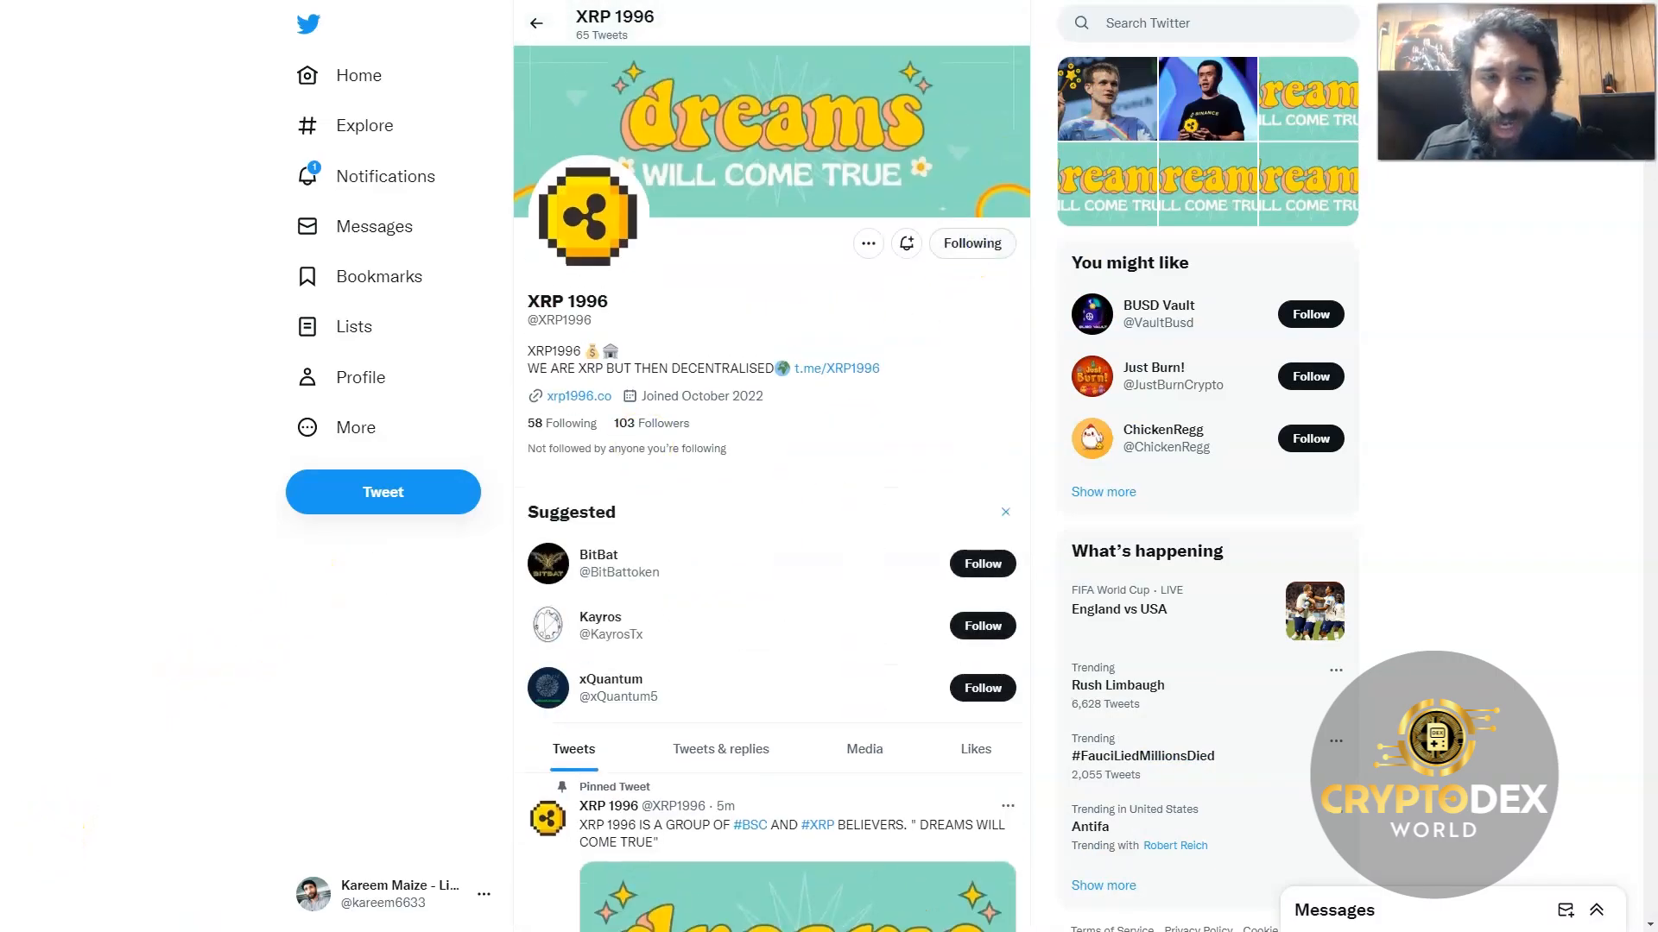
click(834, 367)
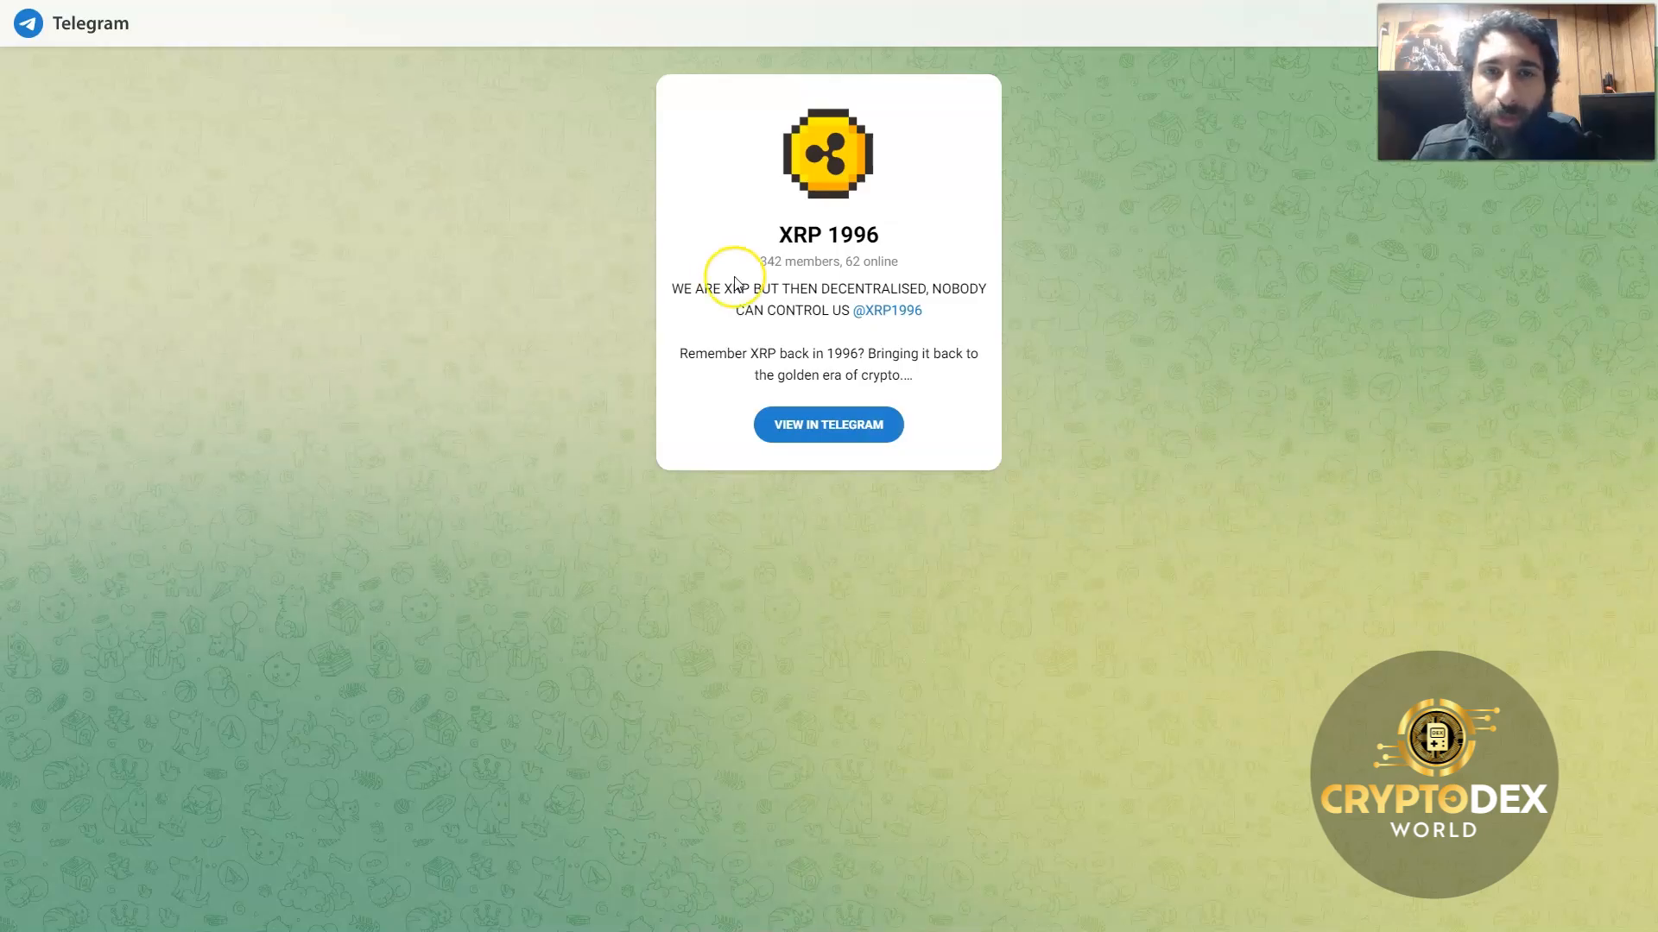
mouse_move(857, 288)
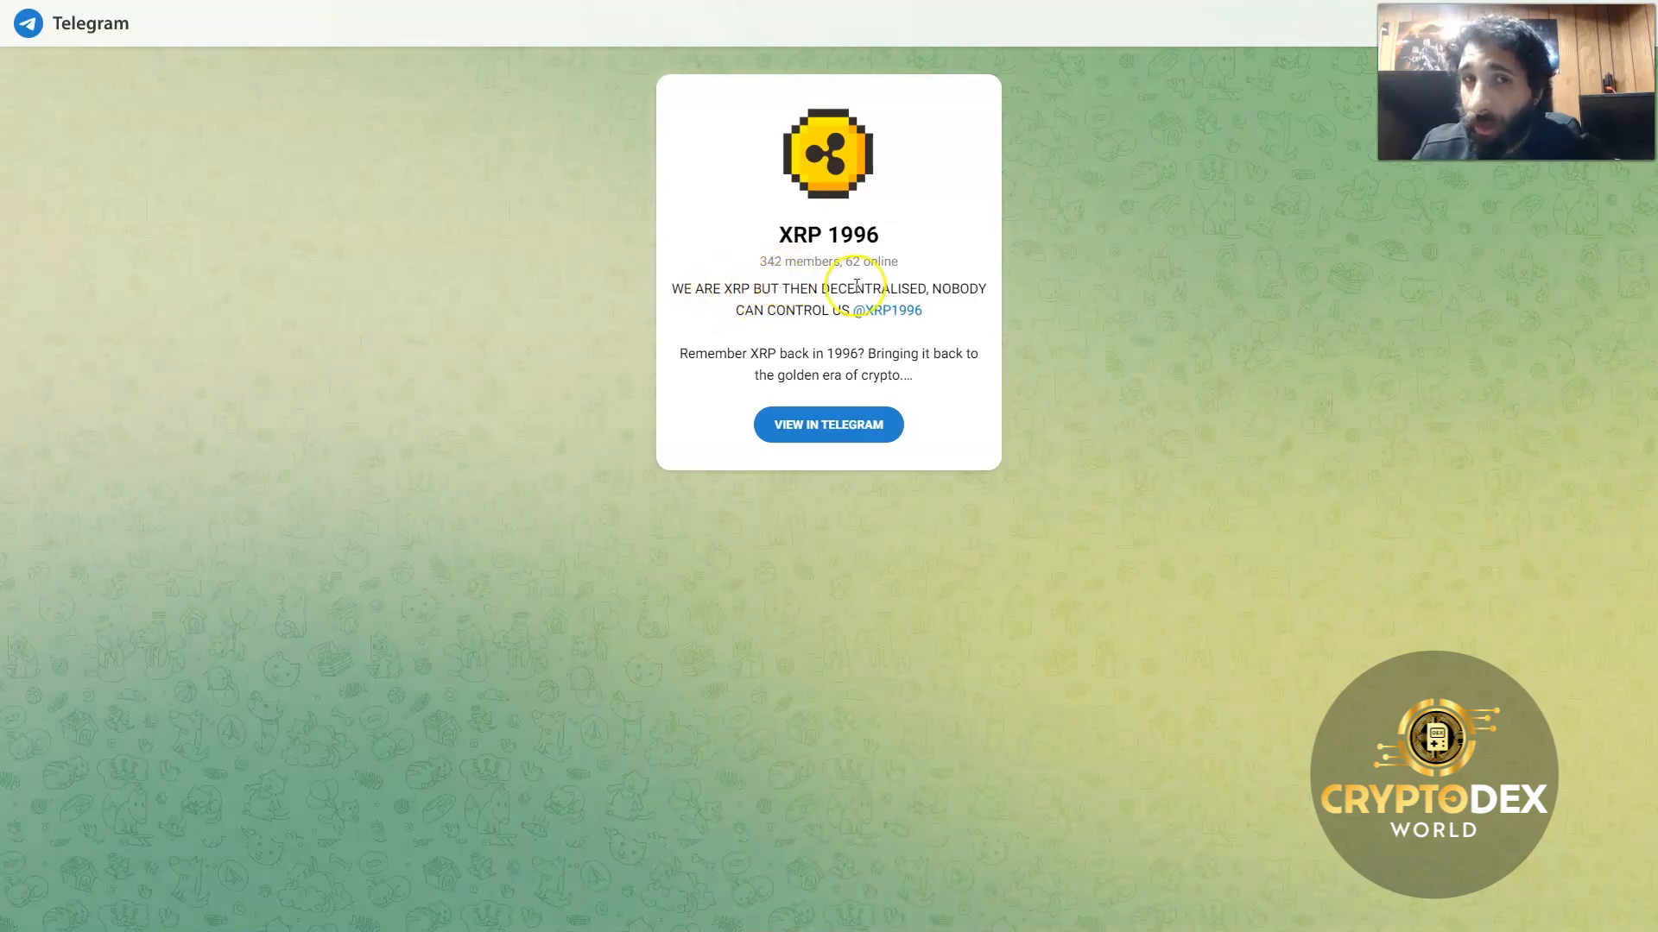
mouse_move(713, 307)
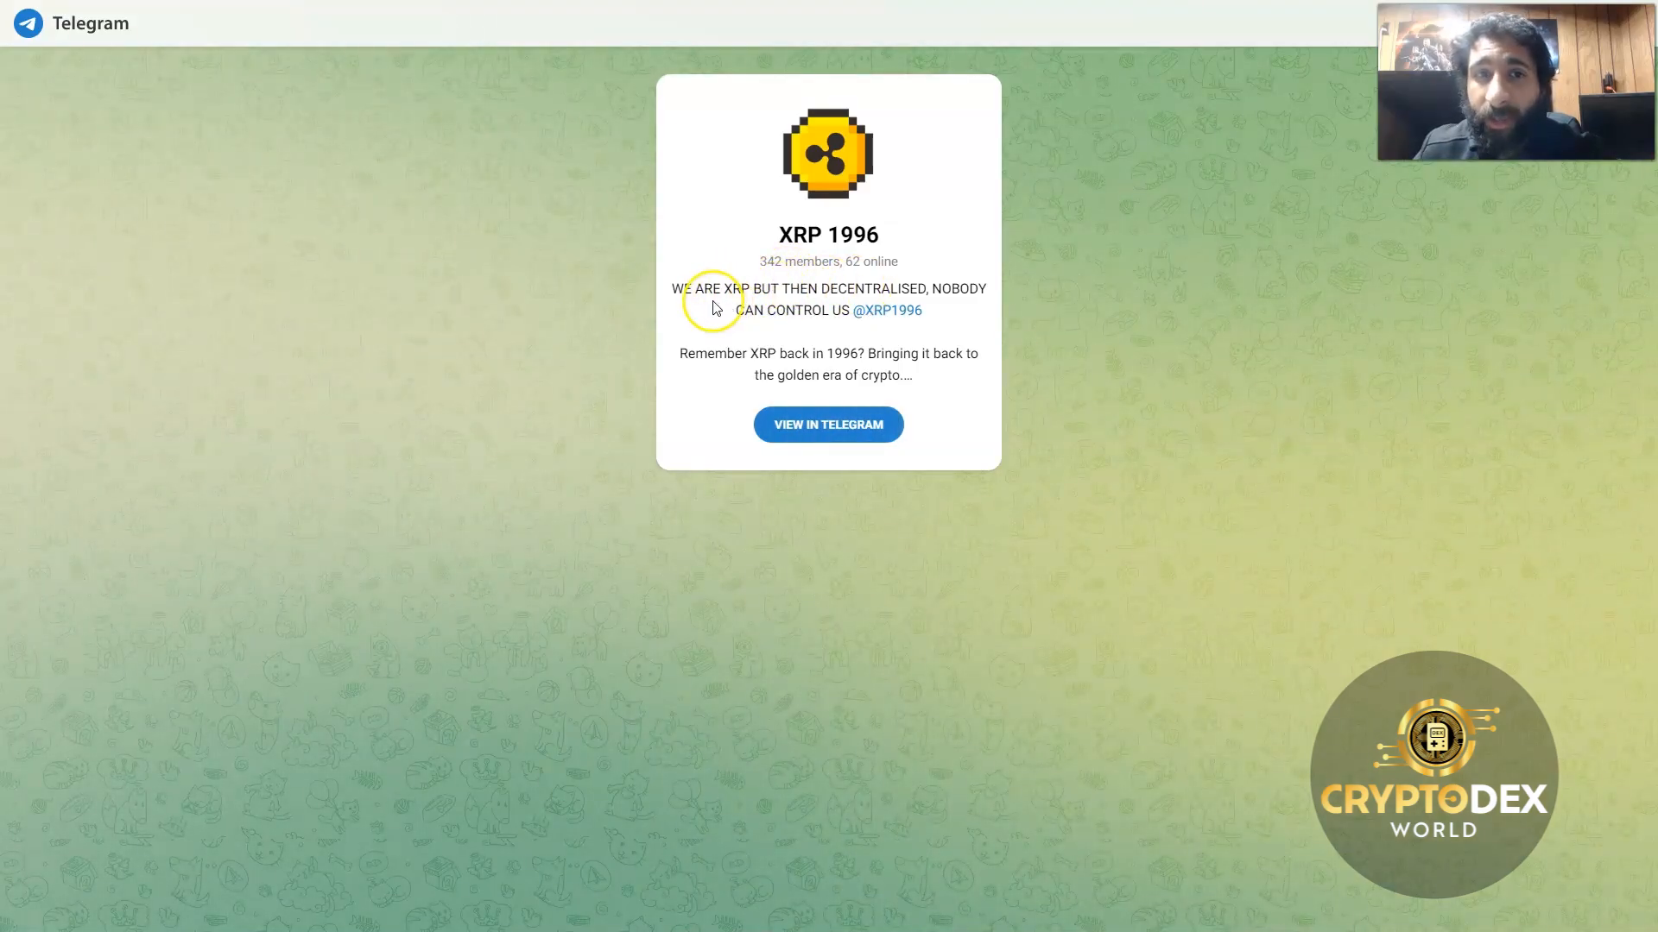
mouse_move(827, 334)
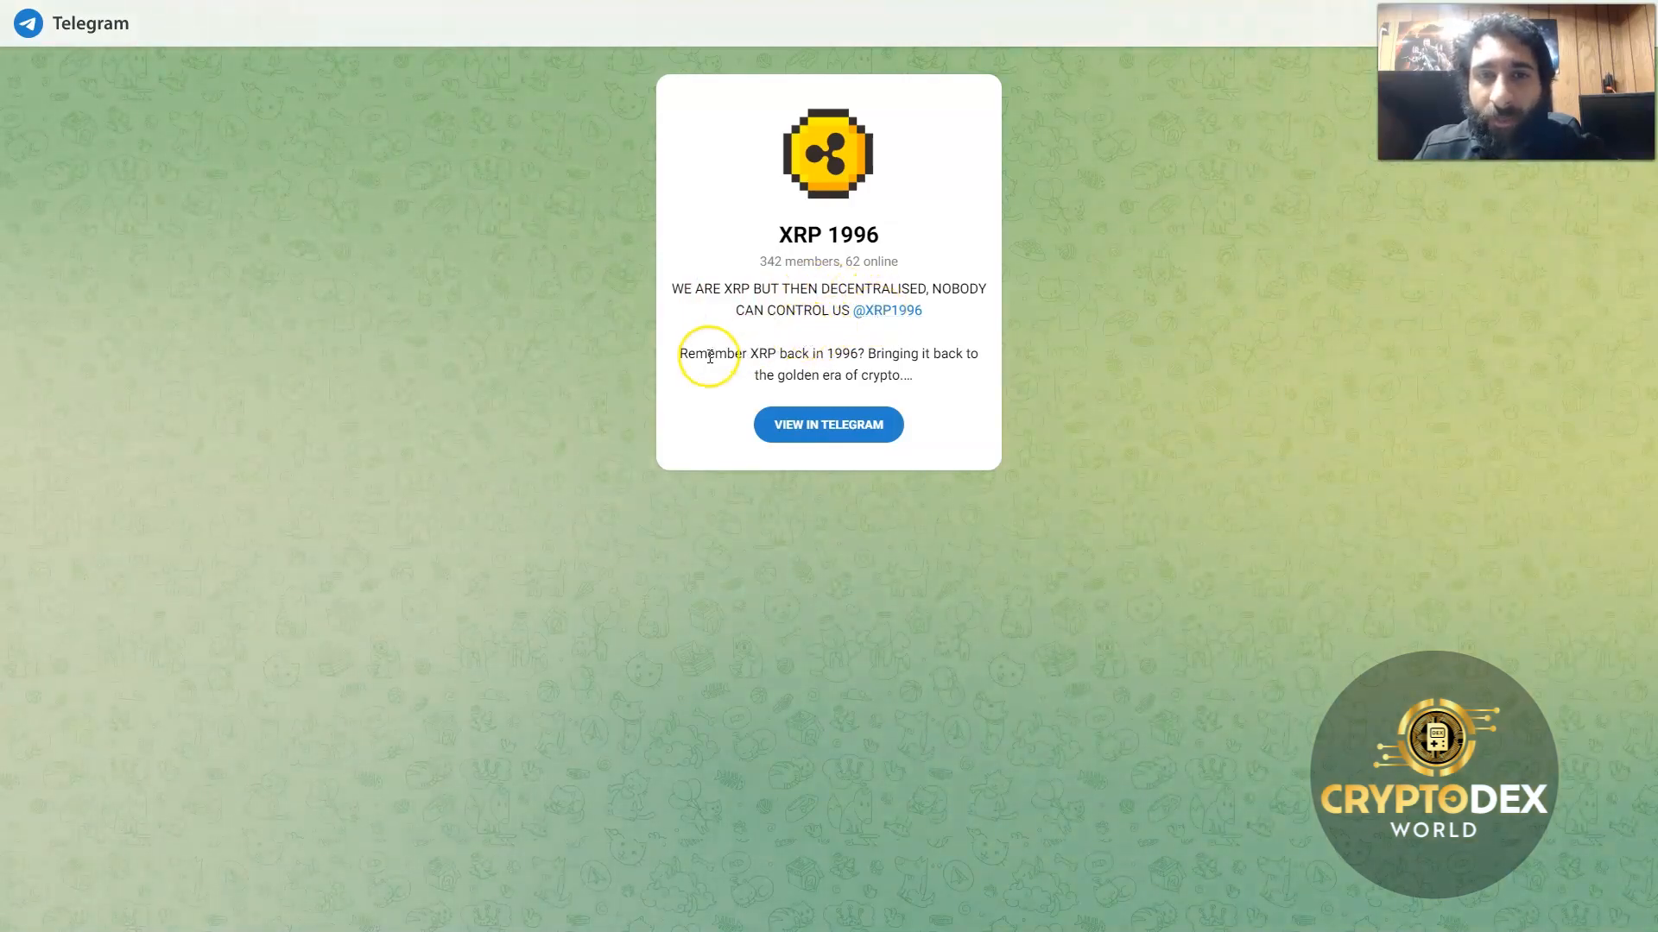
mouse_move(872, 368)
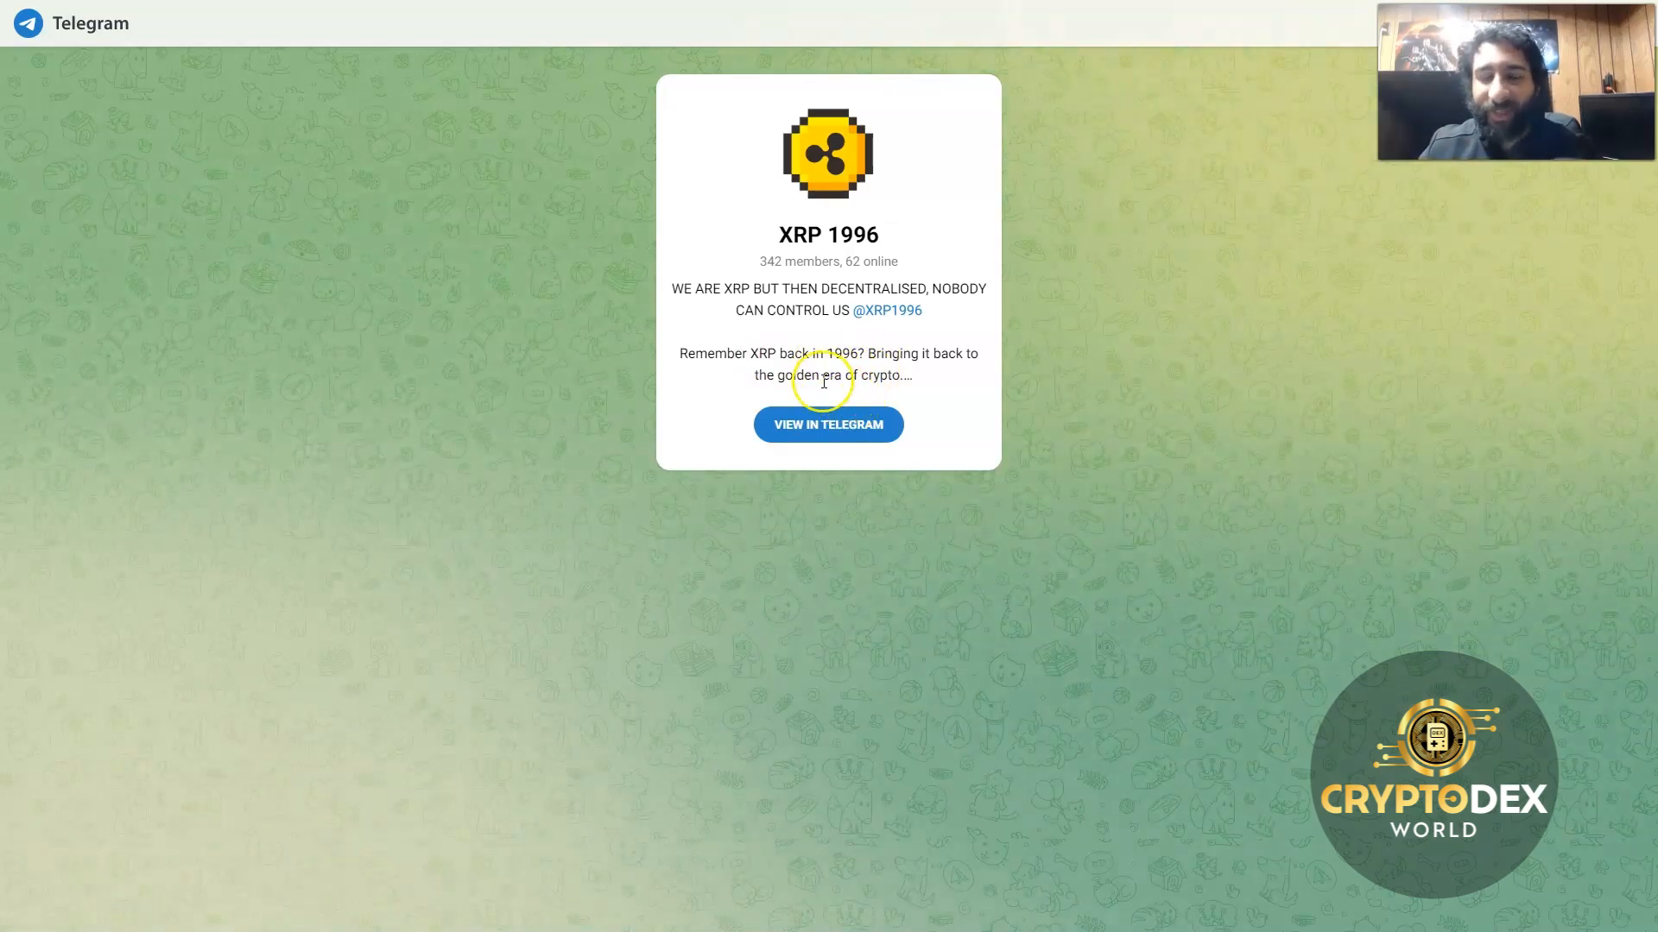
mouse_move(787, 353)
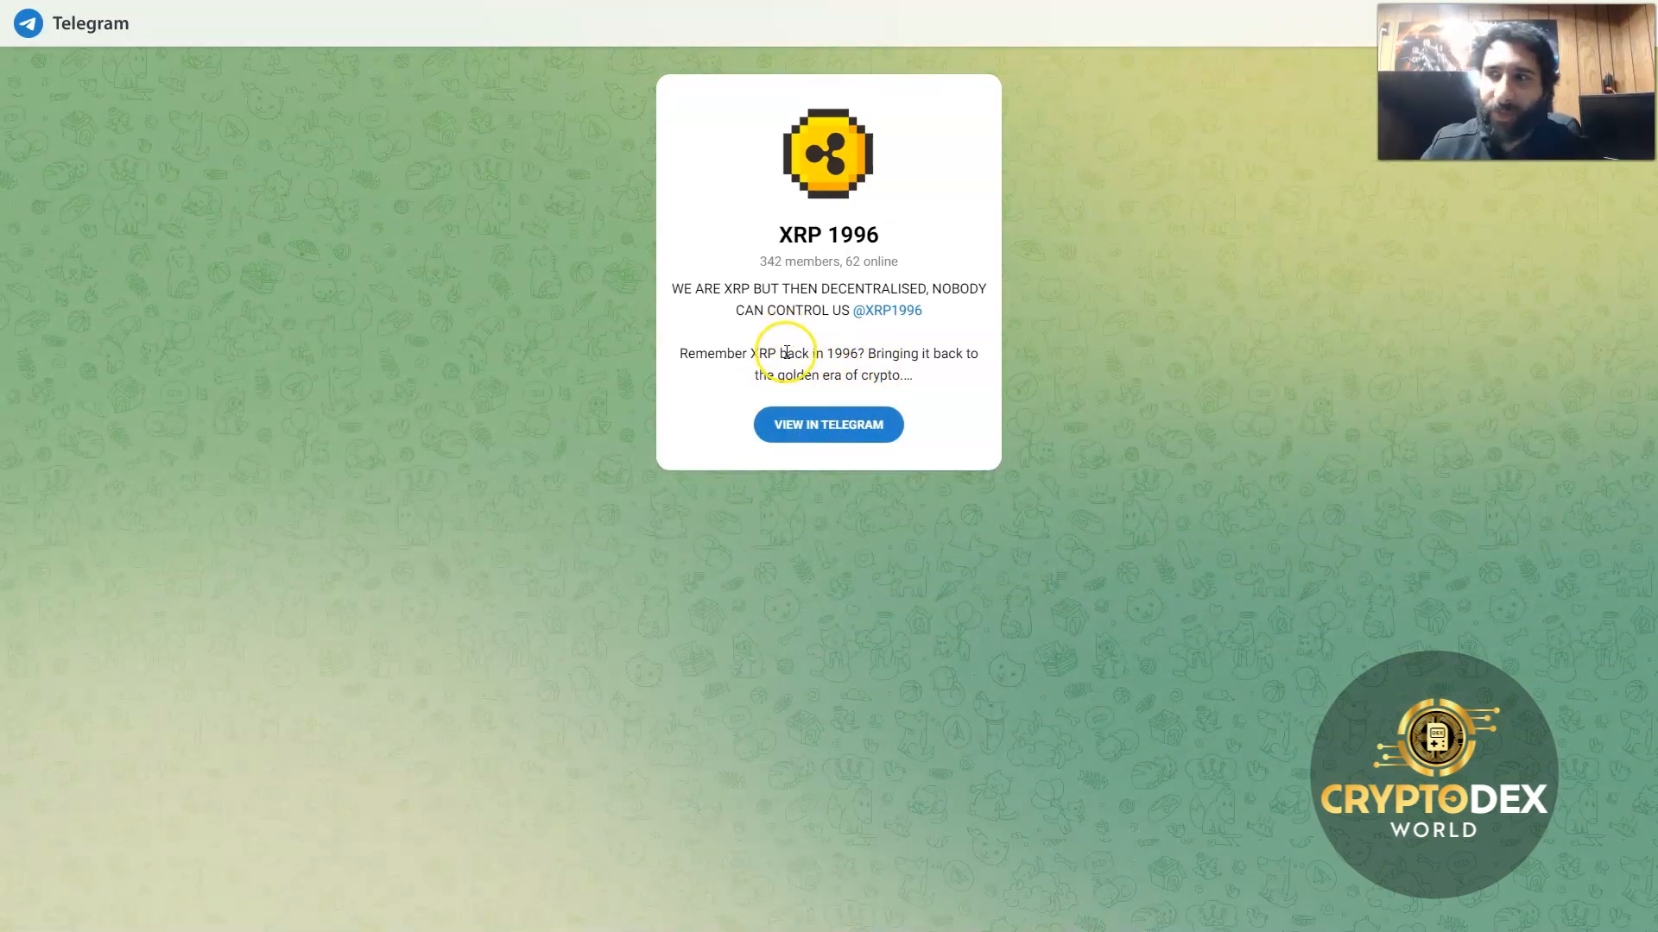
mouse_move(827, 425)
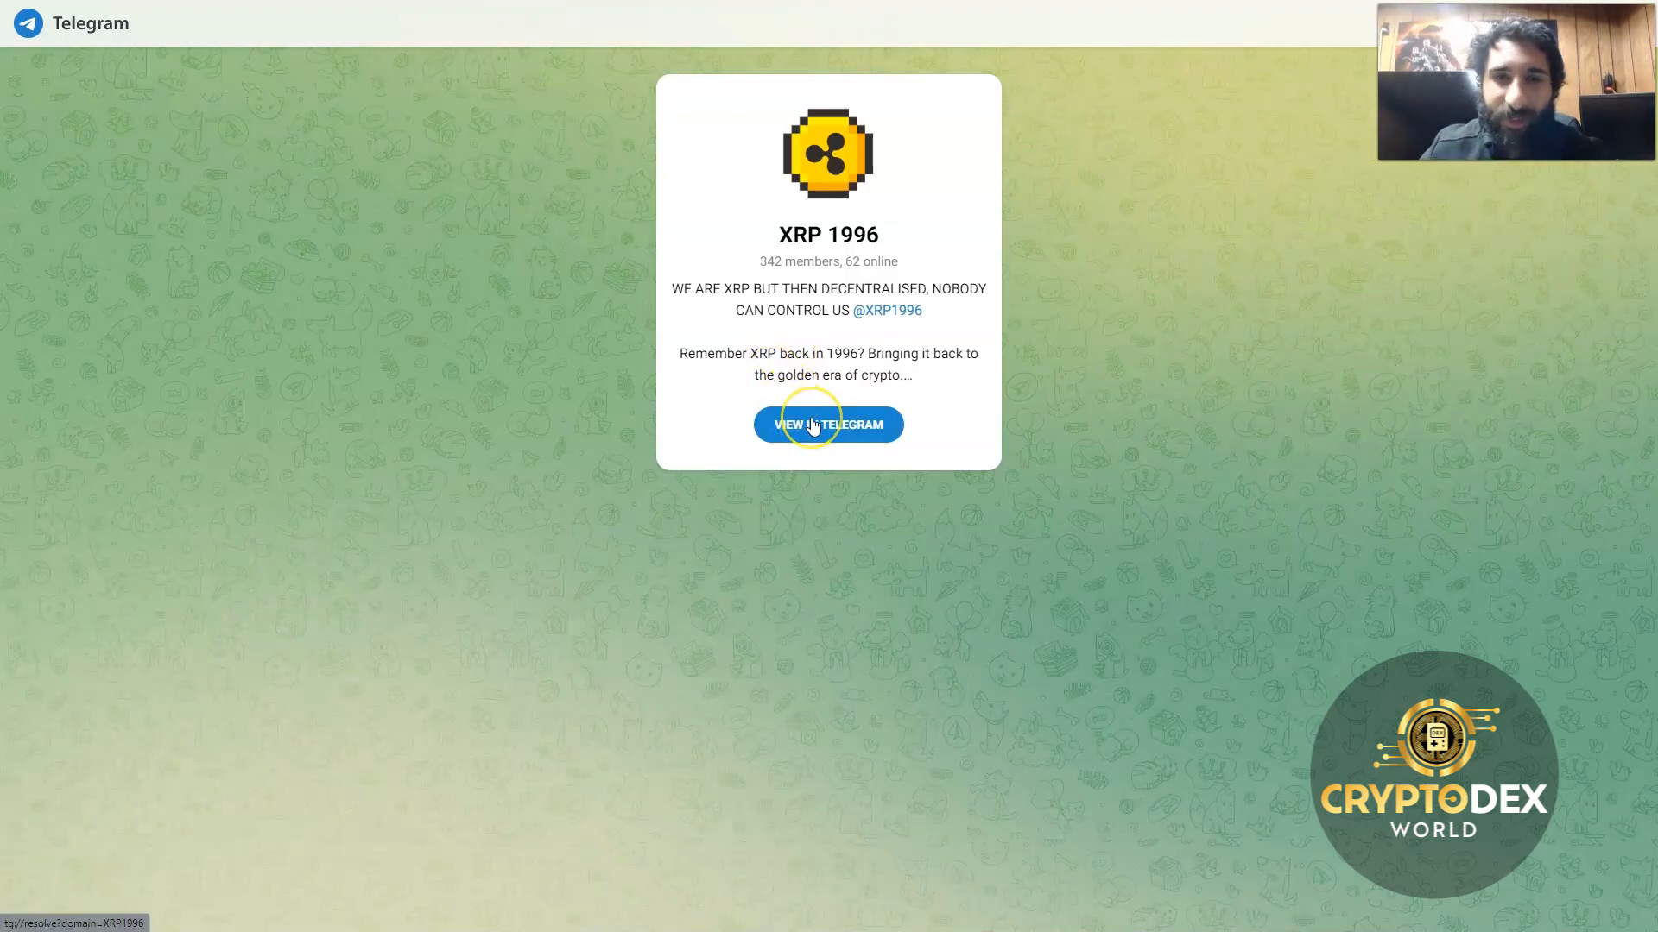